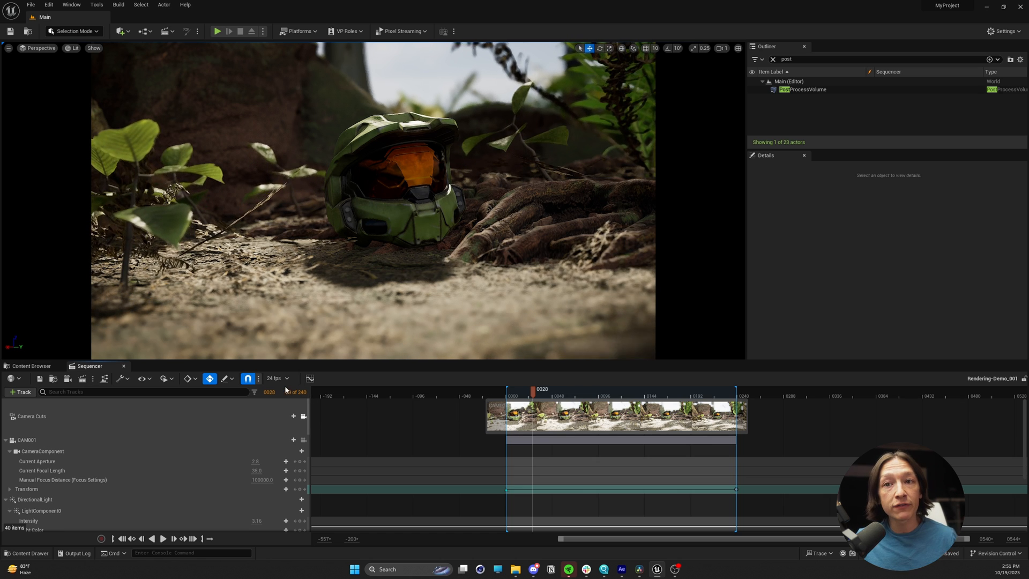
pyautogui.moveTo(82, 383)
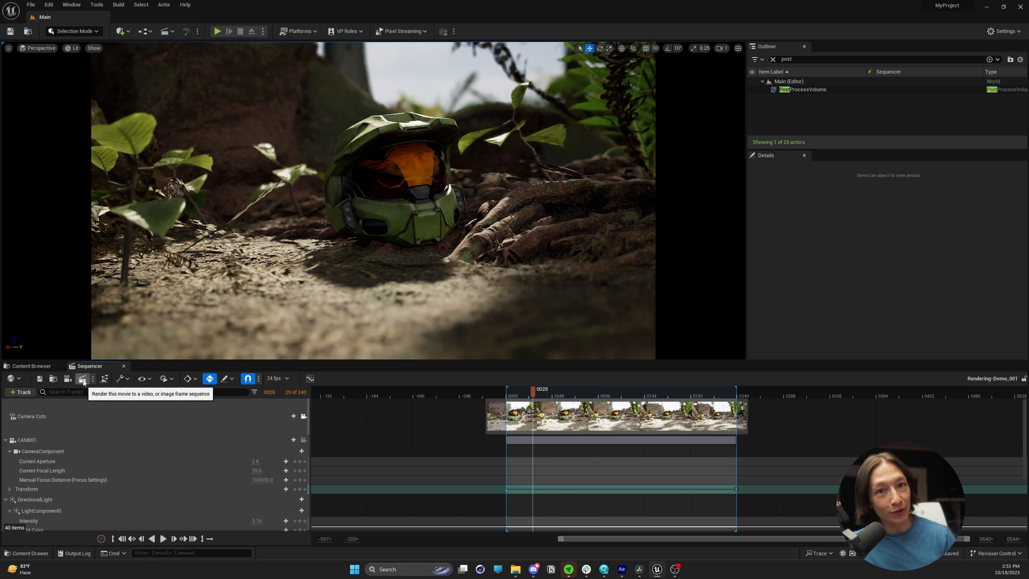
# Queue the sequence for rendering and add a 16-bit EXR sequence export to the job's settings.
pyautogui.click(83, 383)
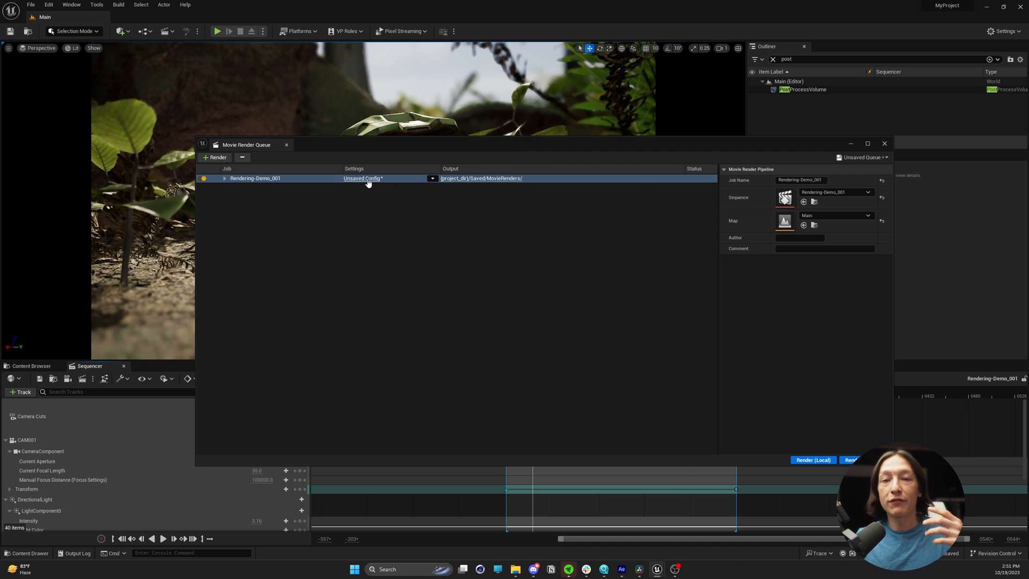
pyautogui.click(362, 178)
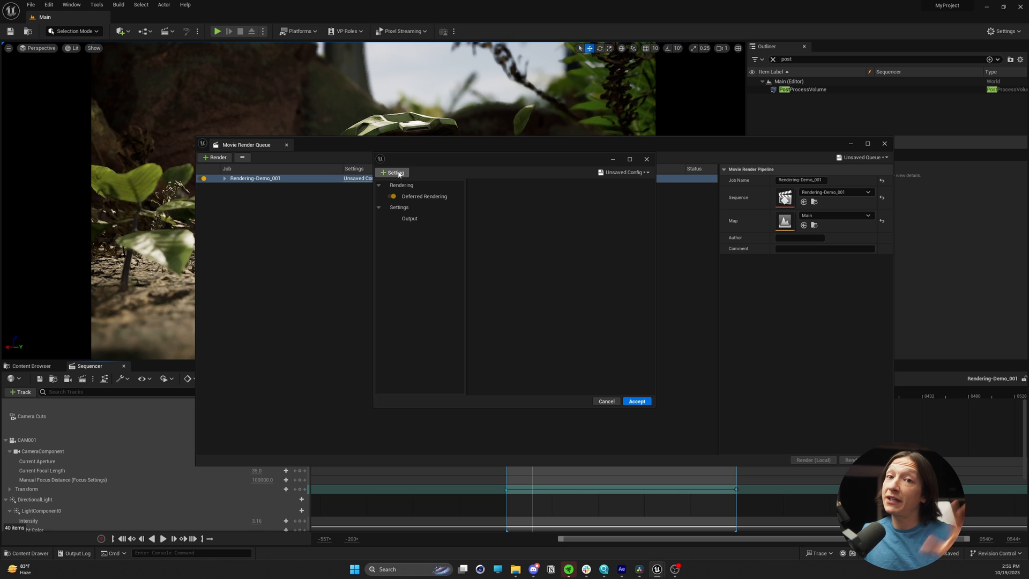
pyautogui.click(392, 172)
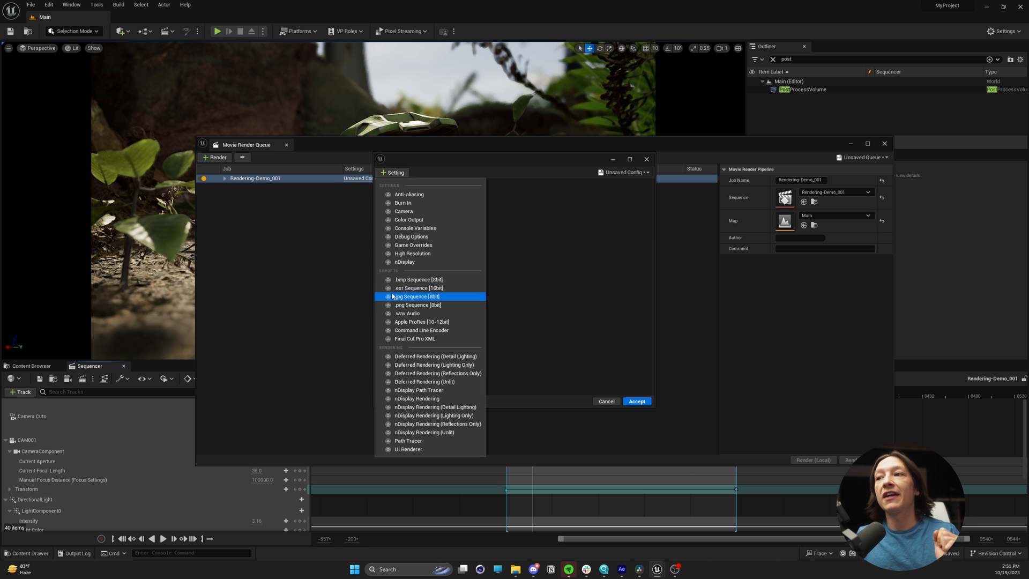
pyautogui.click(418, 287)
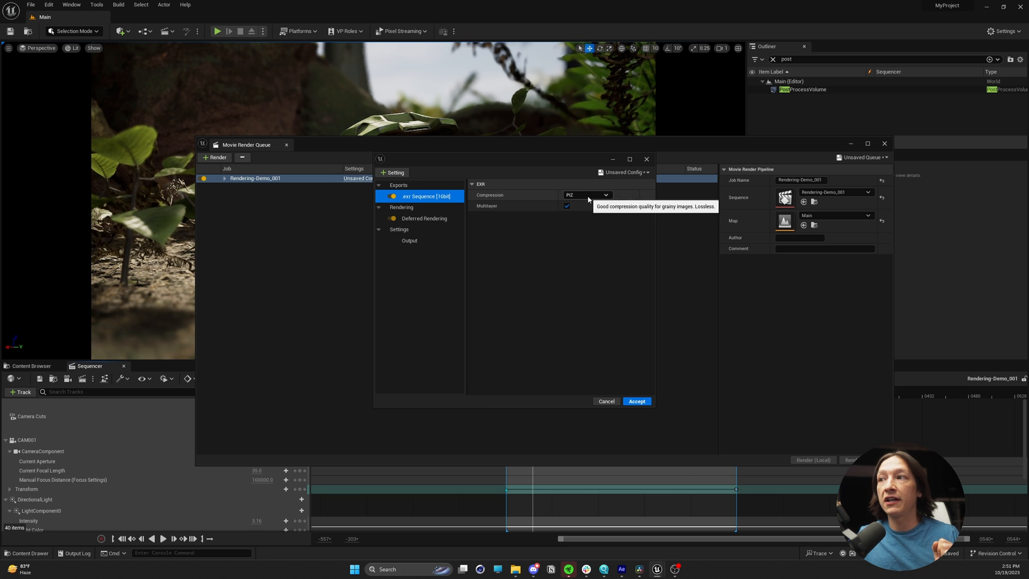
# Set the EXR sequence's compression to DWAB.
pyautogui.click(586, 194)
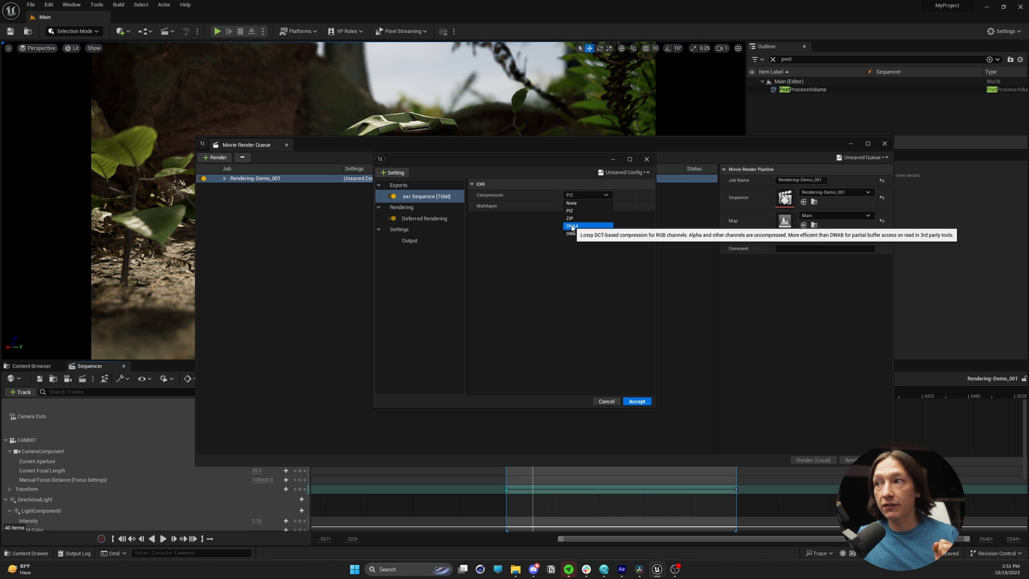
pyautogui.click(571, 226)
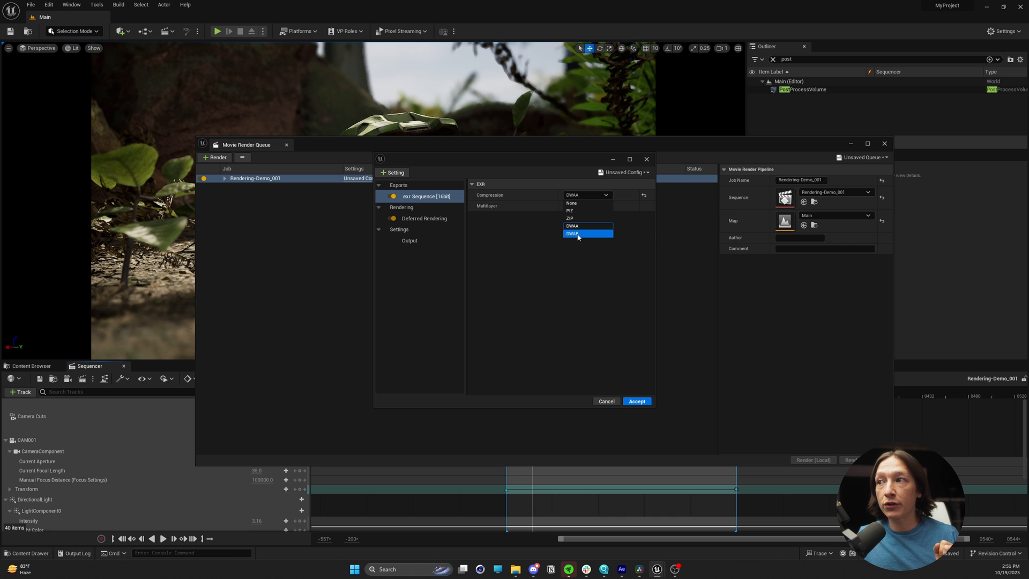
pyautogui.click(582, 233)
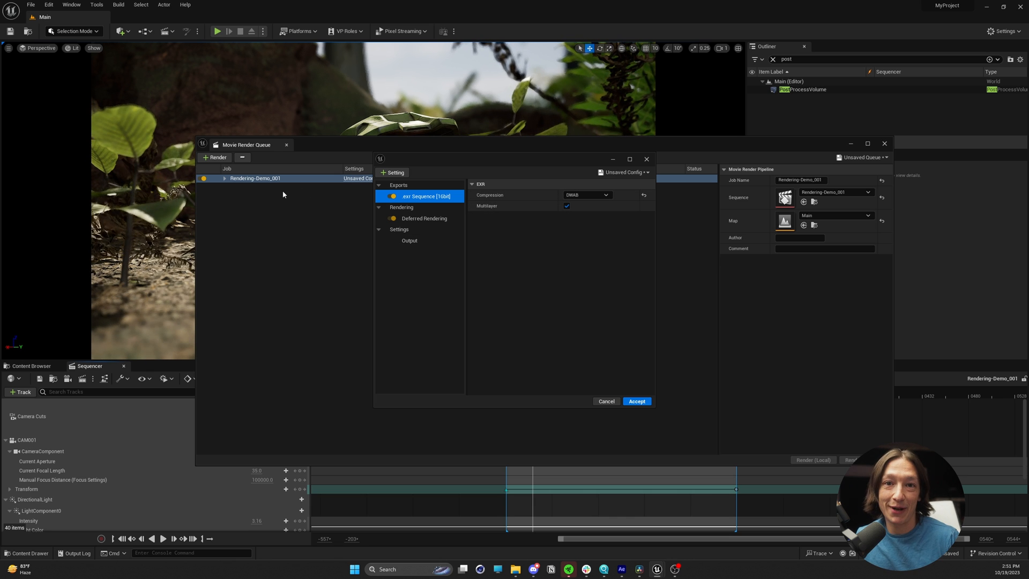
# Add anti-aliasing settings to the job with a temporal sample count of 16.
pyautogui.click(393, 172)
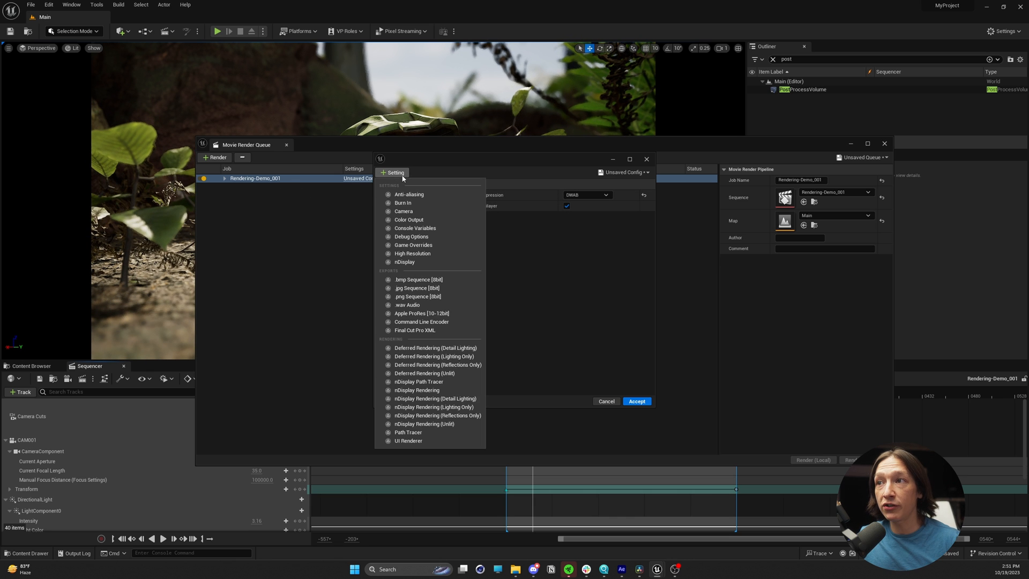
pyautogui.click(408, 194)
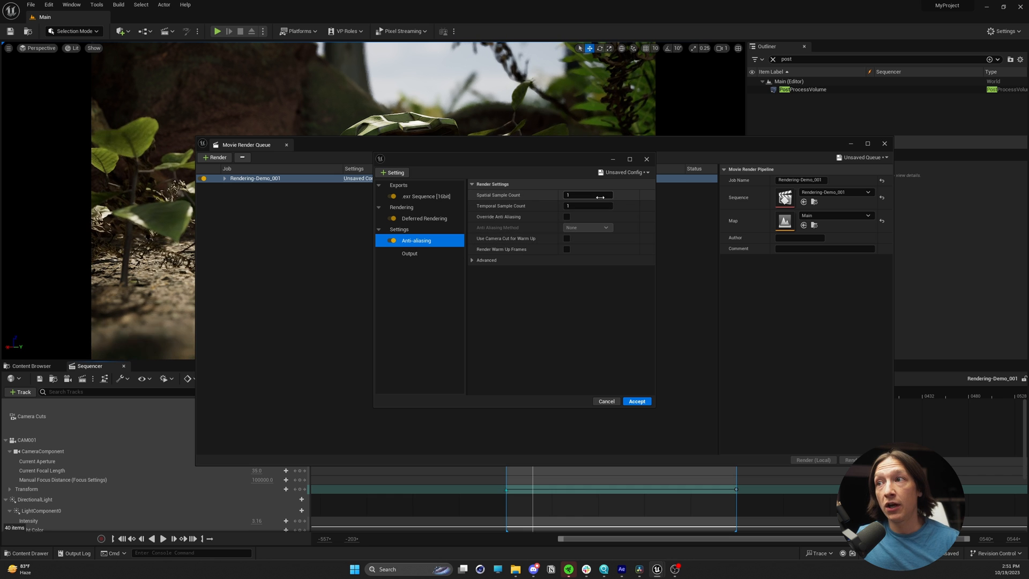
pyautogui.click(587, 195)
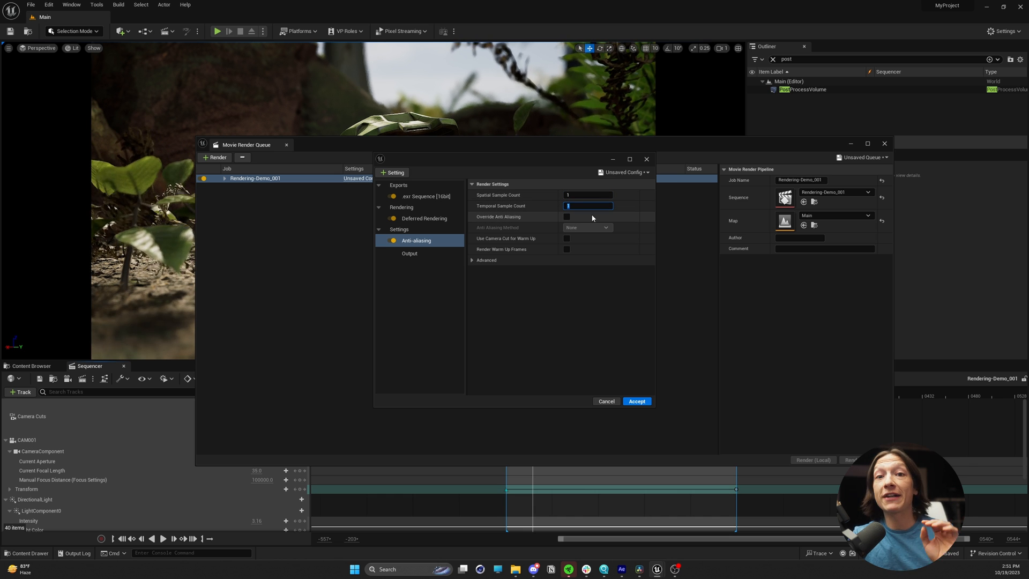
pyautogui.write('16')
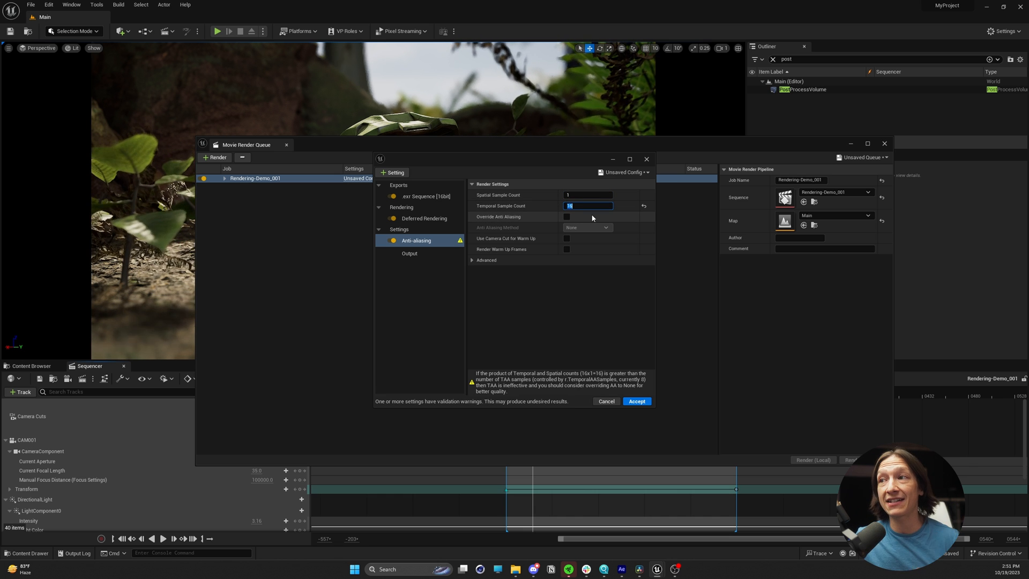
# Enable the anti-aliasing override and warm-up frame rendering, revealing the advanced warm-up counts.
pyautogui.click(566, 216)
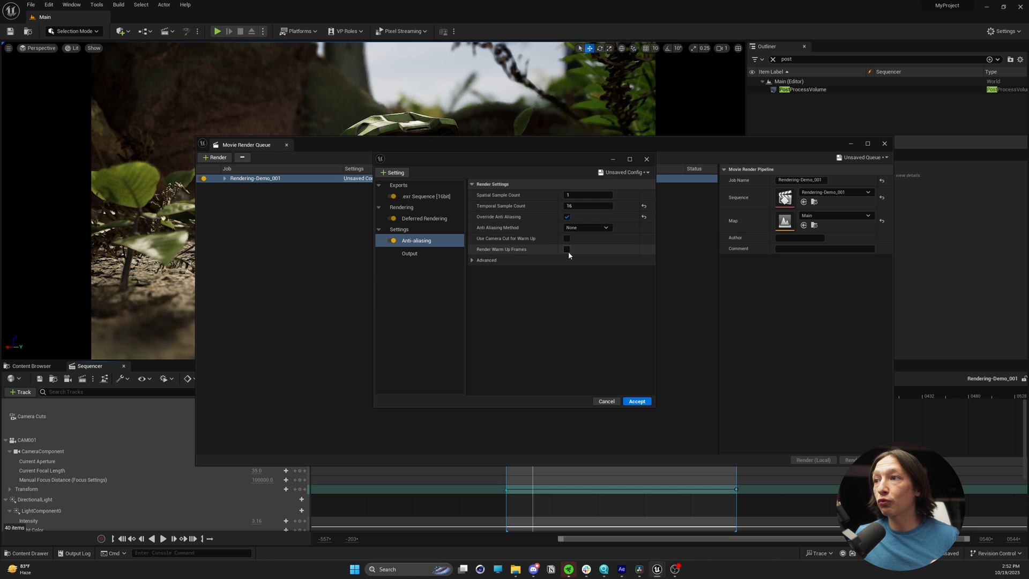
pyautogui.click(567, 250)
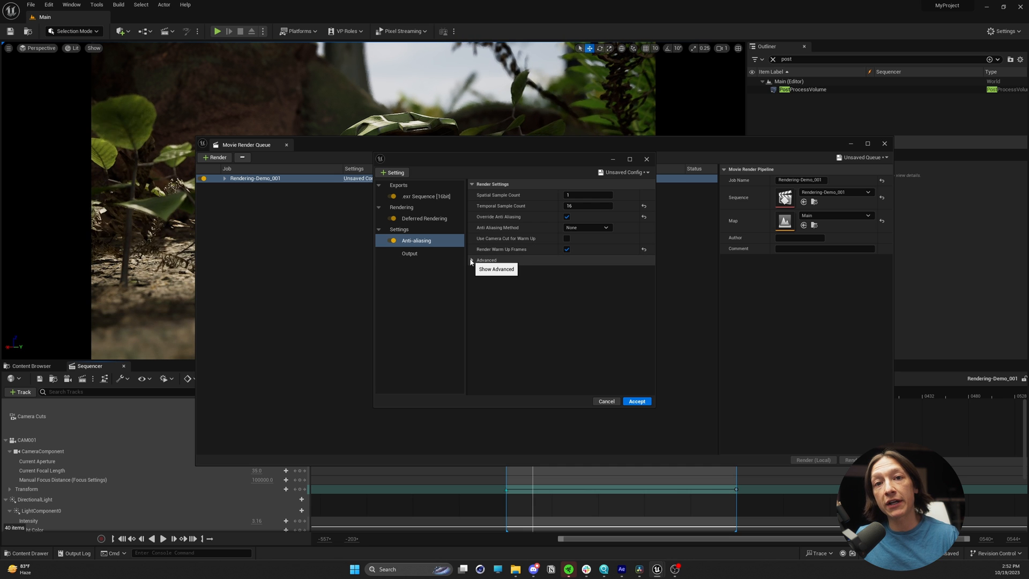
pyautogui.click(484, 259)
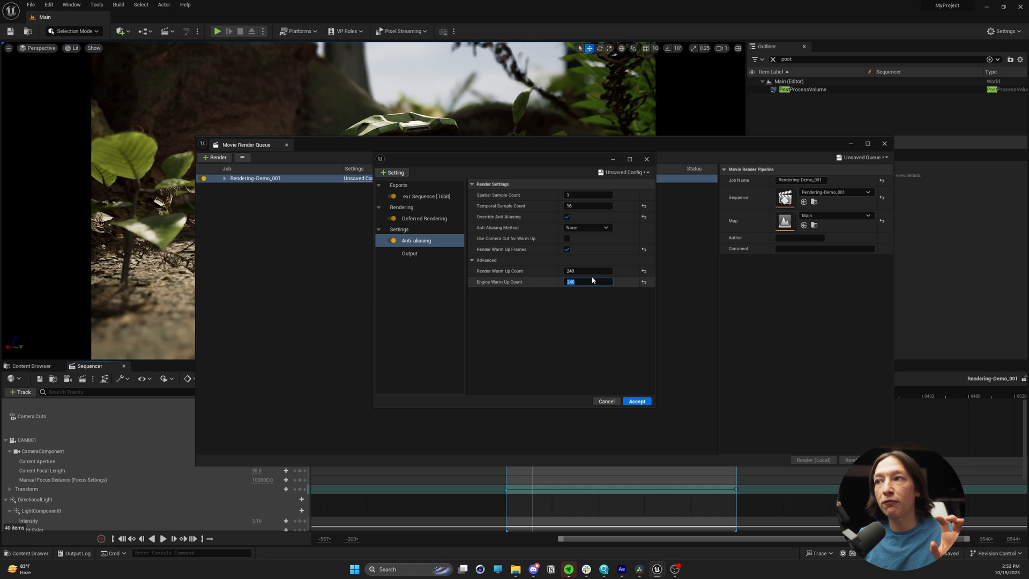
pyautogui.moveTo(517, 330)
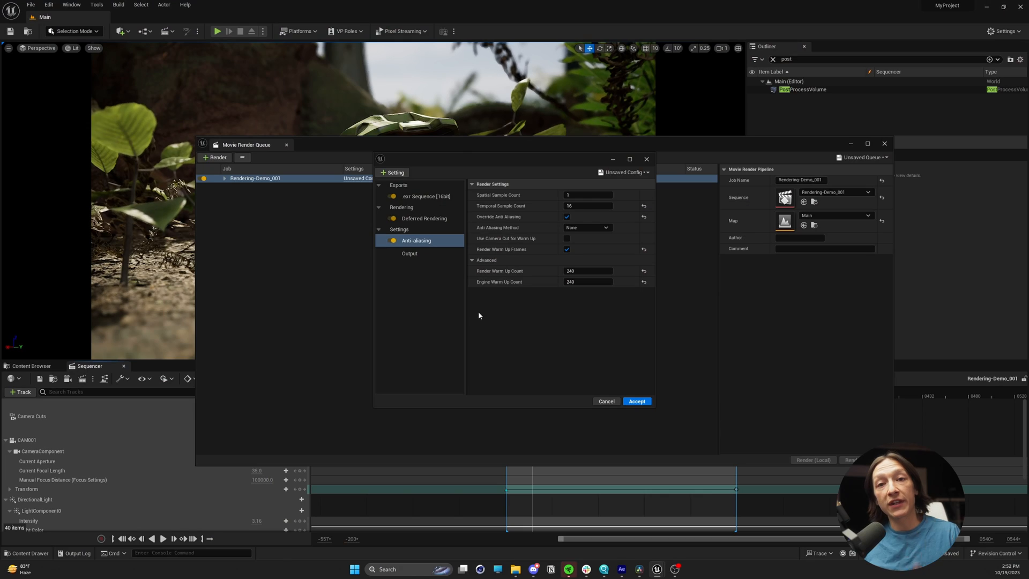
# Add Color Output settings with OCIO enabled and start choosing a configuration source asset.
pyautogui.click(392, 171)
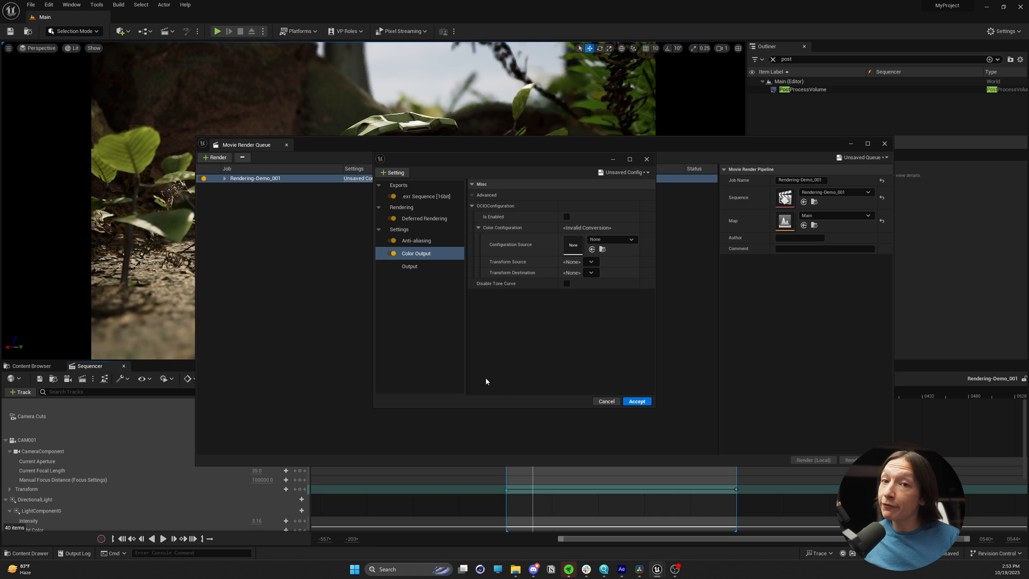
pyautogui.moveTo(565, 283)
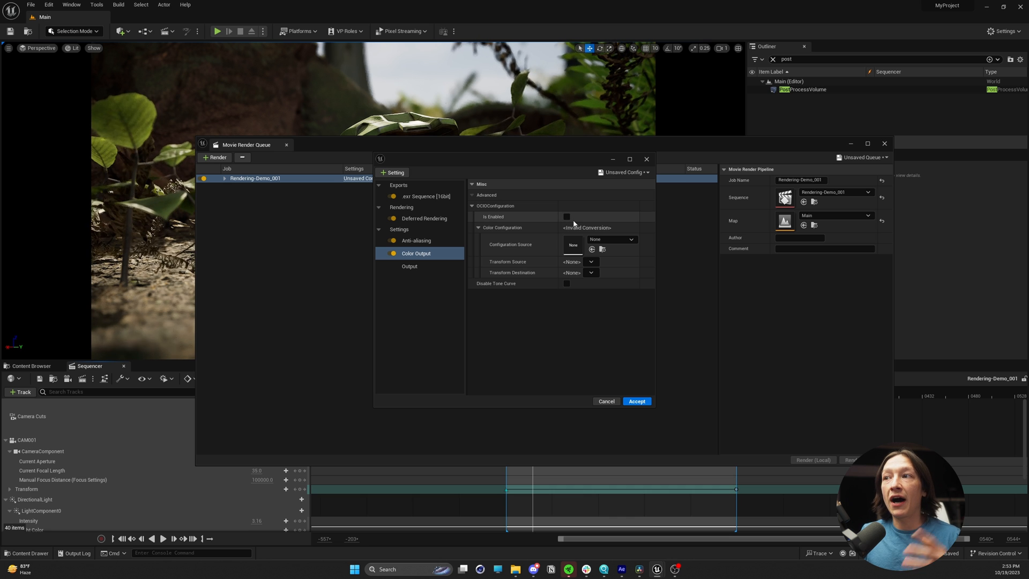
pyautogui.click(566, 216)
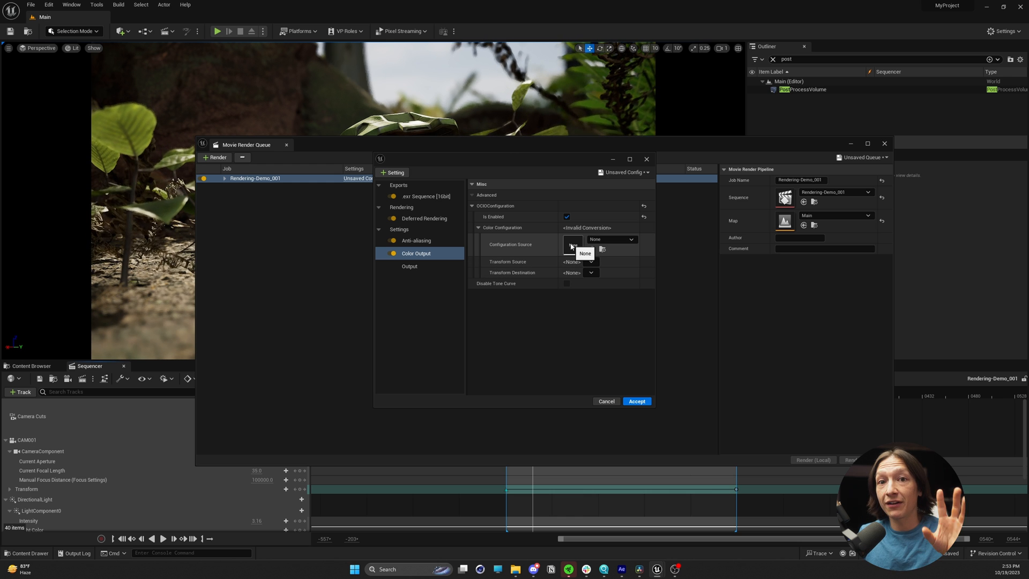
pyautogui.click(610, 239)
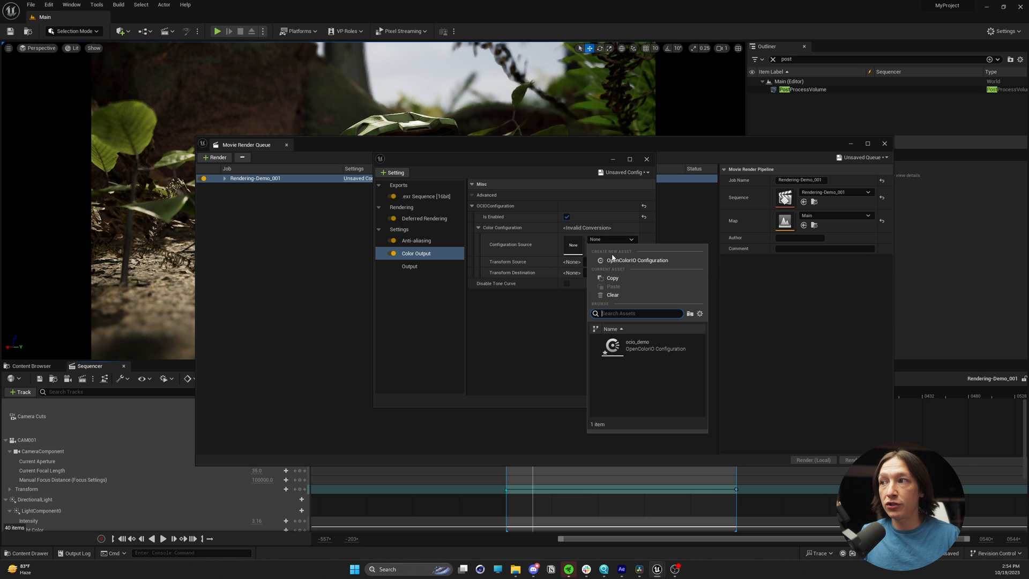
pyautogui.moveTo(636, 259)
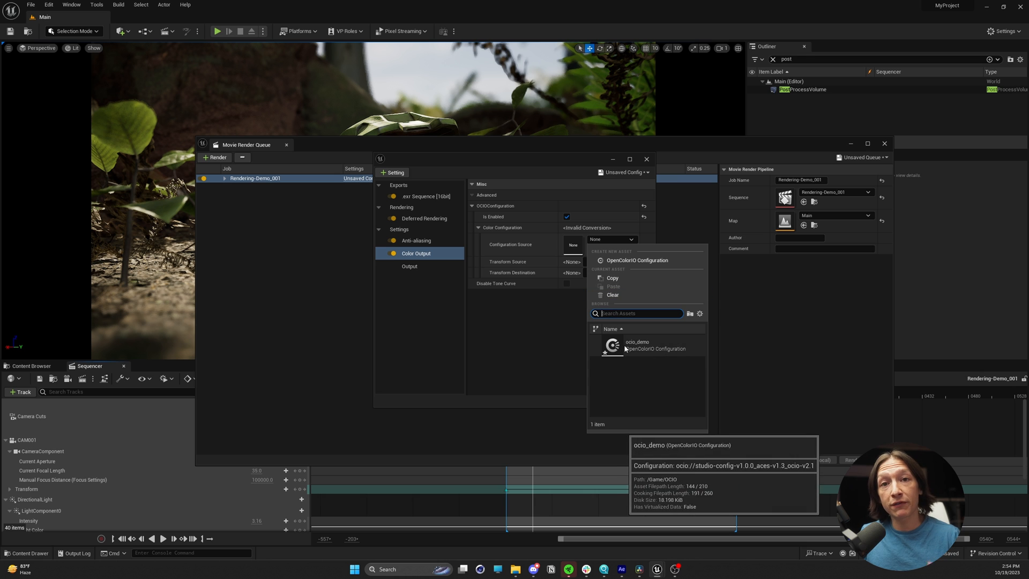
pyautogui.moveTo(635, 260)
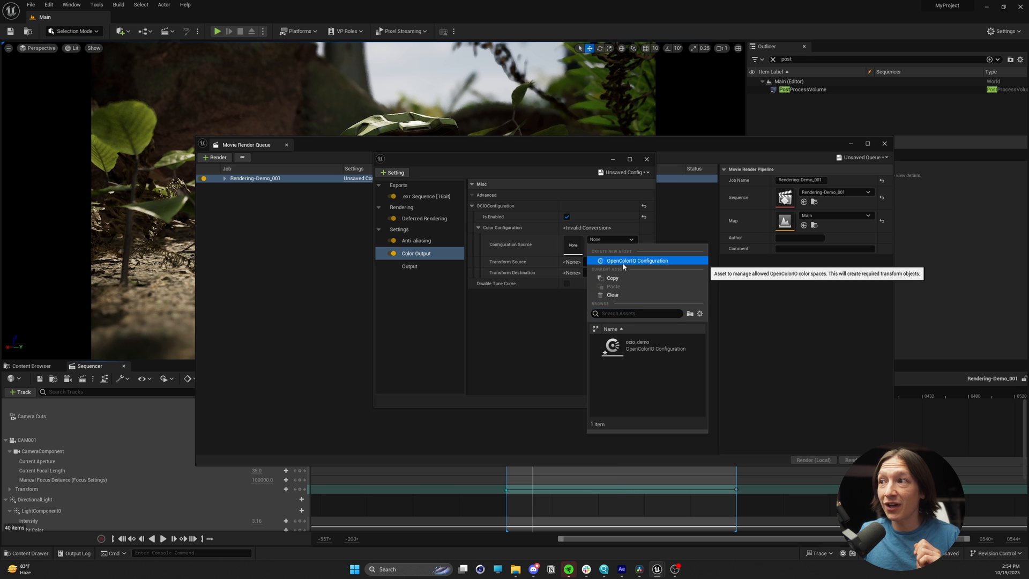
# Create a new OpenColorIO configuration asset named OCIO_Tut in the OCIO folder and save it.
pyautogui.click(636, 260)
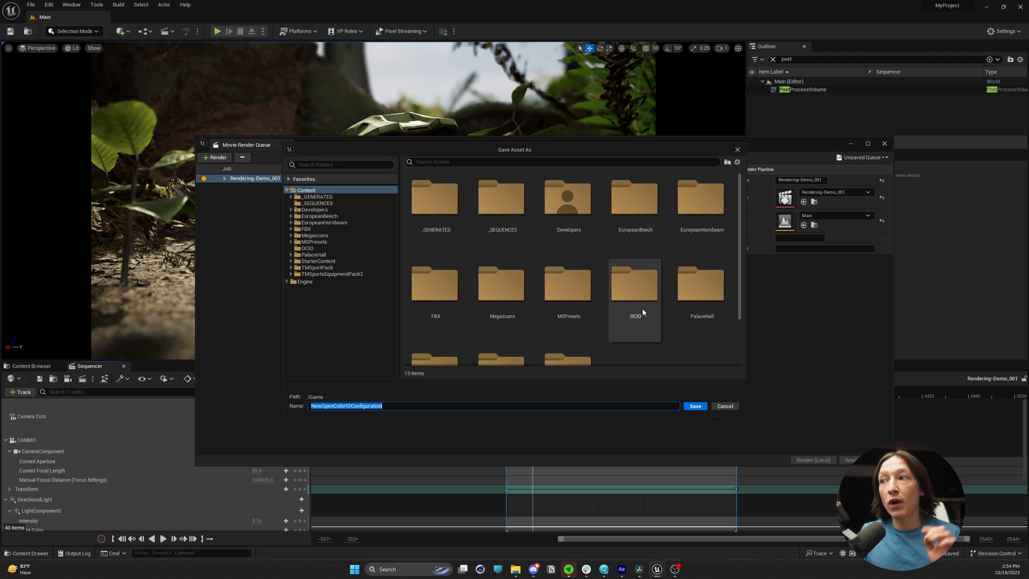
pyautogui.click(633, 283)
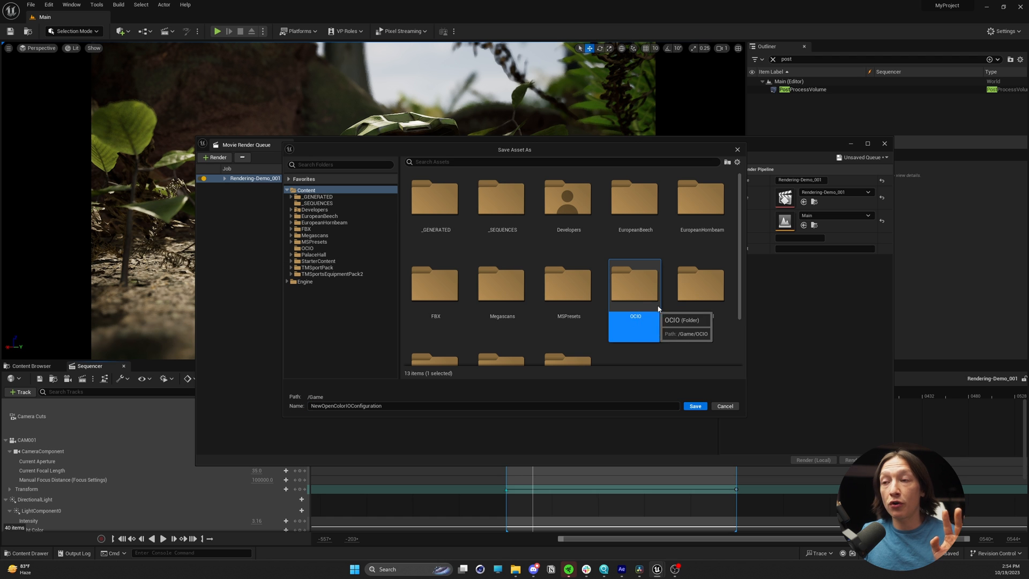
pyautogui.doubleClick(633, 283)
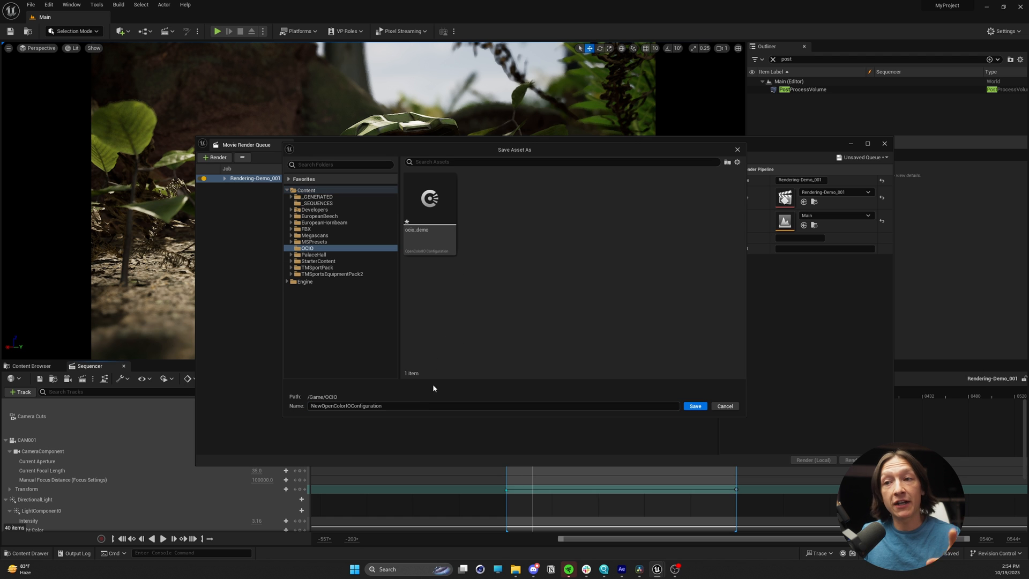
pyautogui.write('O')
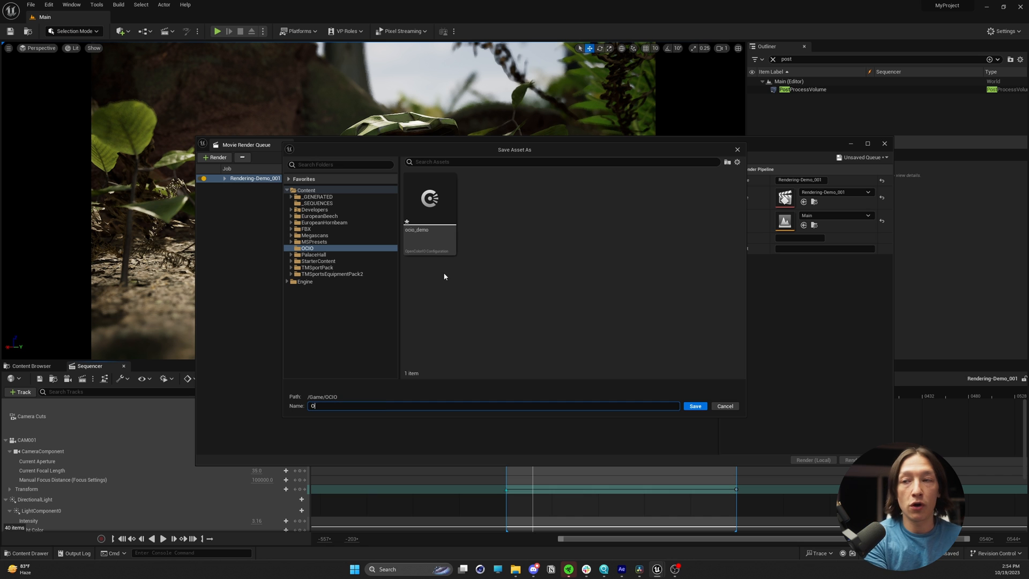
pyautogui.write('CIO_Tut')
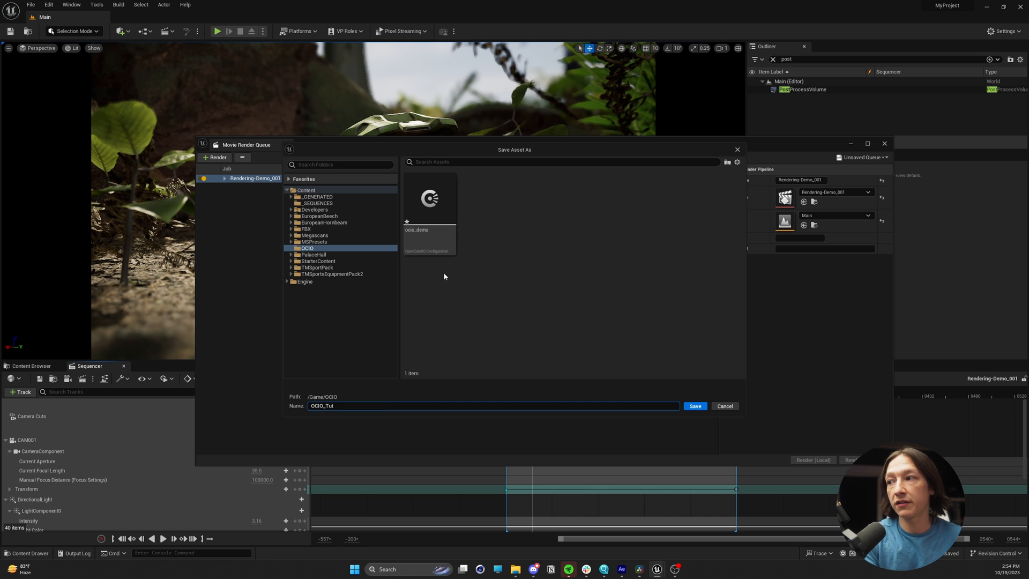
pyautogui.click(695, 405)
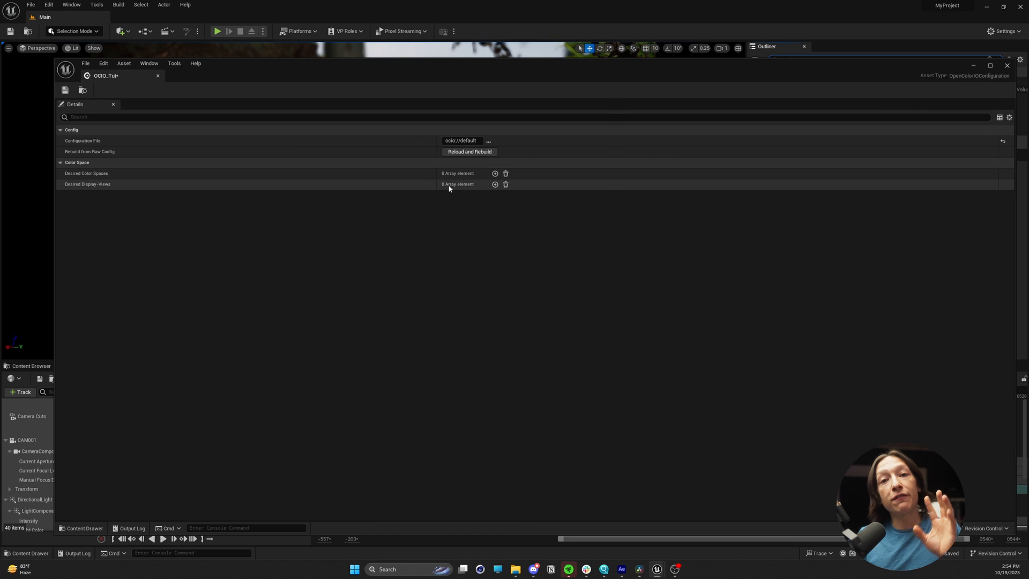
pyautogui.moveTo(311, 286)
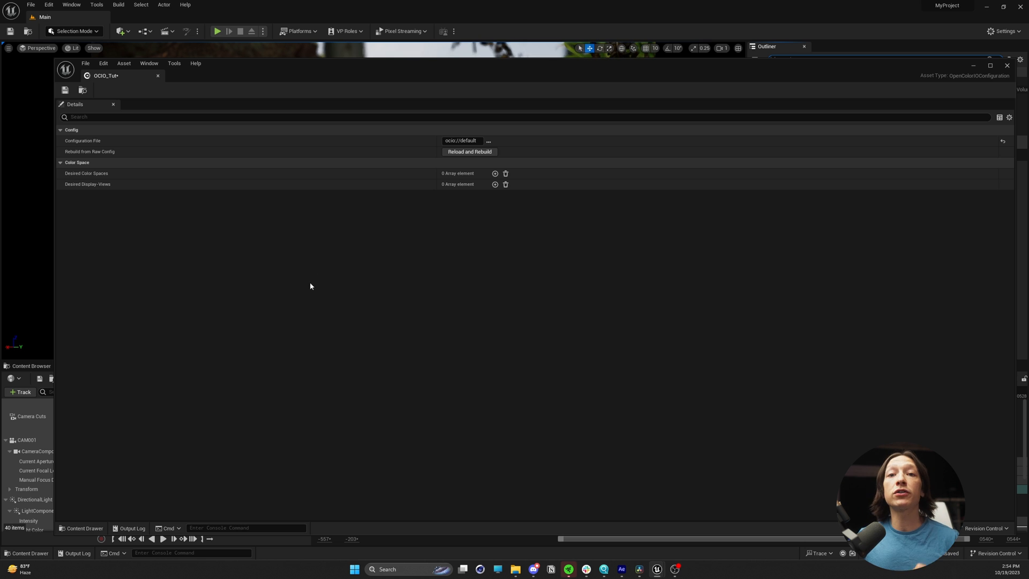
# Add two desired colour space entries to OCIO_Tut, setting the first to Linear Rec.709 (sRGB).
pyautogui.click(461, 141)
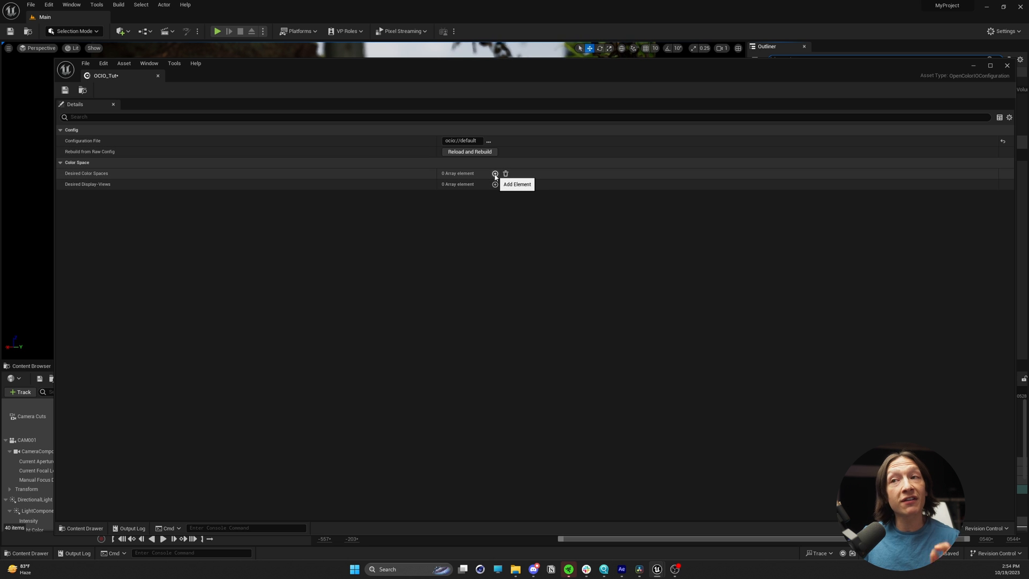
pyautogui.moveTo(90, 178)
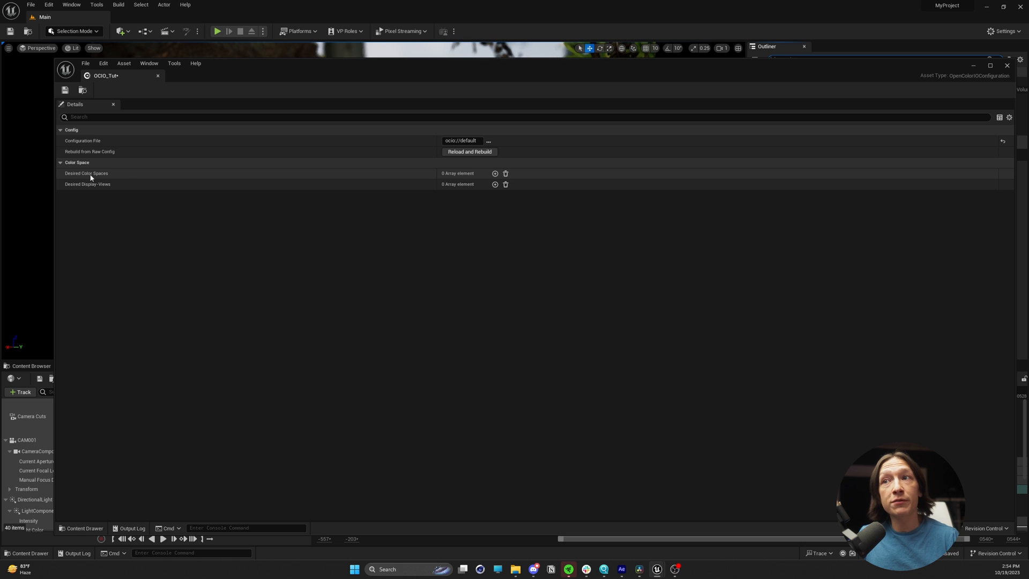
pyautogui.click(495, 173)
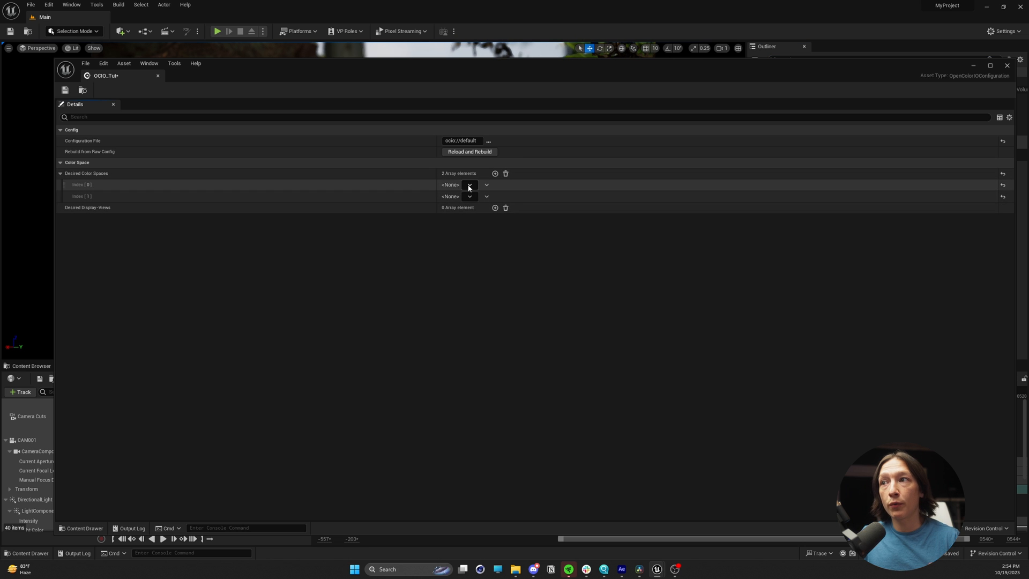
pyautogui.click(469, 185)
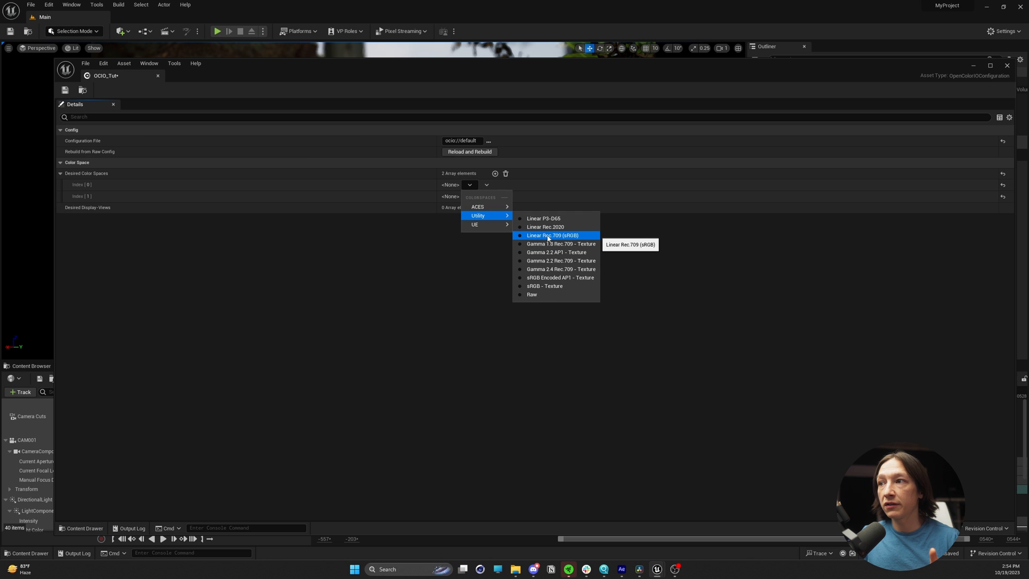
pyautogui.moveTo(551, 238)
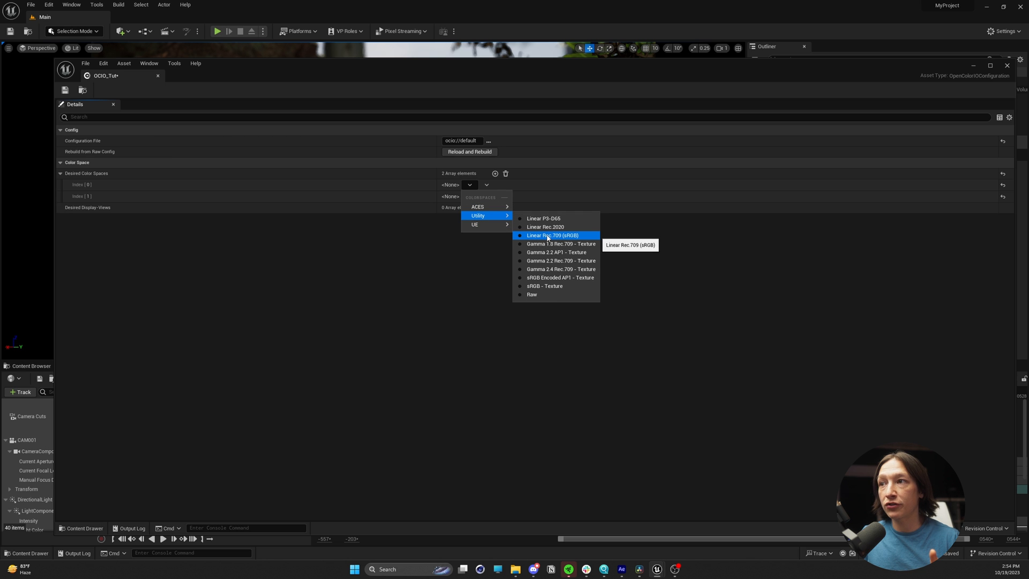
pyautogui.click(553, 234)
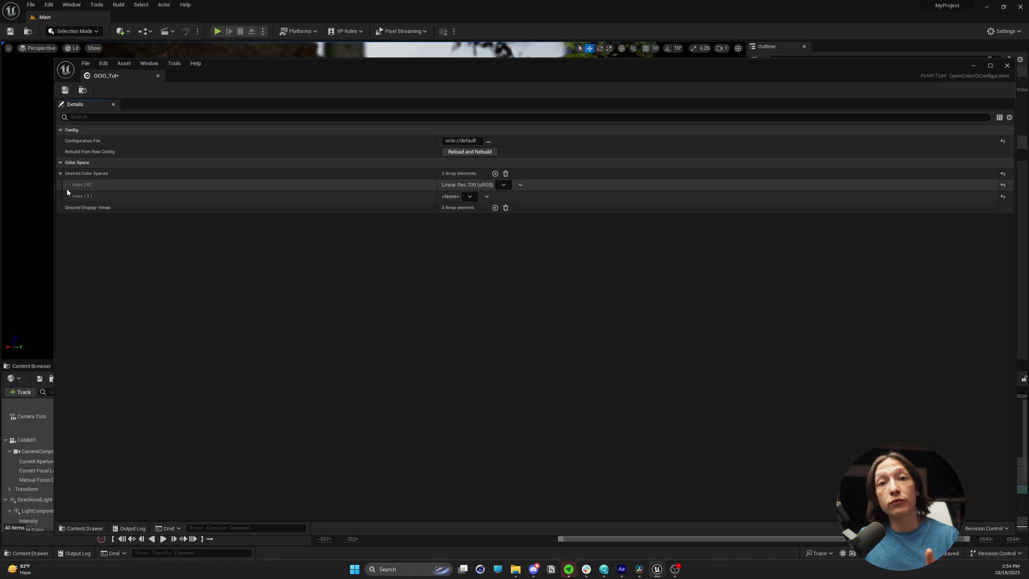
pyautogui.click(470, 196)
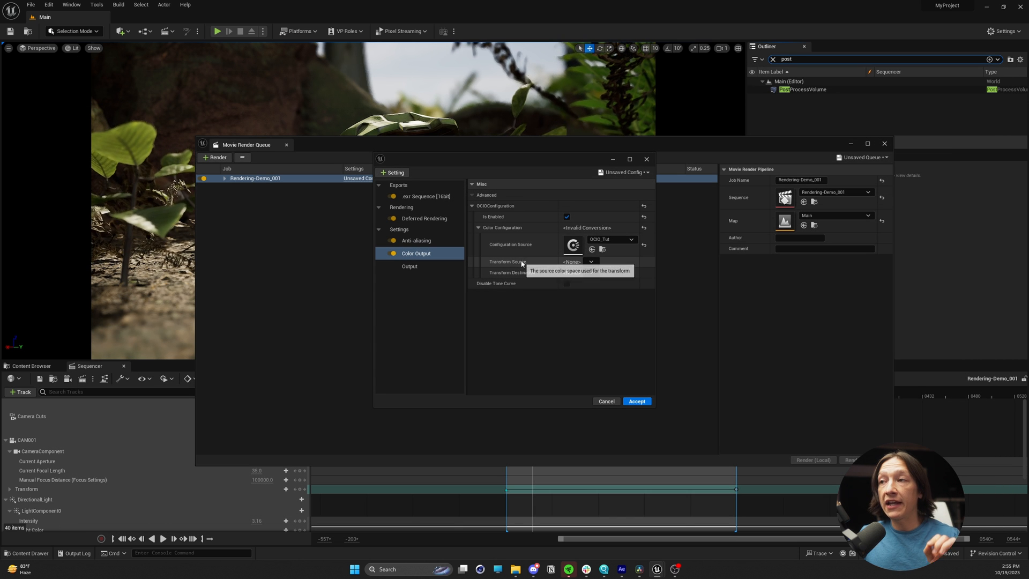
pyautogui.moveTo(425, 192)
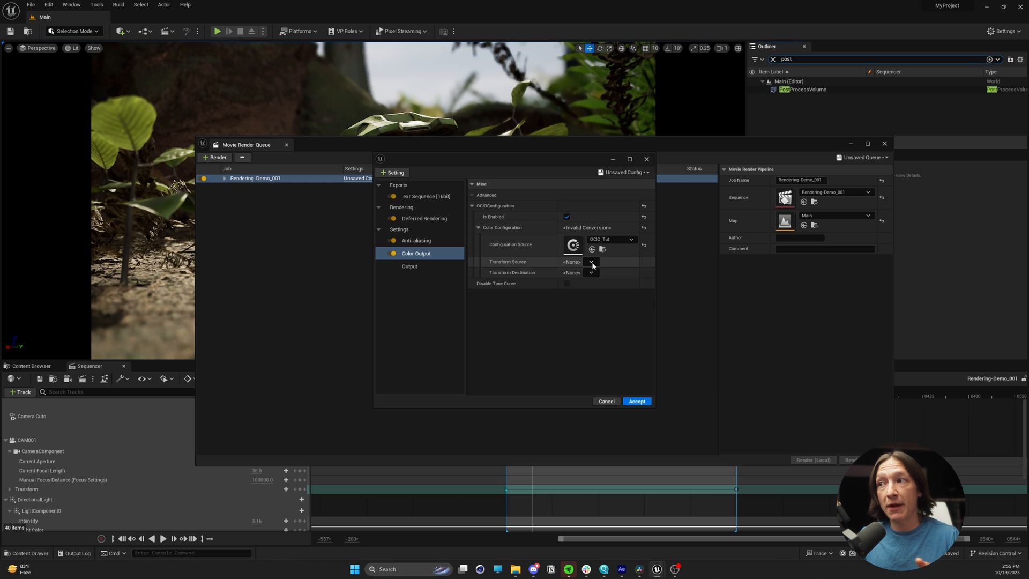
# Set the OCIO transform source colour space to Linear Rec.709 (sRGB).
pyautogui.click(590, 262)
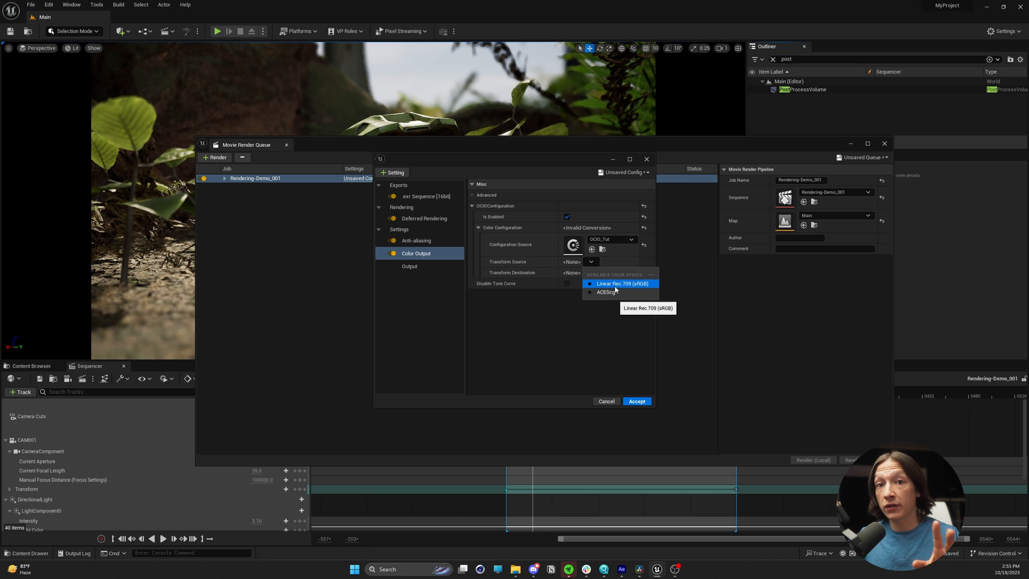
pyautogui.click(621, 283)
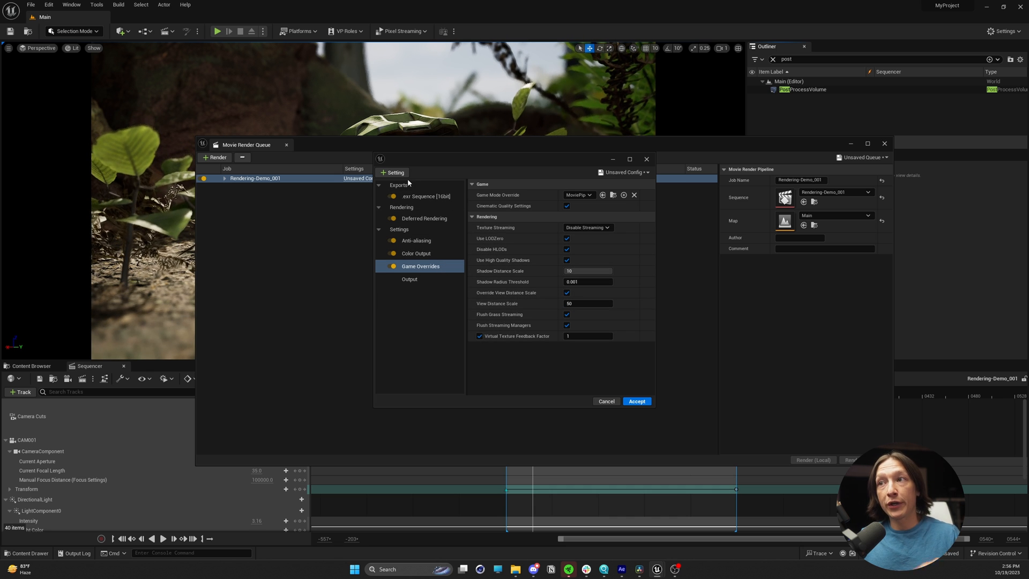
# Add Console Variables settings to the job and check the anti-aliasing temporal sample count of 16.
pyautogui.click(393, 172)
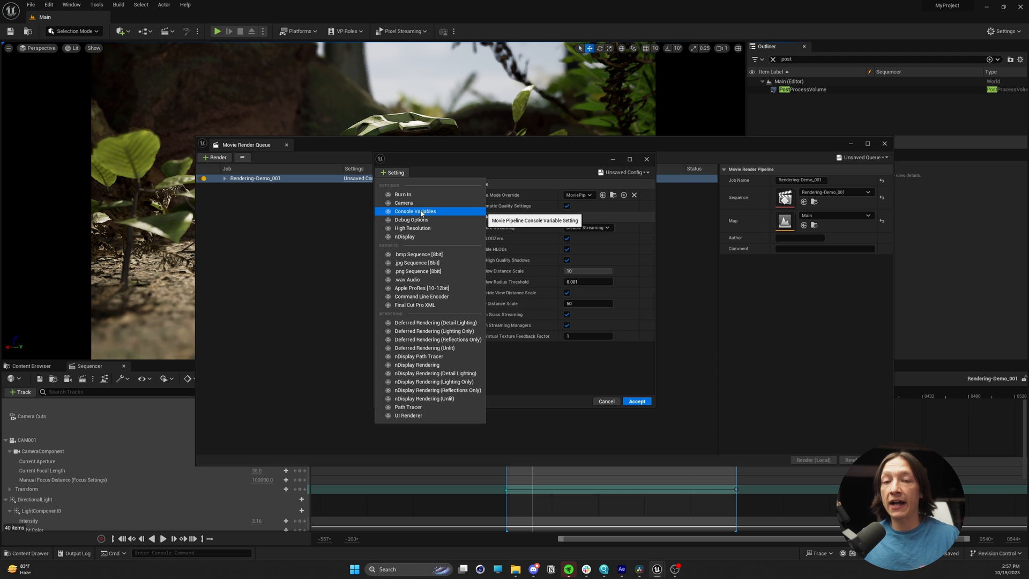
pyautogui.click(414, 211)
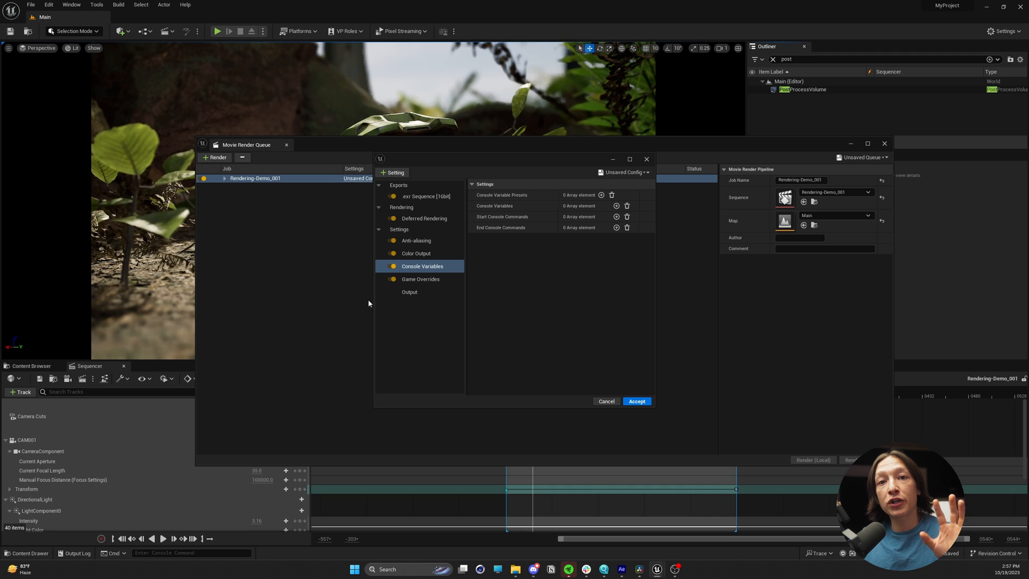
pyautogui.click(416, 240)
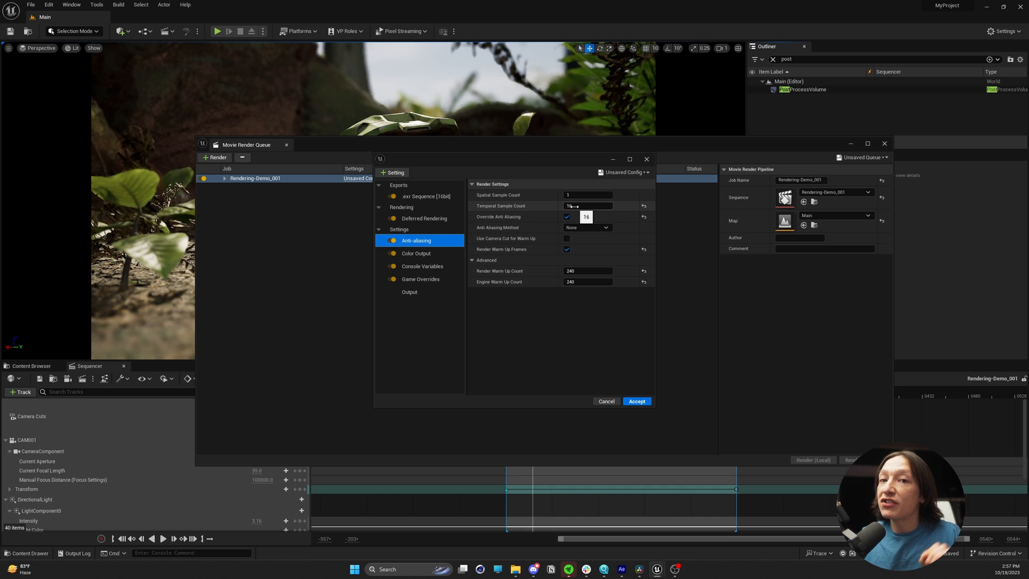
pyautogui.click(422, 265)
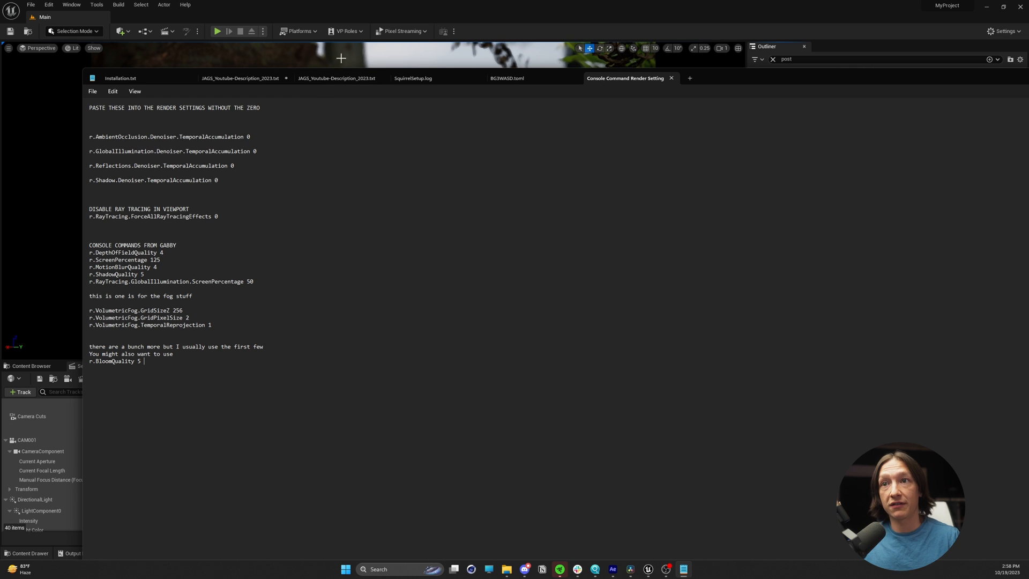
# Select the block of Gabby's recommended console commands in the Notepad notes file.
pyautogui.moveTo(89, 253); pyautogui.dragTo(256, 281)
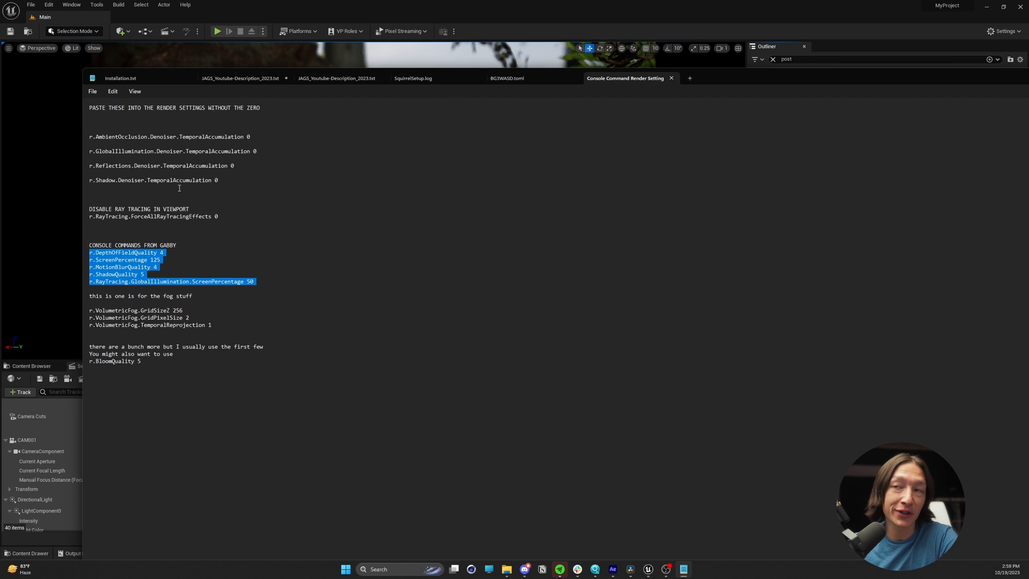
pyautogui.moveTo(154, 224)
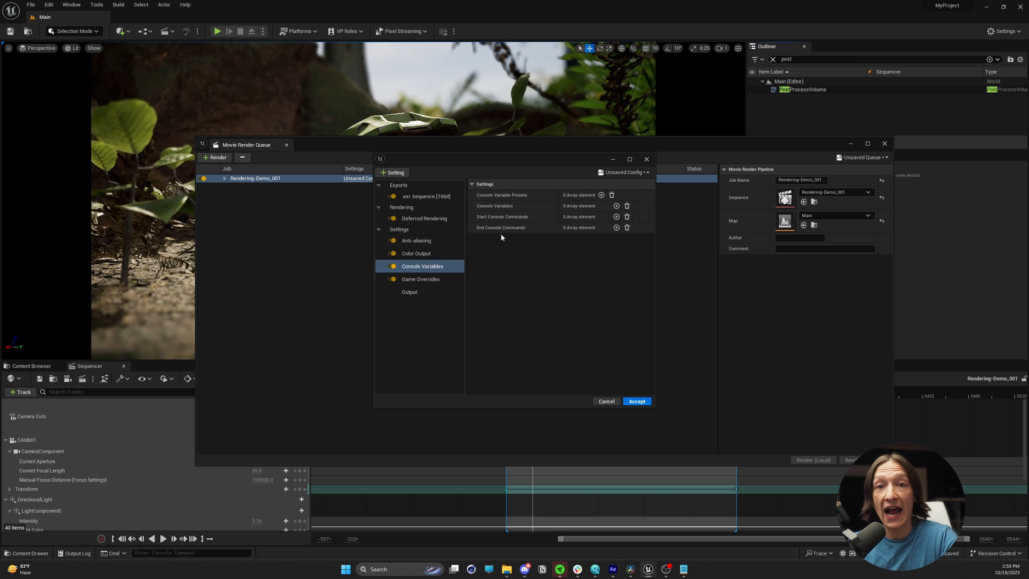
pyautogui.moveTo(503, 205)
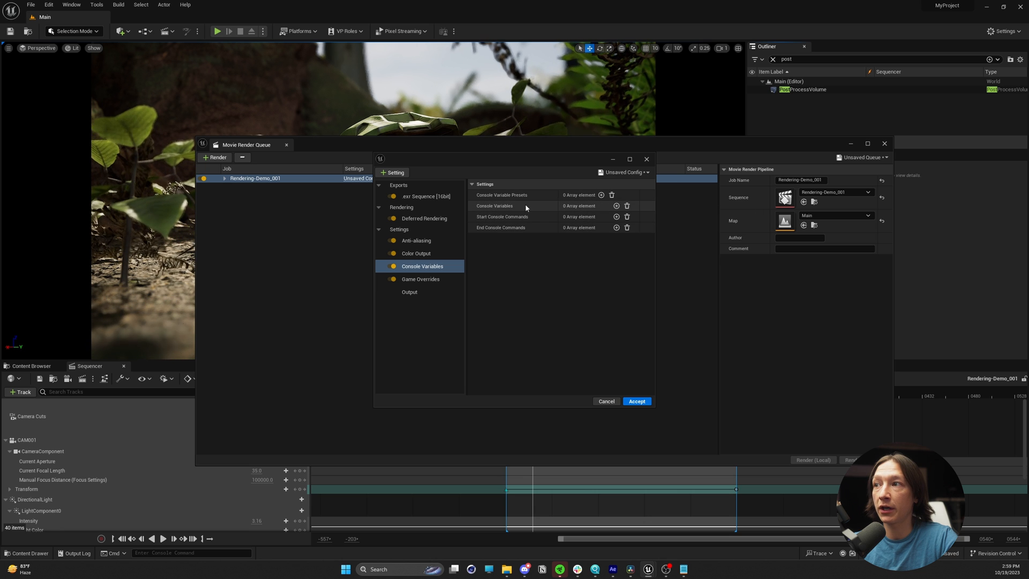
# Add console variable entries r.DepthOfFieldQuality, r.ScreenPercentage, r.MotionBlurQuality and r.ShadowQuality.
pyautogui.click(615, 205)
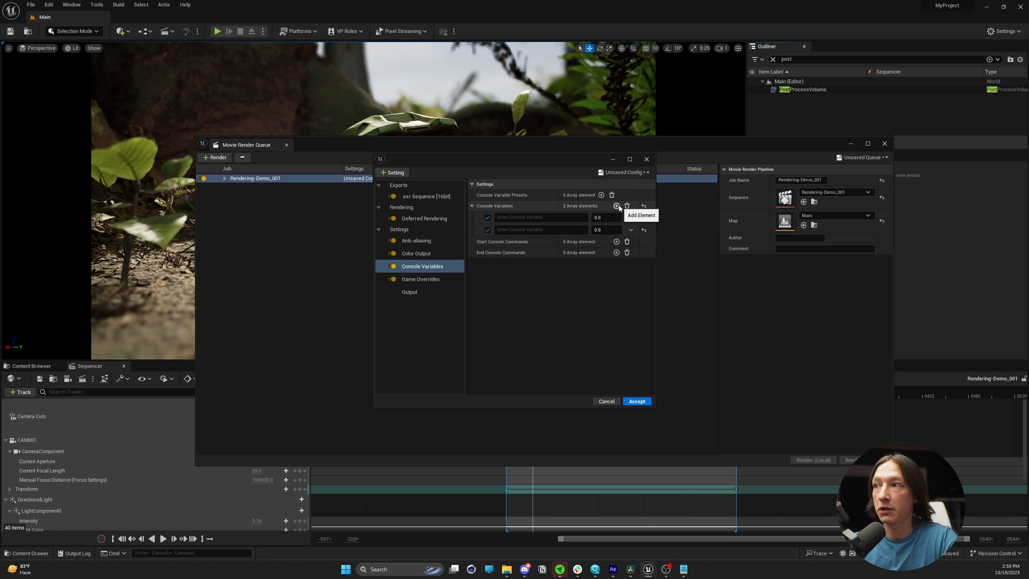
pyautogui.click(615, 206)
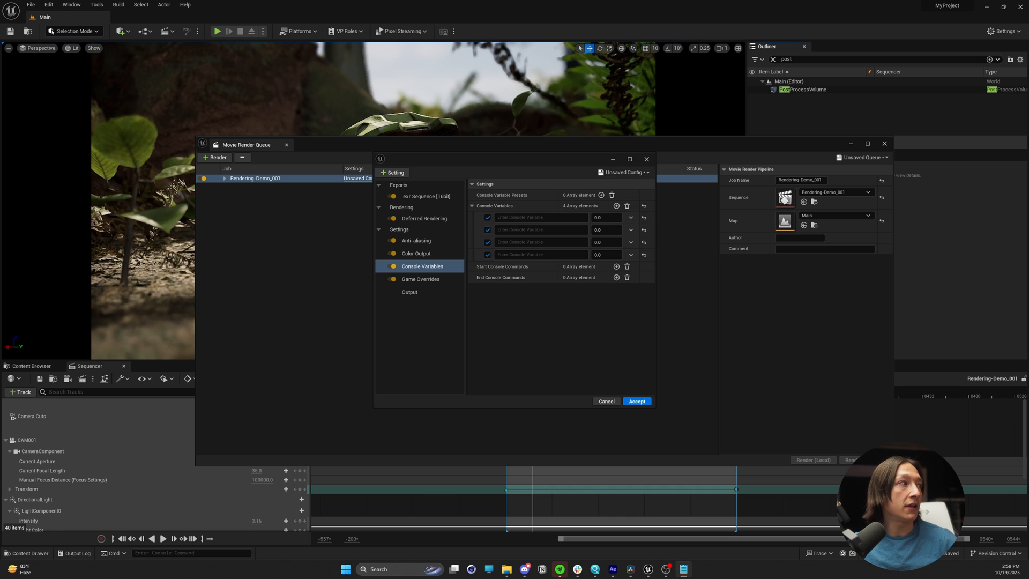
pyautogui.write('r.DepthOfFieldQuality')
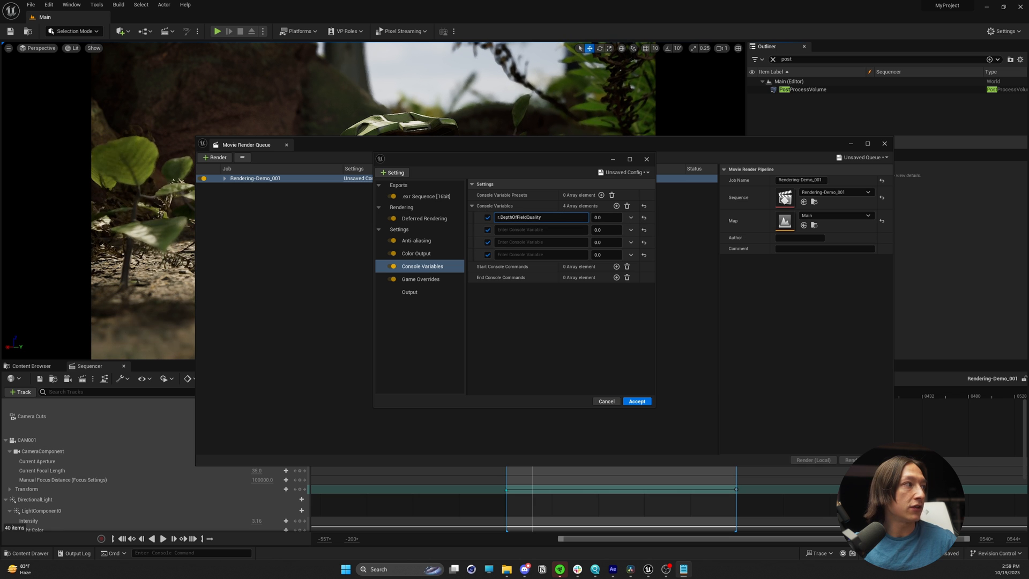
pyautogui.write('r.ScreenPercentage')
pyautogui.click(541, 241)
pyautogui.write('r.MotionBlurQuality')
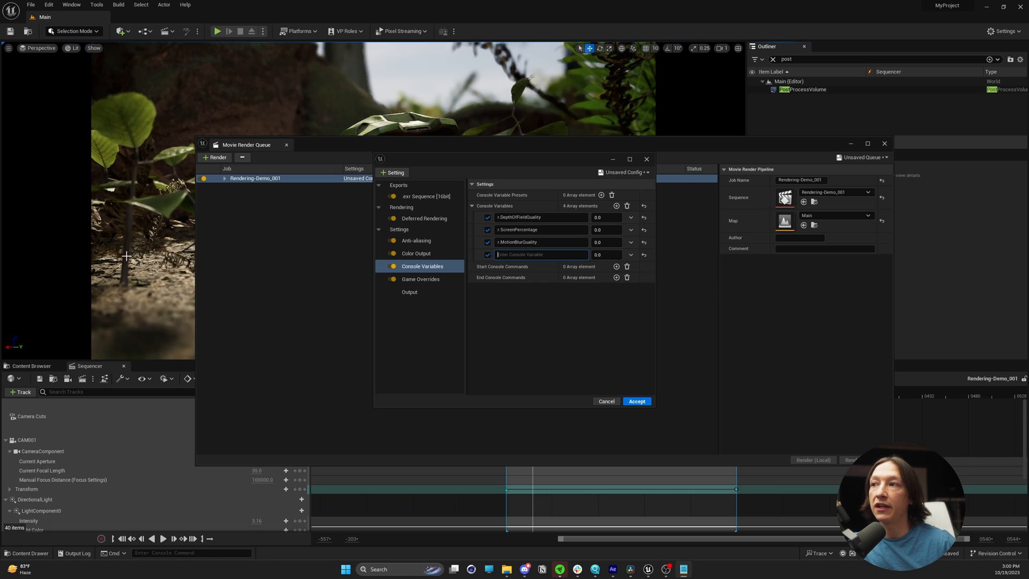
pyautogui.write('r.ShadowQuality')
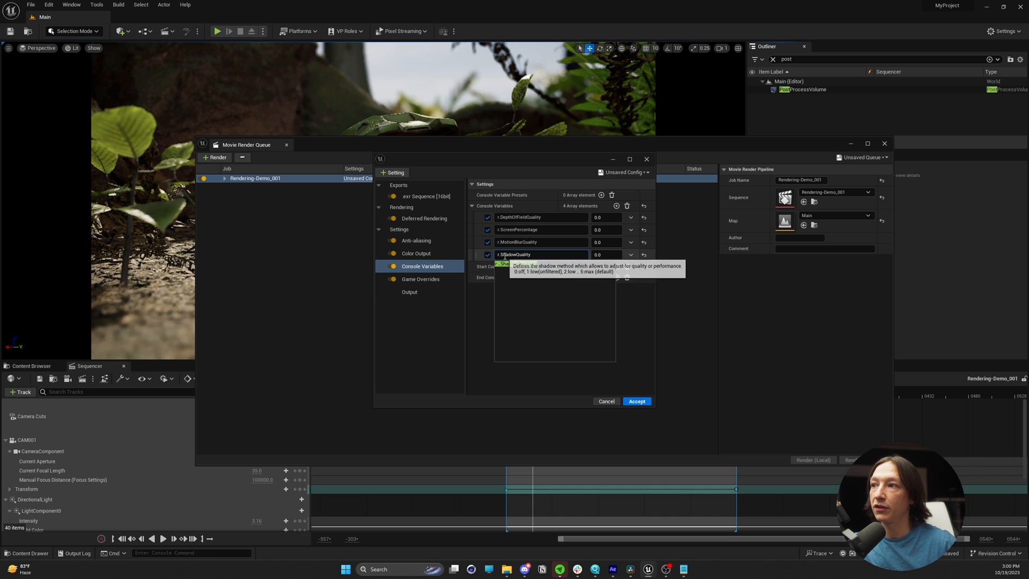
pyautogui.click(538, 255)
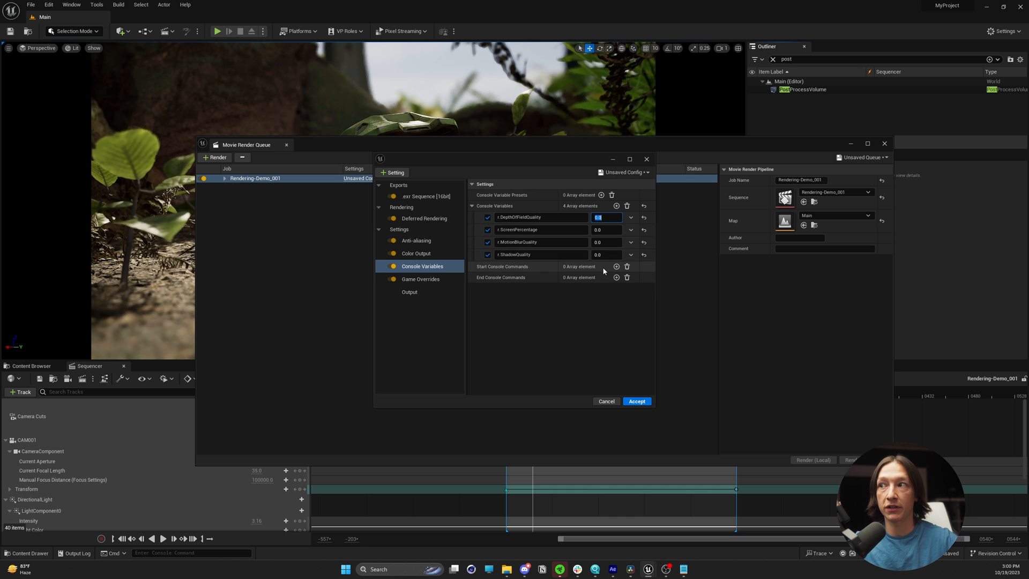
pyautogui.moveTo(606, 255)
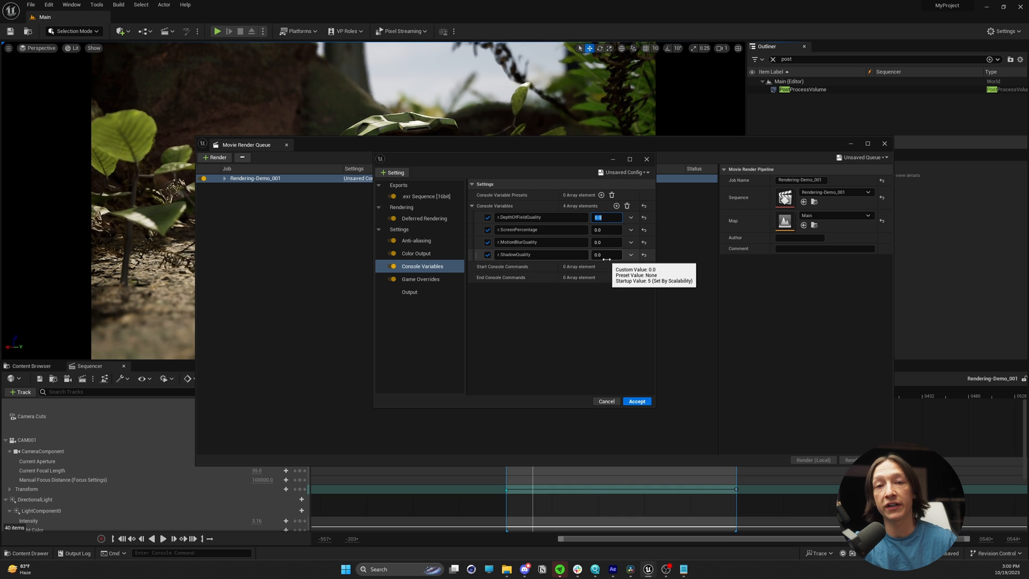
# Enter the variable values, starting with depth of field 4 and screen percentage 150.
pyautogui.write('4')
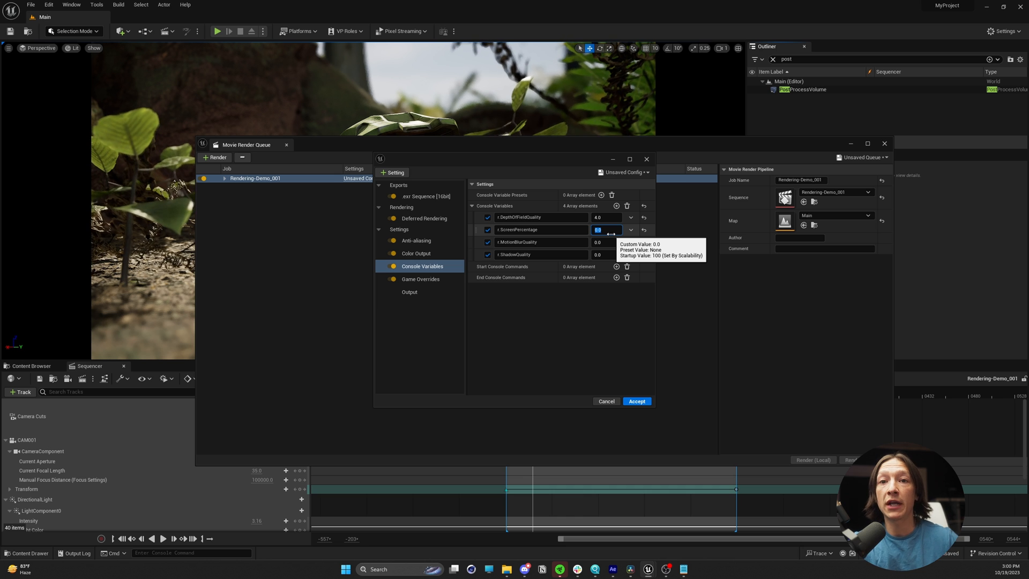
pyautogui.write('150.0')
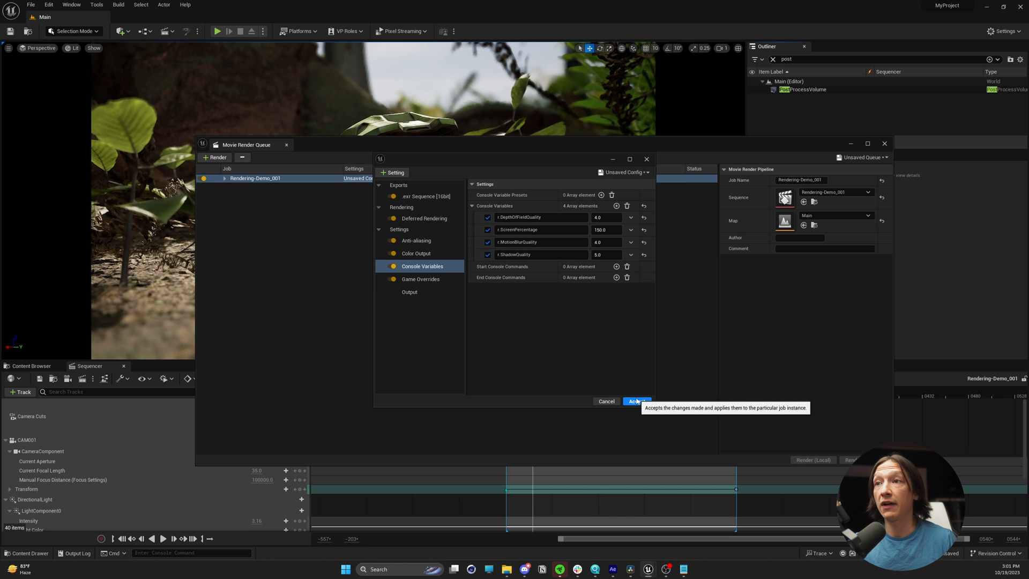
# Accept the job's settings, reopen them and start saving them as a preset.
pyautogui.click(409, 291)
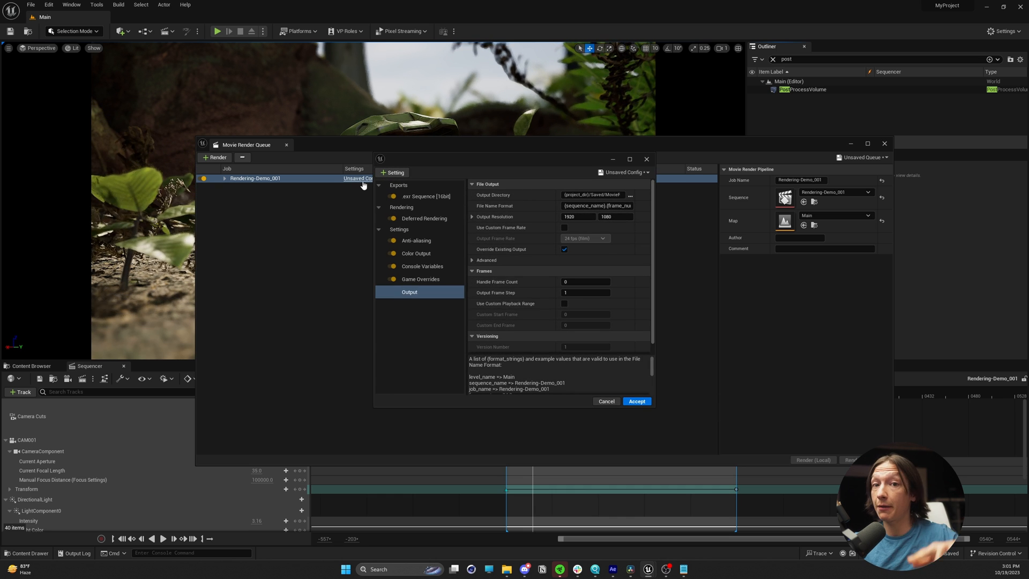
pyautogui.click(623, 172)
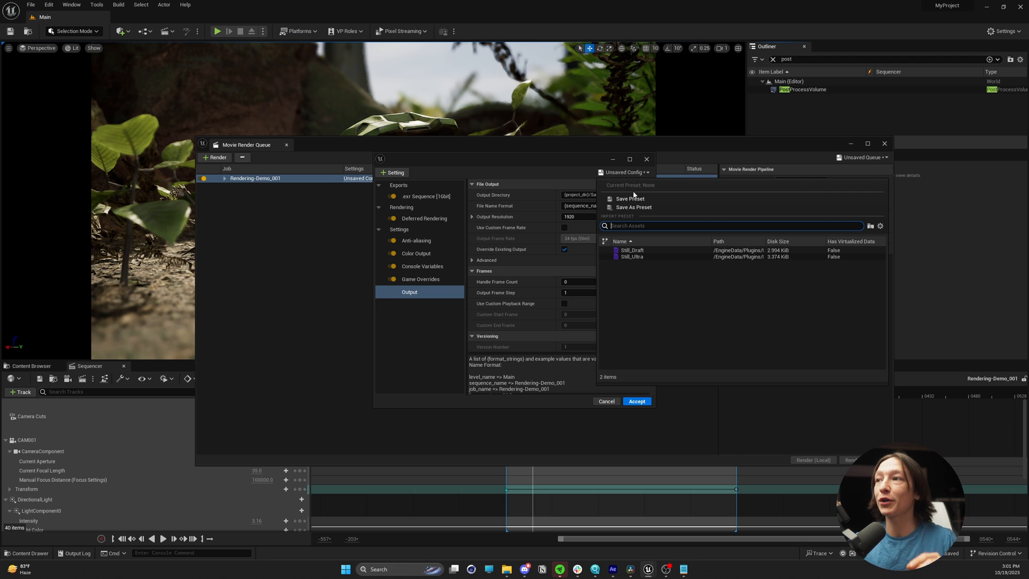
pyautogui.moveTo(629, 200)
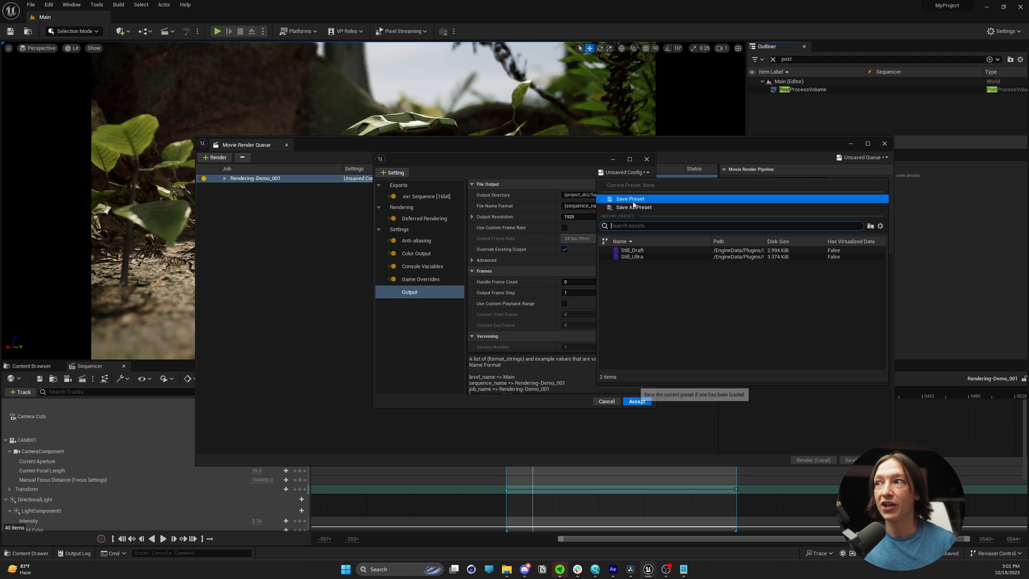
pyautogui.click(629, 200)
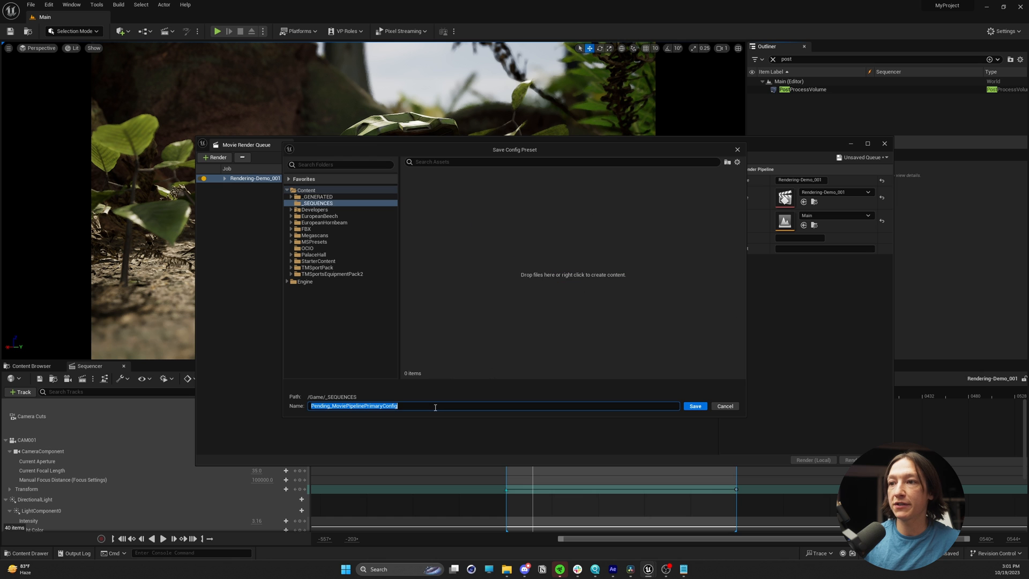
# Name the preset MyRenderSettings_Tut_001_1x16_4k_EXR_DWAB and save it.
pyautogui.write('MyRenderSettings_Tut_001_')
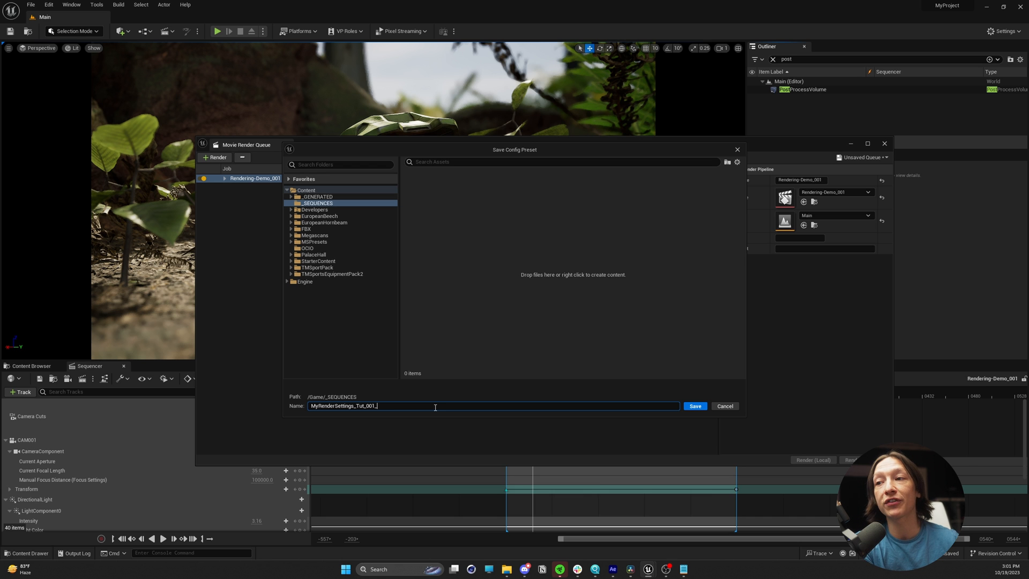
pyautogui.write('1x16')
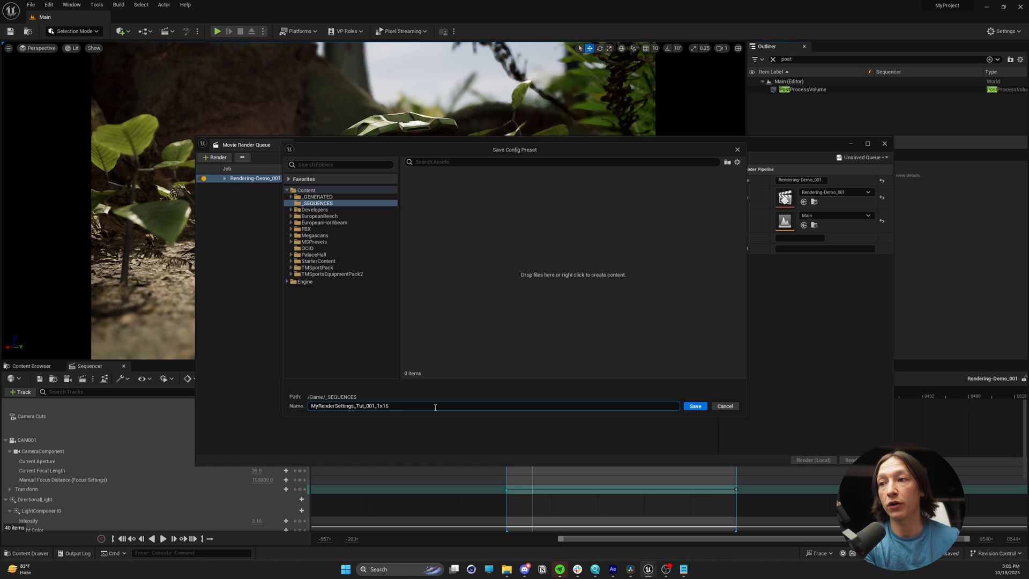
pyautogui.write('_4k')
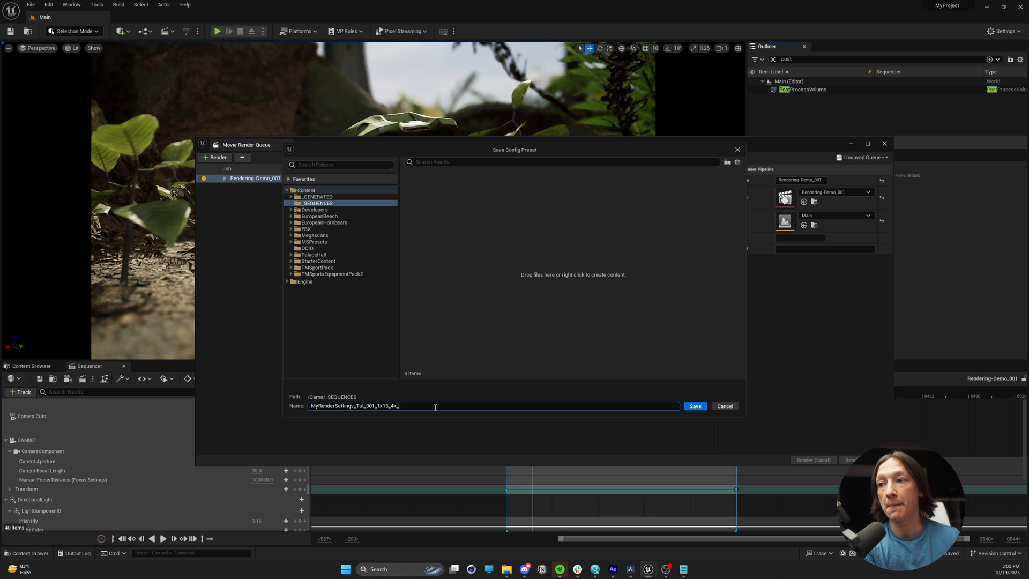
pyautogui.write('_EXR_')
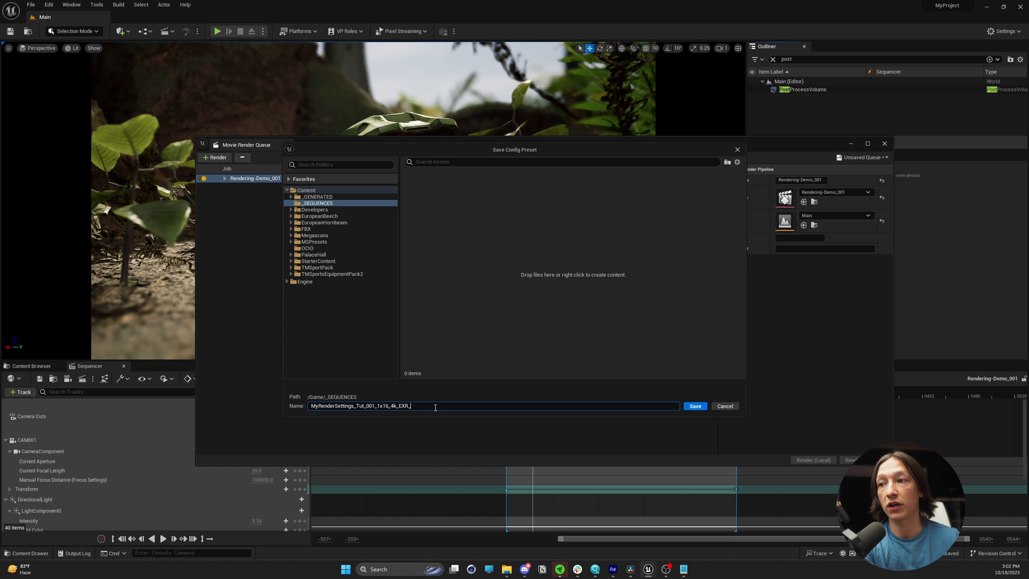
pyautogui.write('DWAB')
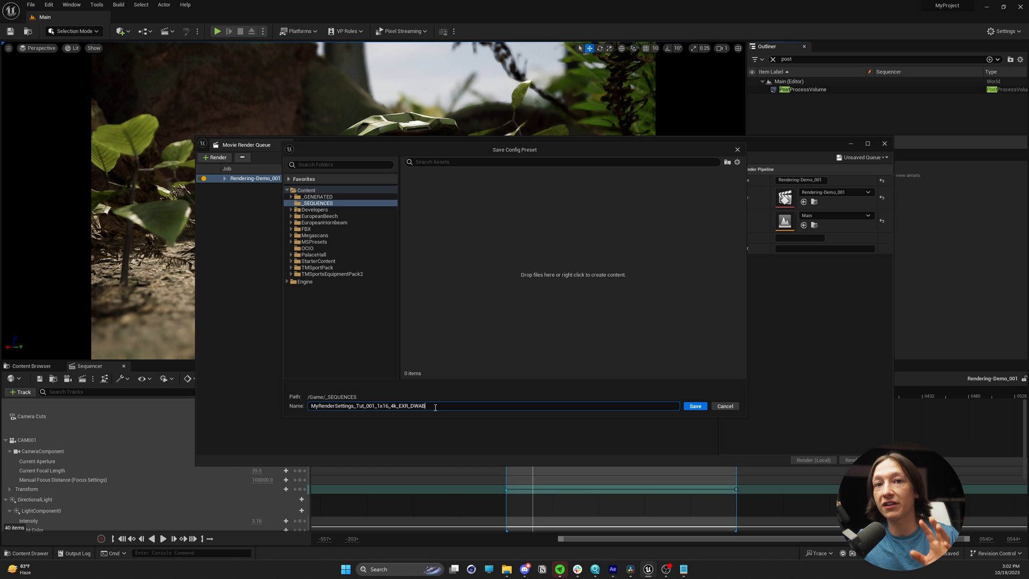
pyautogui.moveTo(449, 420)
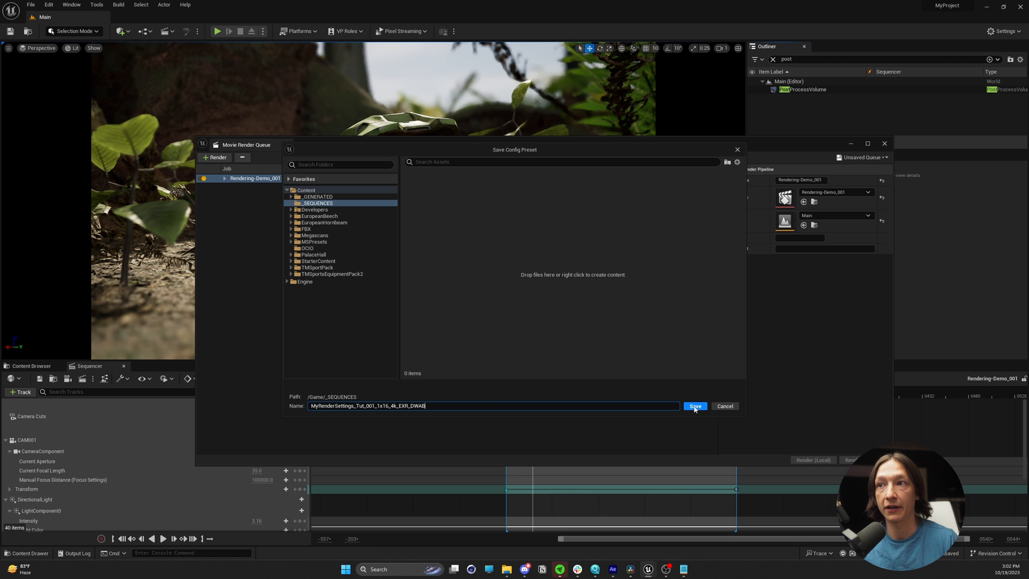
pyautogui.click(695, 405)
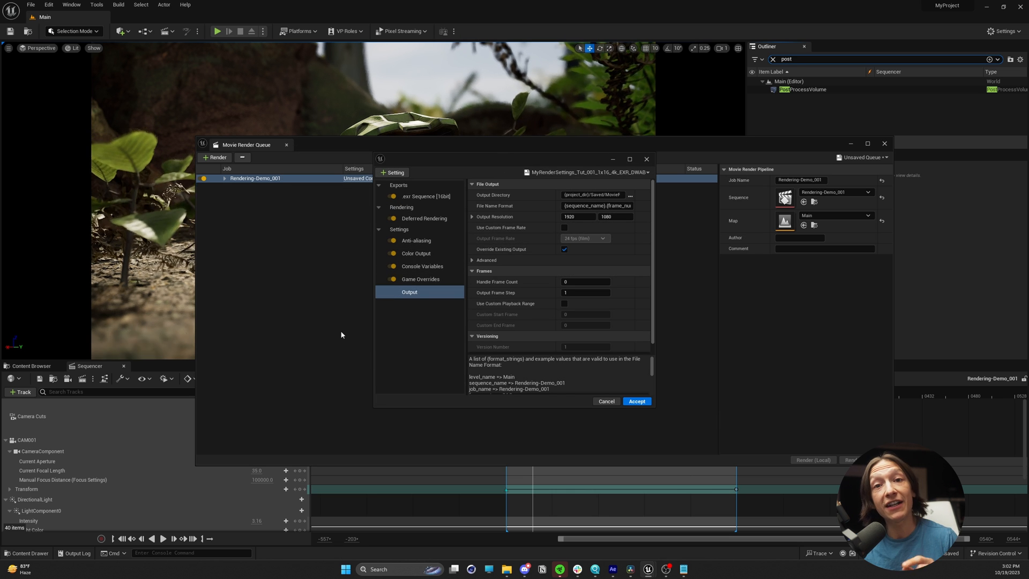
# Set the render job's output resolution to 3840 by 2160 and browse for an output folder.
pyautogui.click(577, 217)
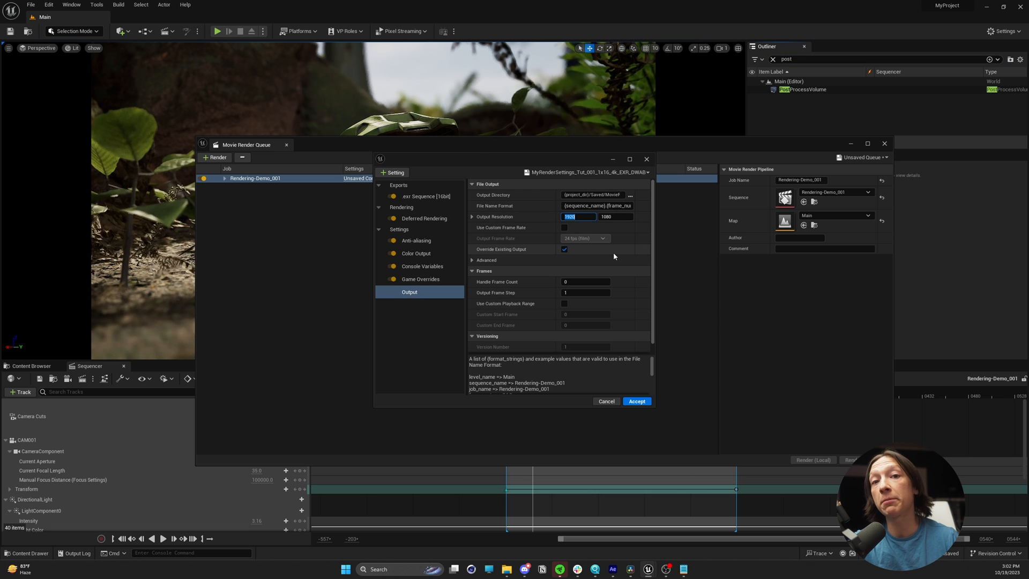
pyautogui.write('384')
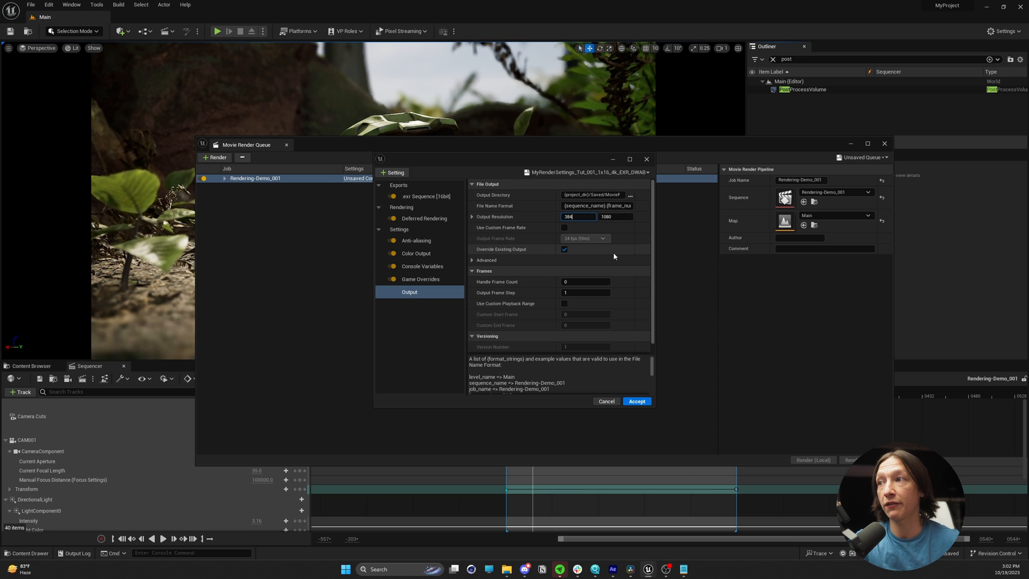
pyautogui.click(614, 216)
pyautogui.write('2160')
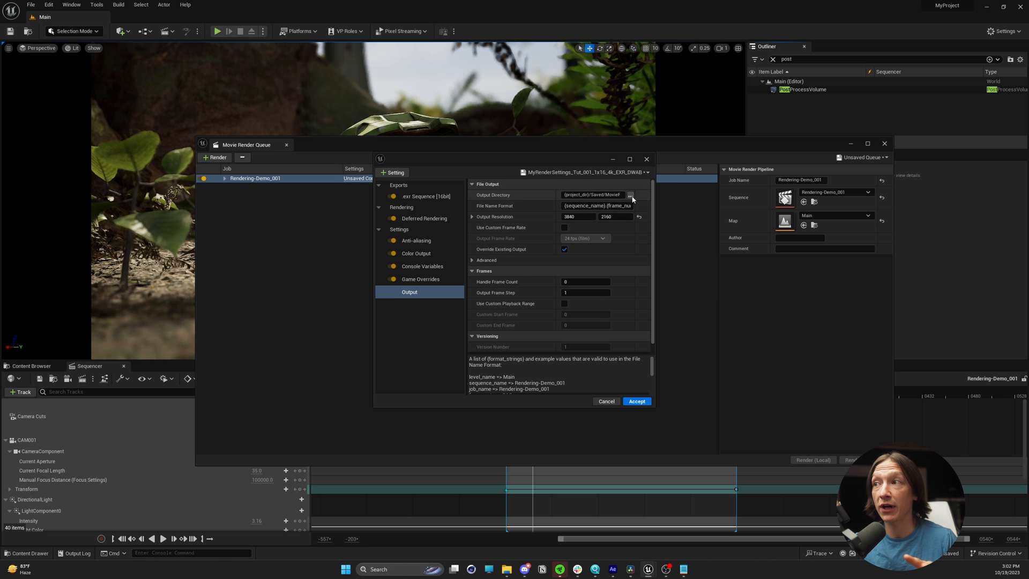
pyautogui.click(629, 195)
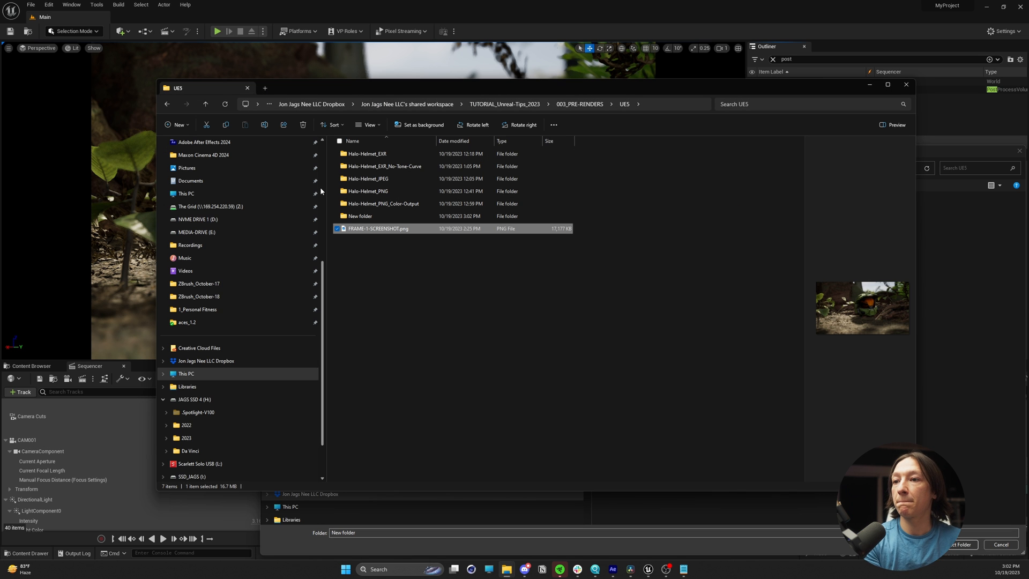
# Rename the new output folder starting with 'Halo-' in the UE5 pre-renders directory.
pyautogui.doubleClick(360, 215)
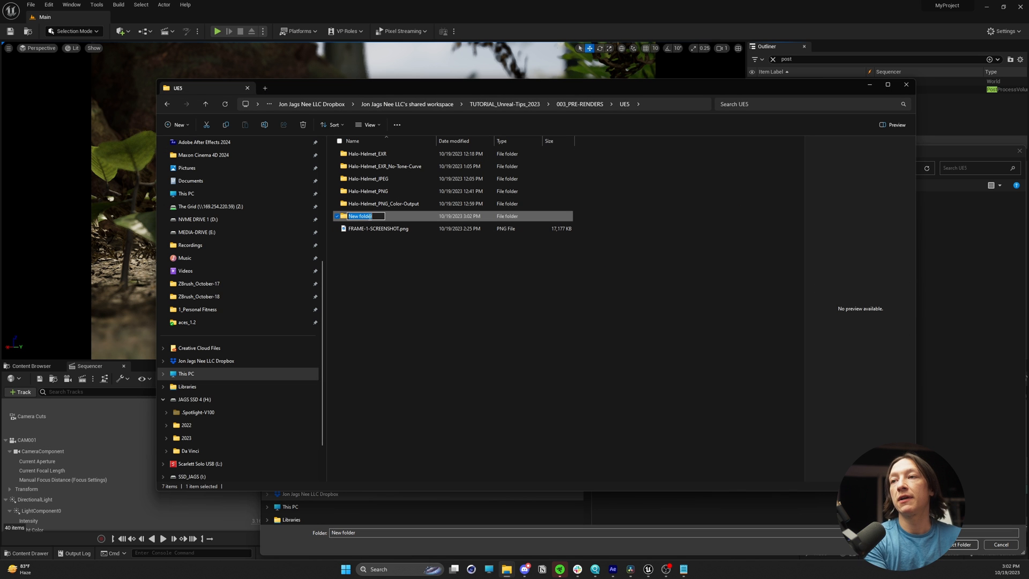
pyautogui.write('Halo-')
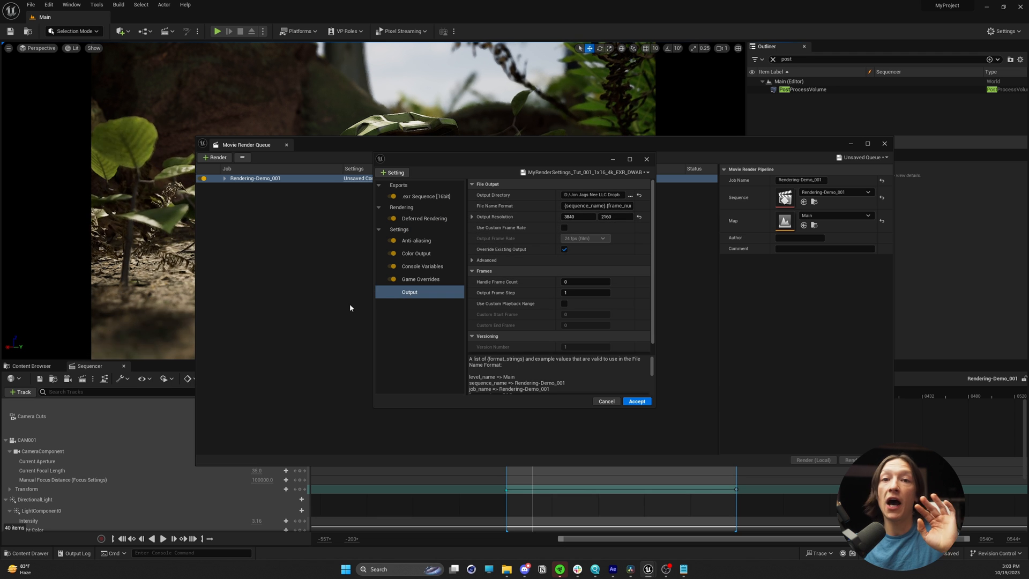
pyautogui.moveTo(527, 416)
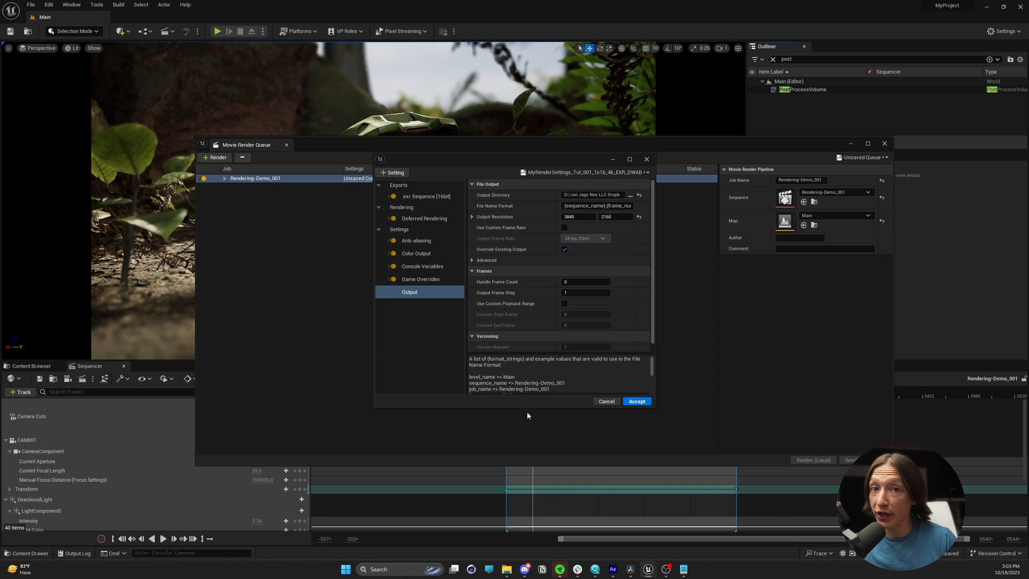
# Accept the render settings and start a local render of Rendering-Demo_001.
pyautogui.click(636, 401)
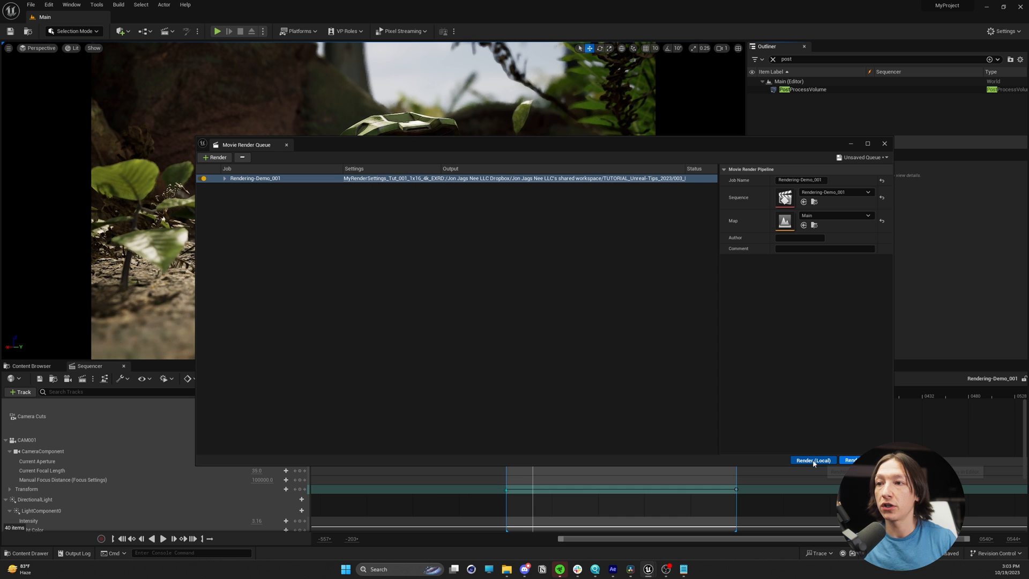
pyautogui.click(812, 459)
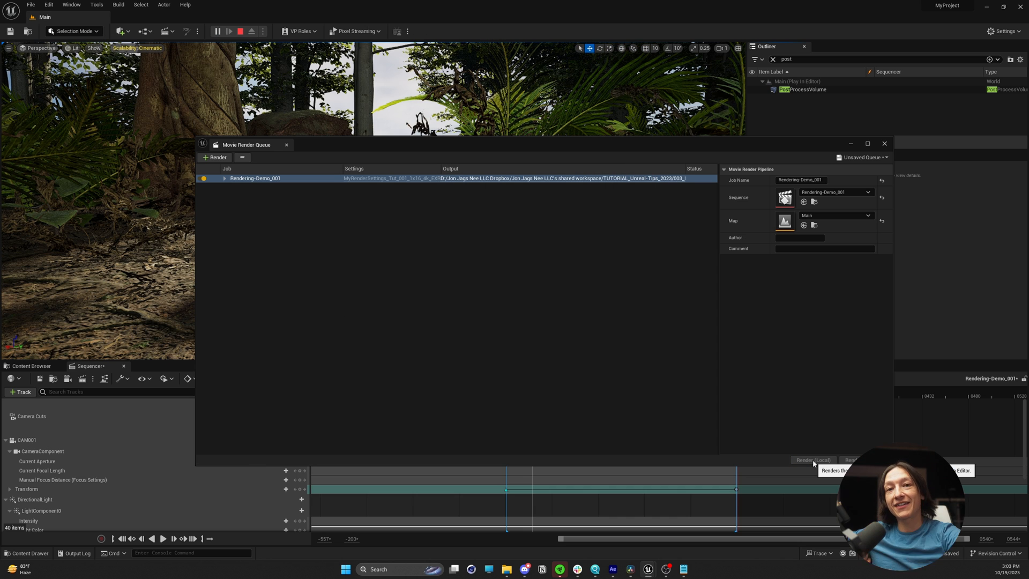
pyautogui.click(812, 459)
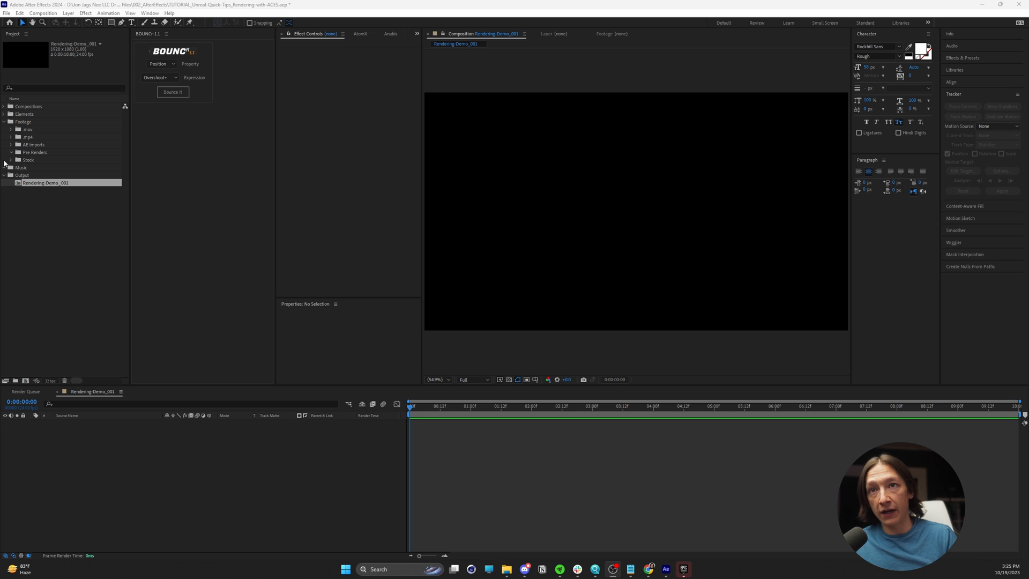
# Bring up the Import File dialog from the Project panel.
pyautogui.click(35, 151)
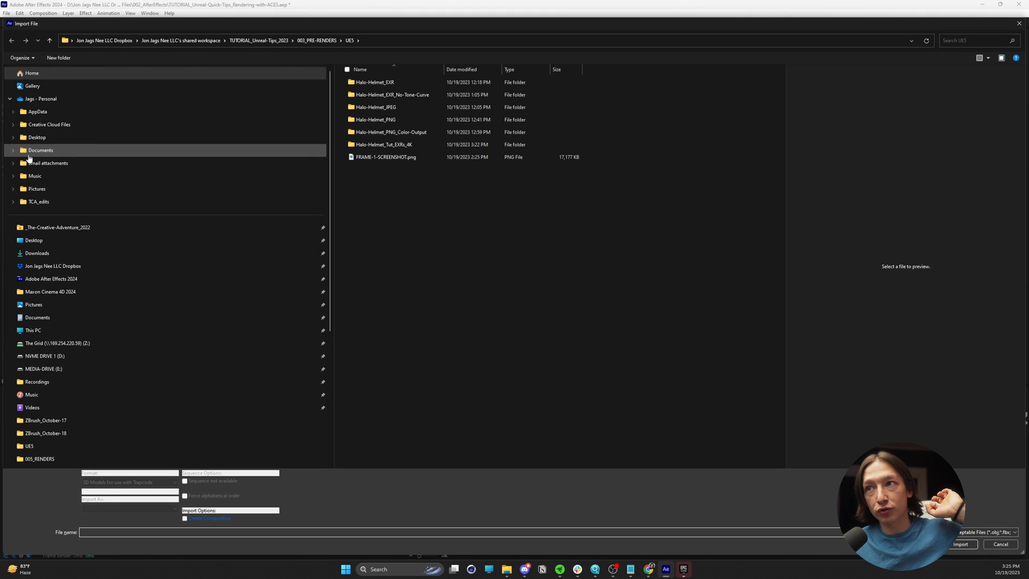
# Import Rendering-Demo_001.0000.exr from Halo-Helmet_Tut_EXRs_4K as an OpenEXR sequence.
pyautogui.click(386, 157)
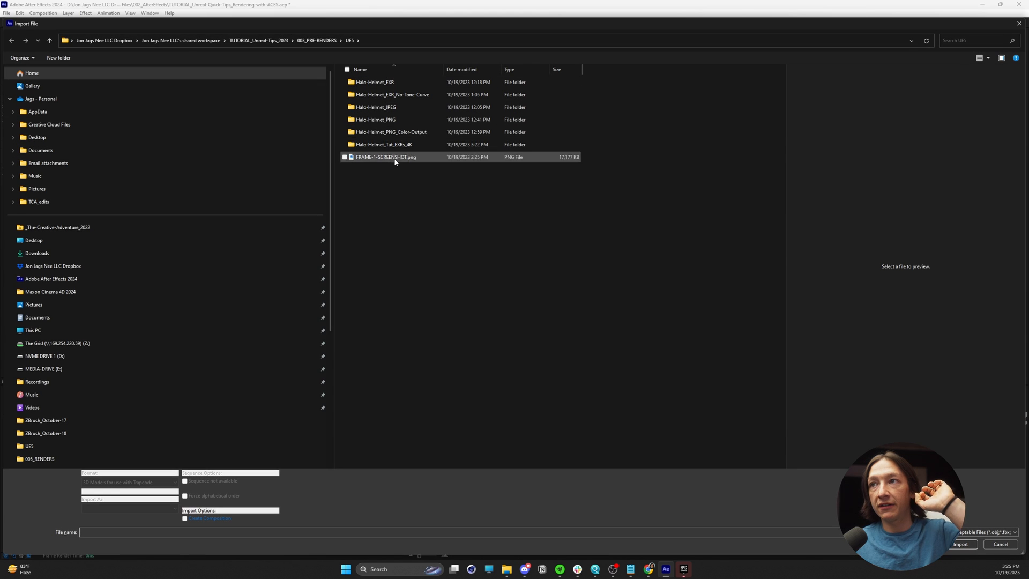
pyautogui.click(382, 144)
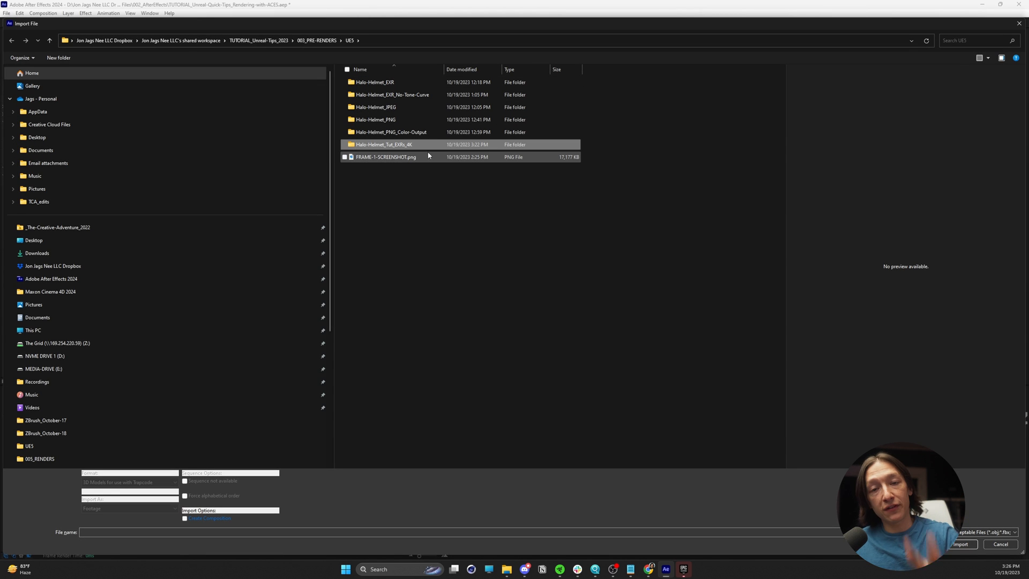
pyautogui.click(383, 143)
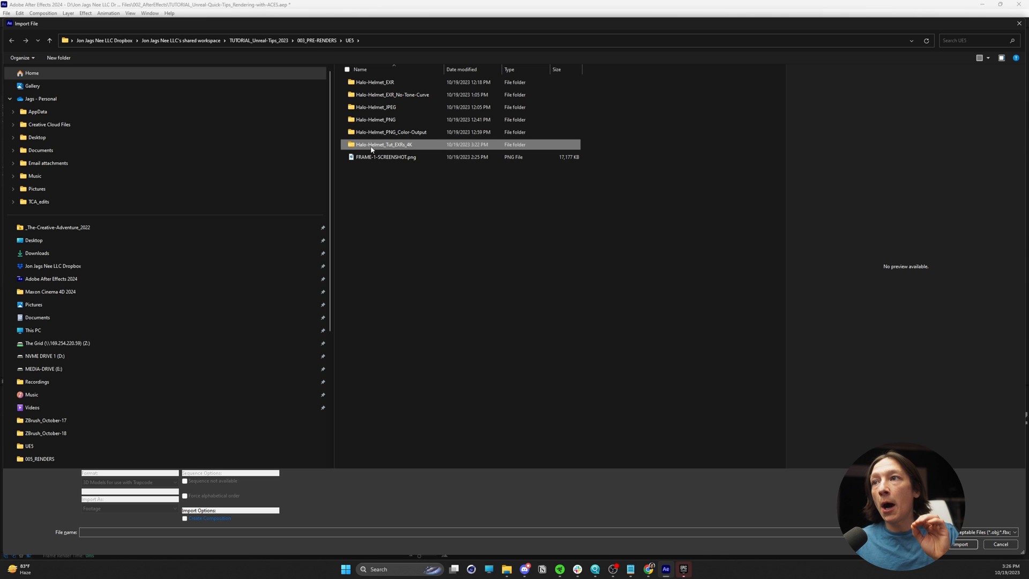
pyautogui.moveTo(382, 144)
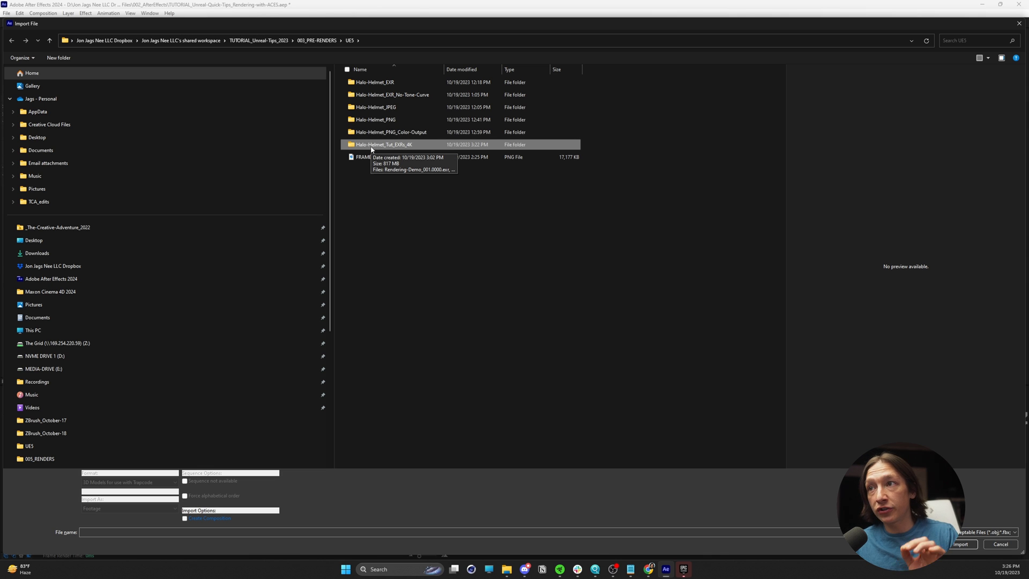
pyautogui.doubleClick(382, 144)
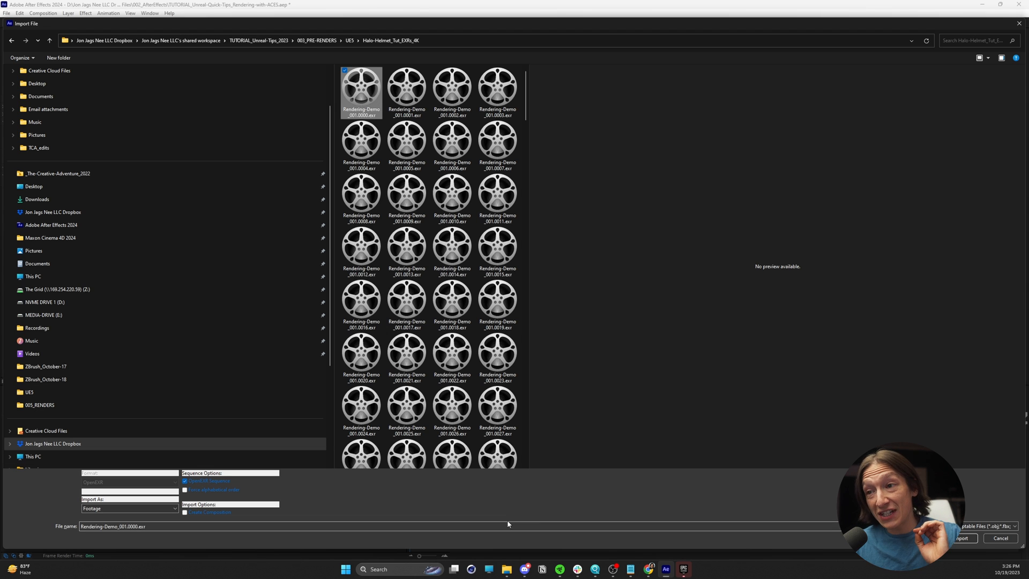
pyautogui.click(962, 538)
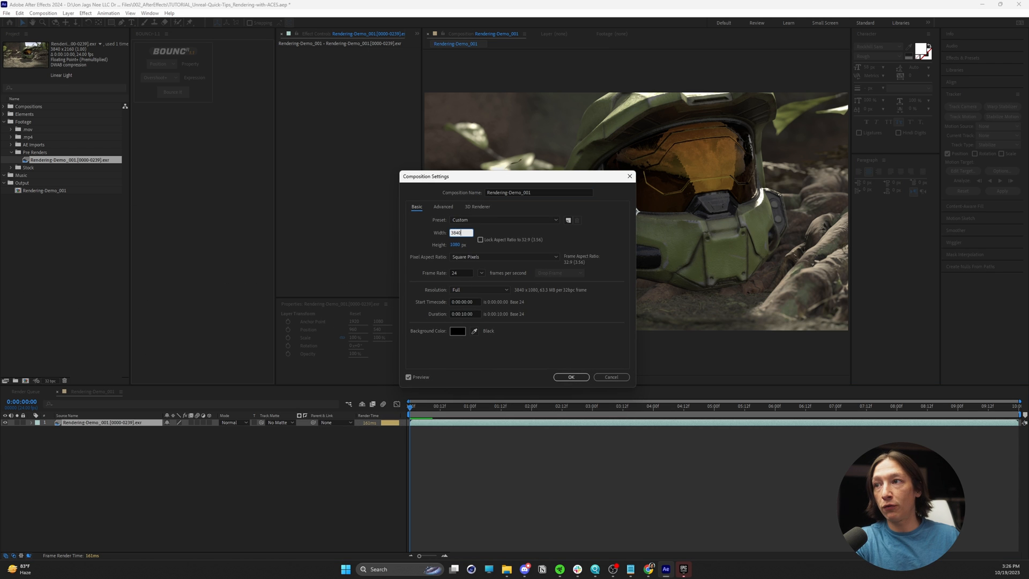
# Apply the 3840 by 2160 composition size to Rendering-Demo_001.
pyautogui.click(569, 376)
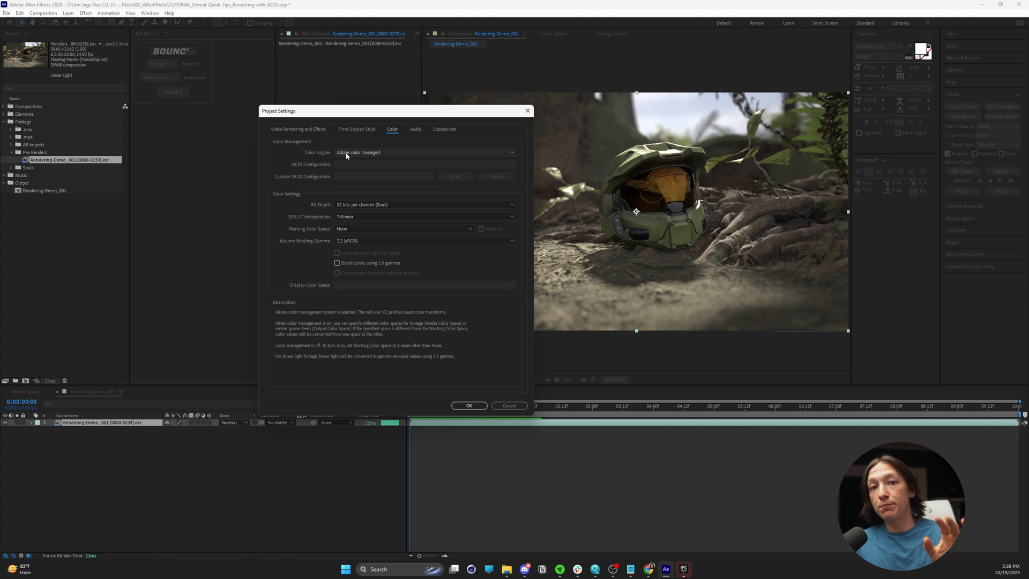
# Set the project color engine to OCIO color managed with the ACES 1.2 configuration and confirm.
pyautogui.click(425, 152)
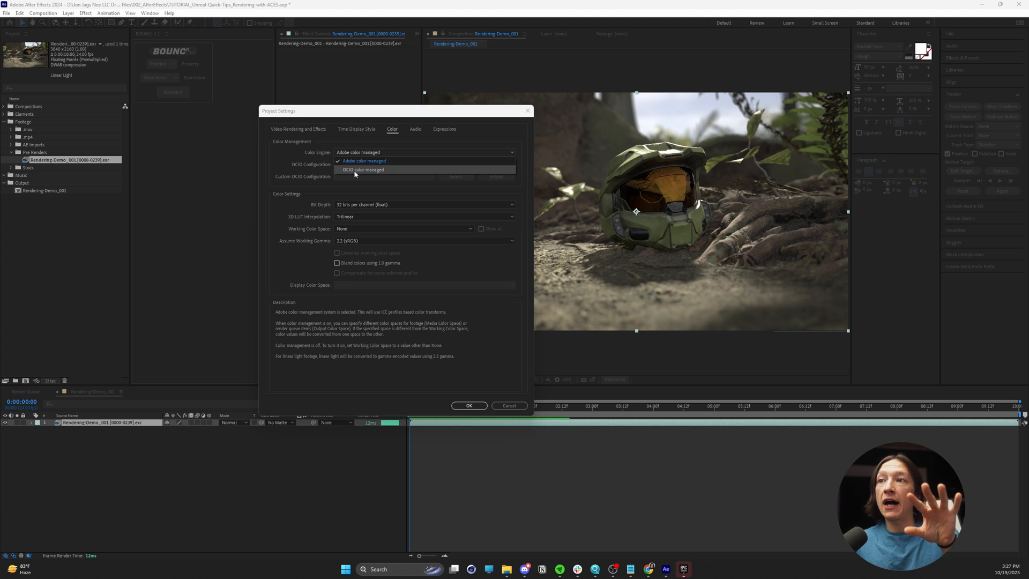
pyautogui.click(362, 169)
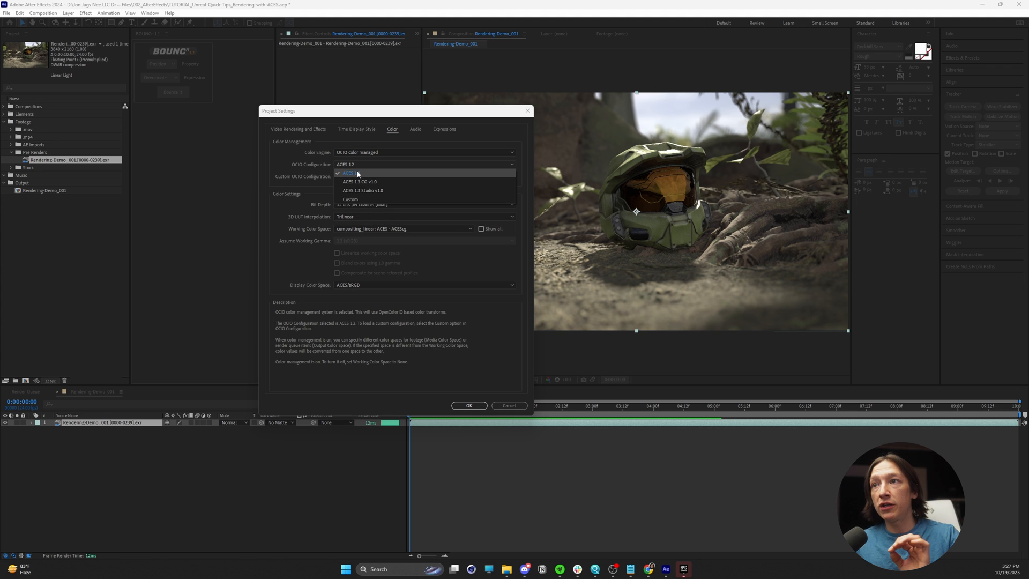
pyautogui.click(346, 172)
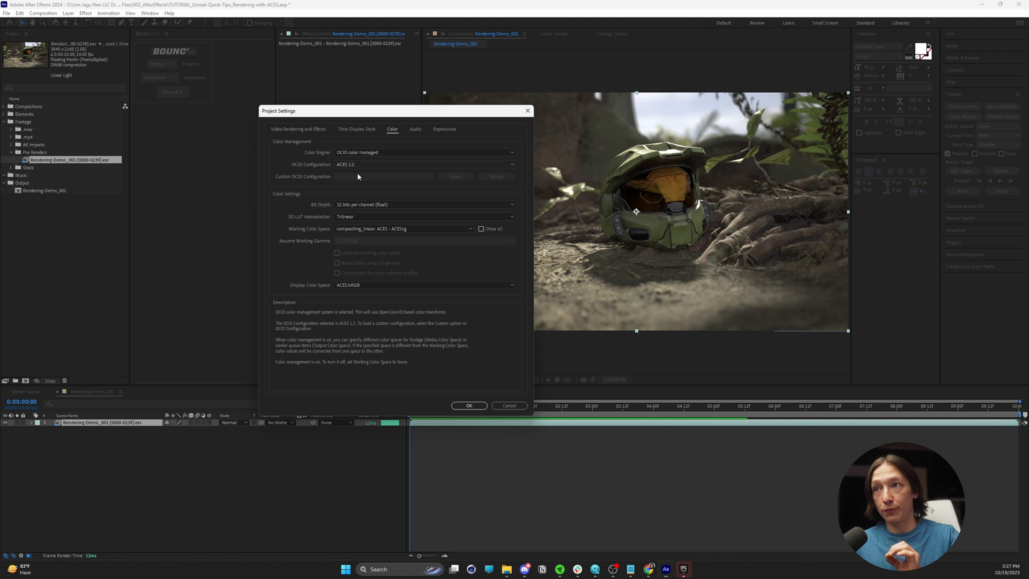
pyautogui.click(424, 164)
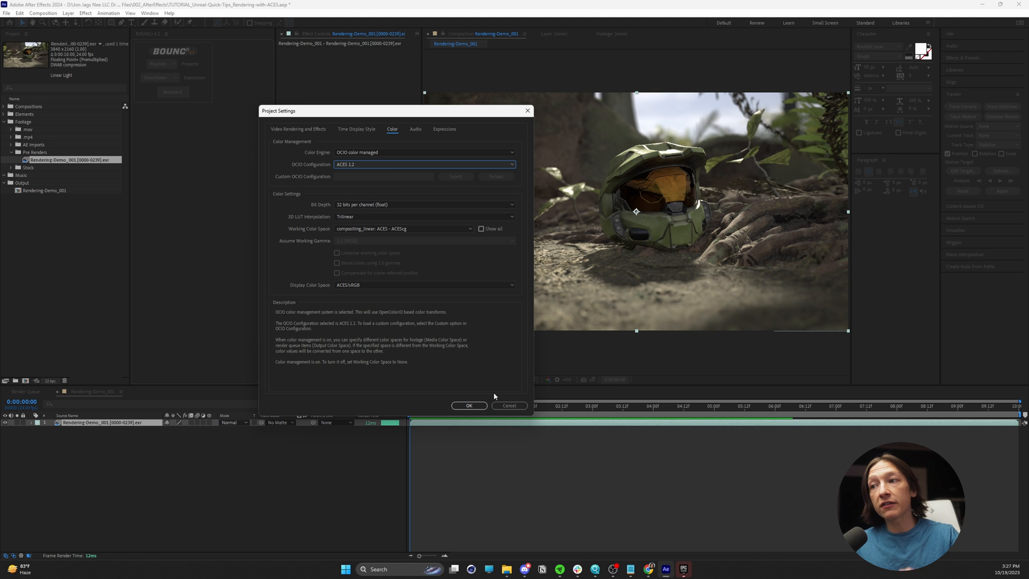
pyautogui.click(468, 405)
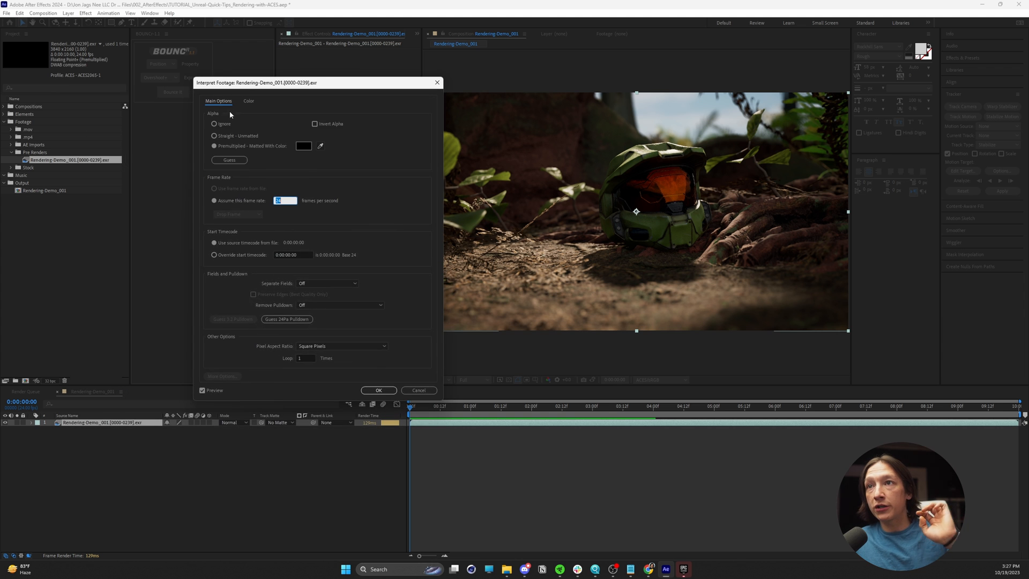
# Override the EXR footage's media color space to Working Color Space ACEScg and confirm.
pyautogui.click(248, 101)
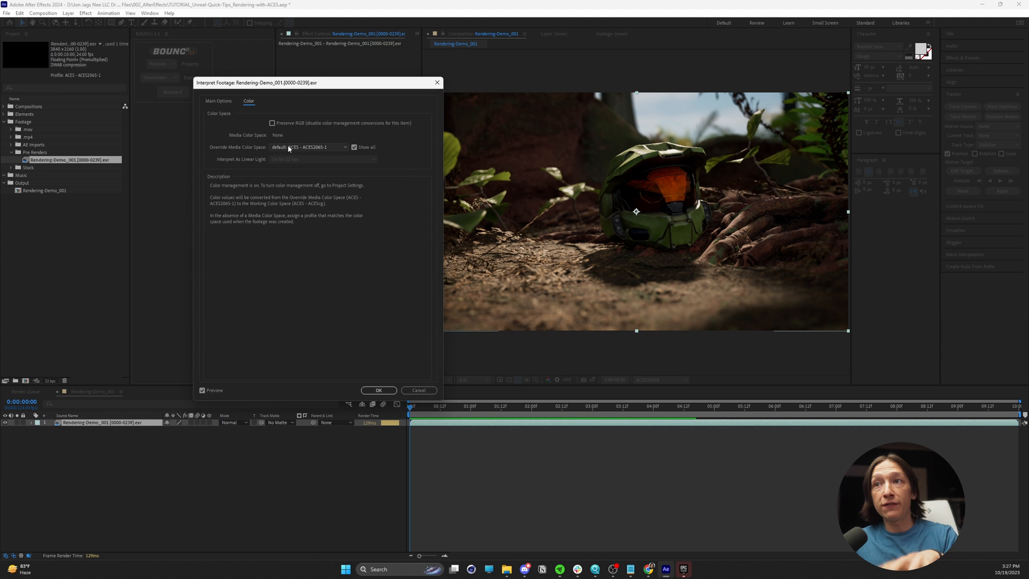
pyautogui.click(309, 147)
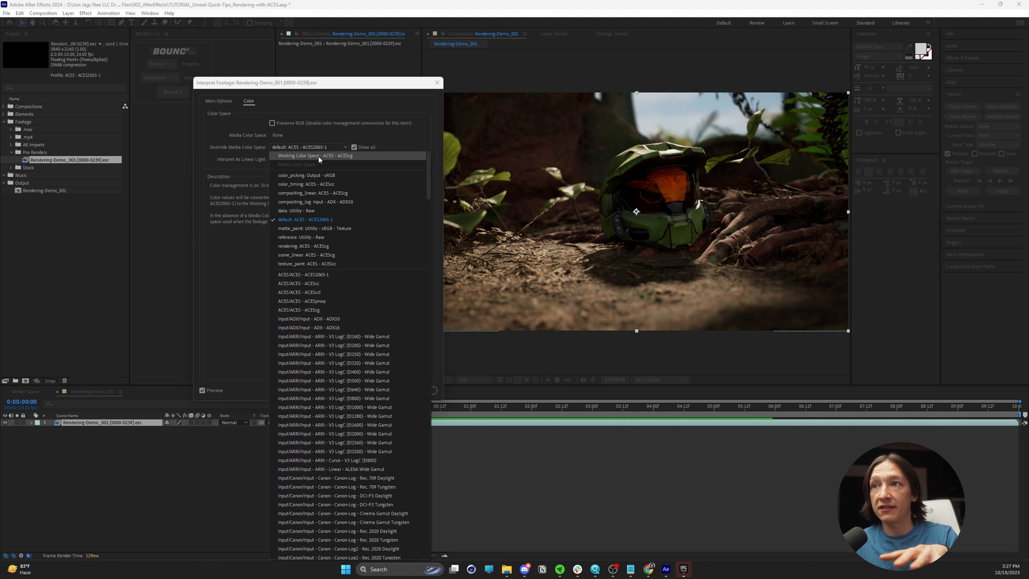
pyautogui.click(314, 155)
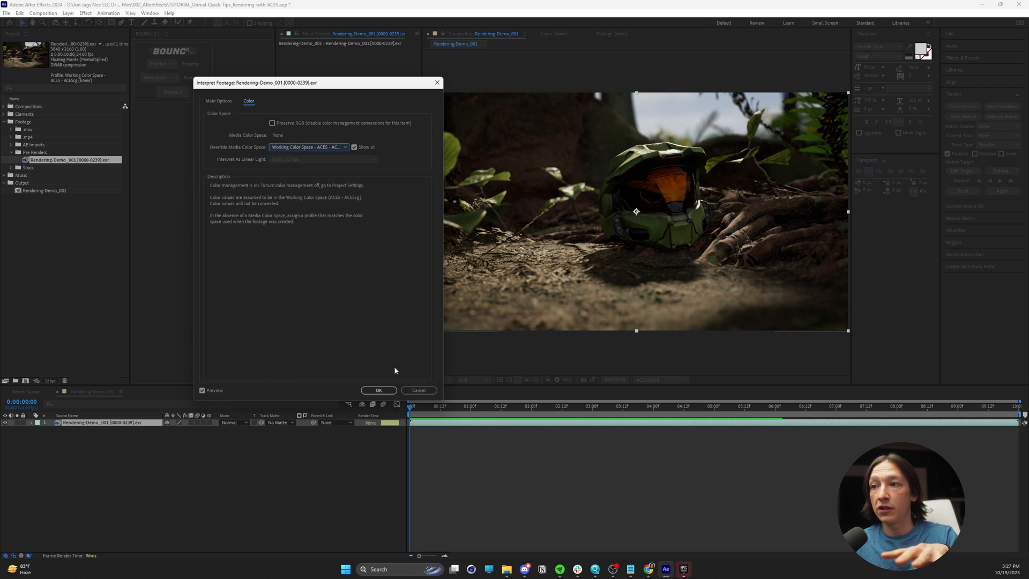
pyautogui.click(378, 390)
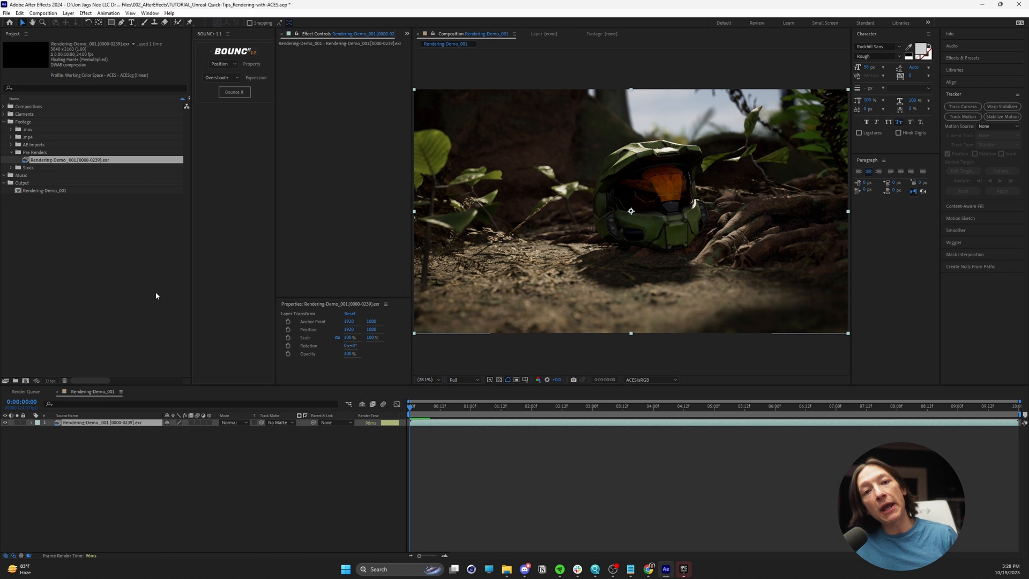
pyautogui.moveTo(390, 298)
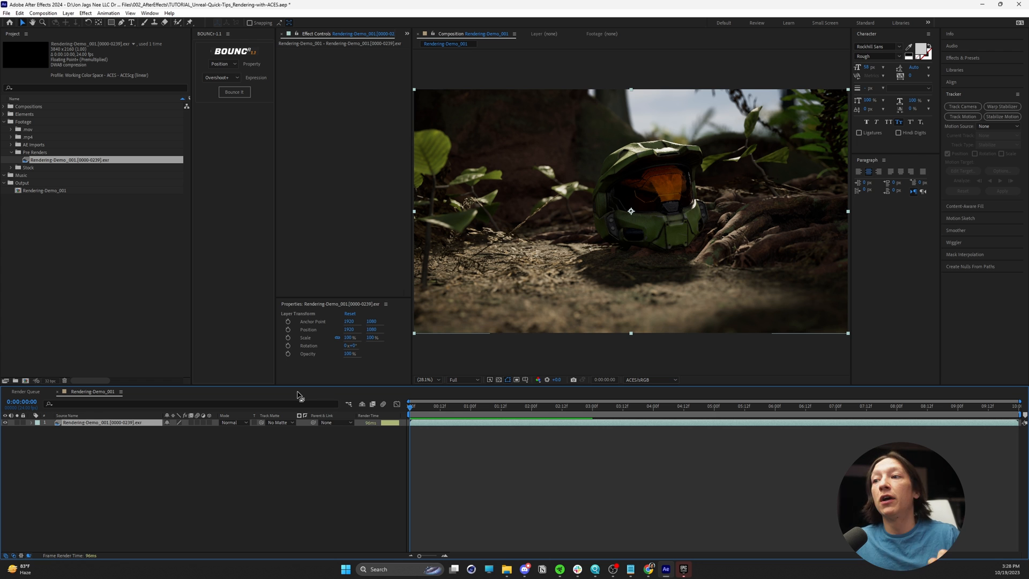
pyautogui.click(468, 405)
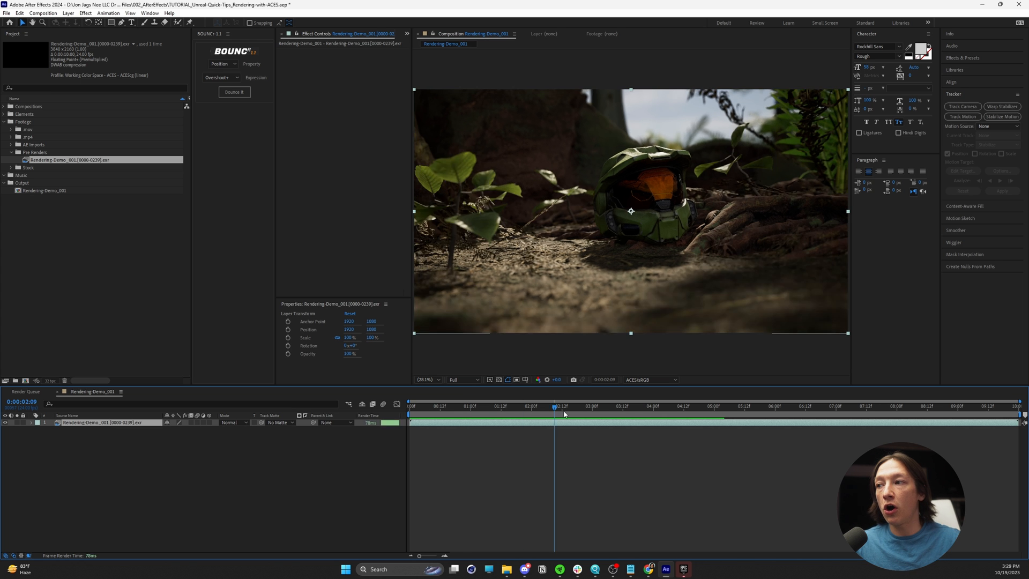
pyautogui.click(493, 405)
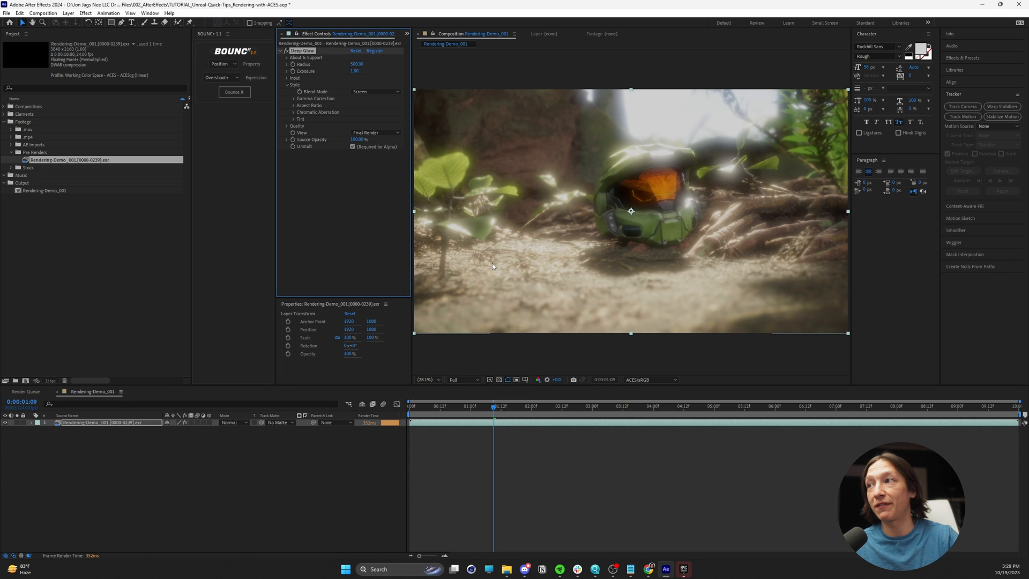
# Tone down Deep Glow's radius and exposure on the helmet layer so only bright highlights glow.
pyautogui.click(288, 57)
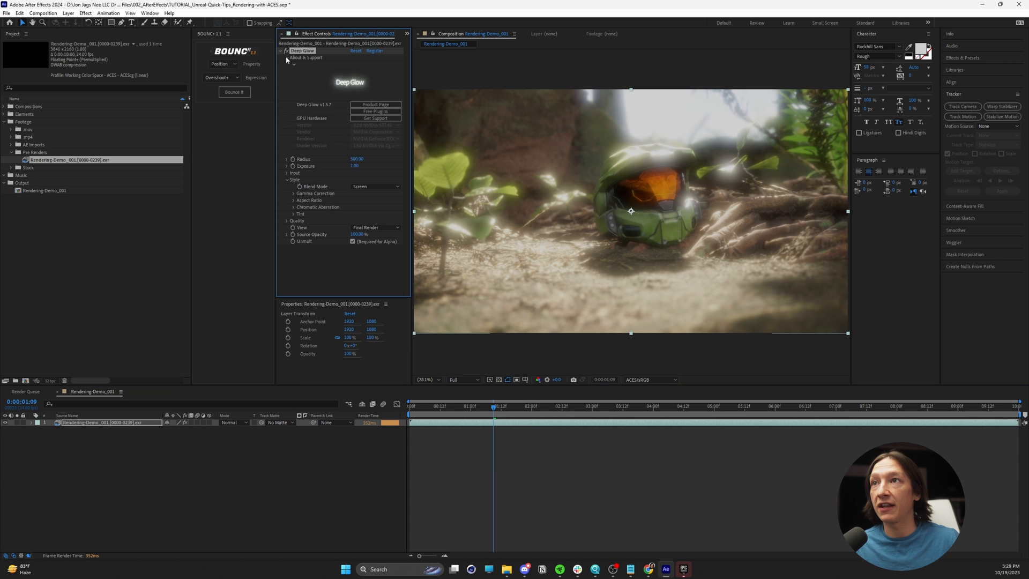
pyautogui.click(288, 57)
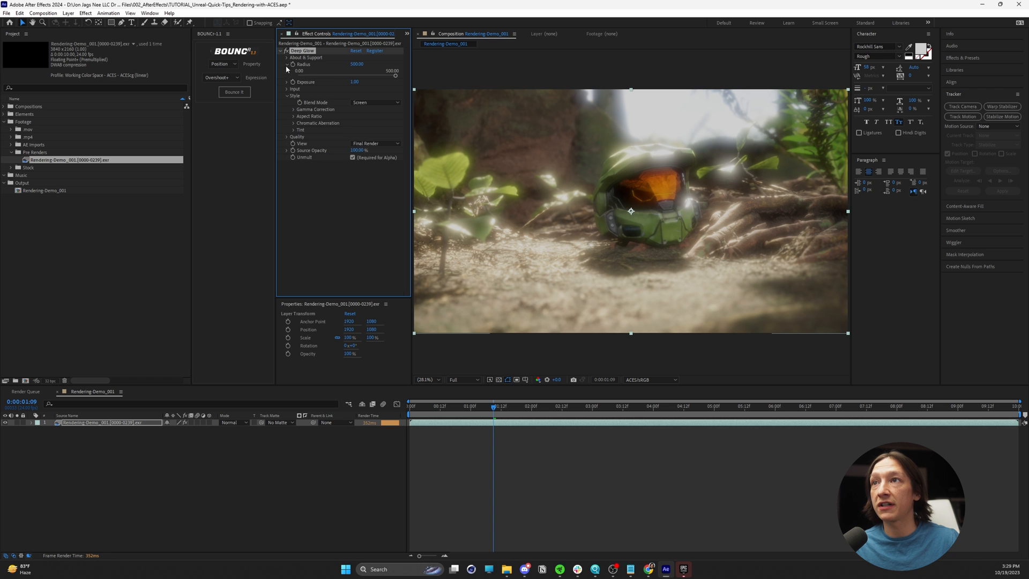
pyautogui.click(294, 89)
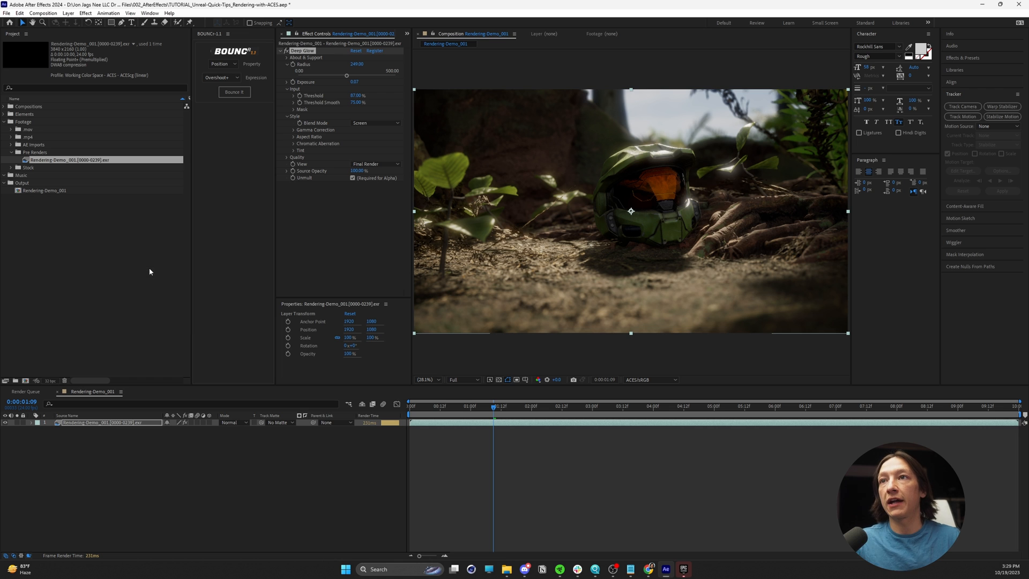
pyautogui.click(377, 198)
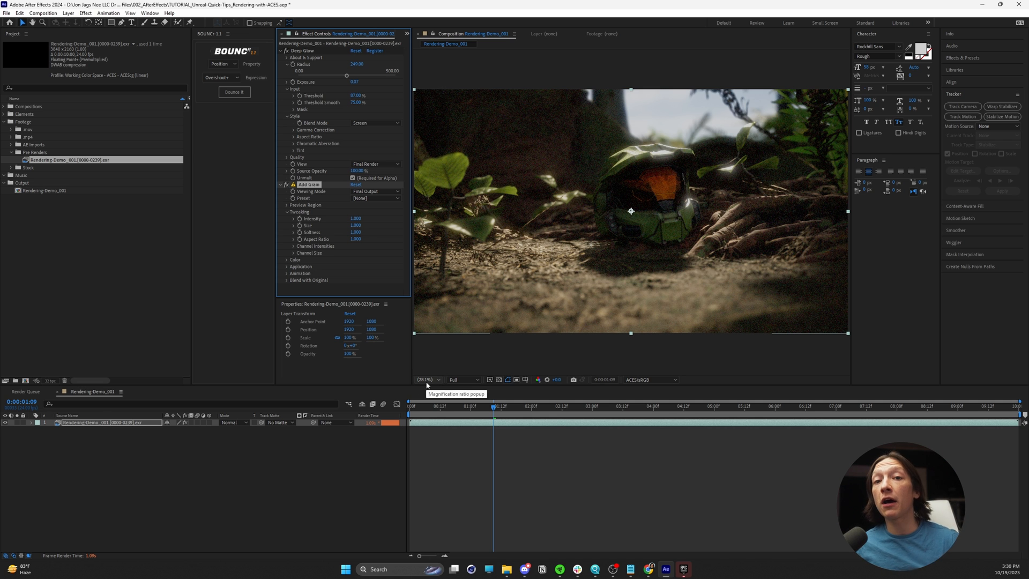
pyautogui.moveTo(426, 385)
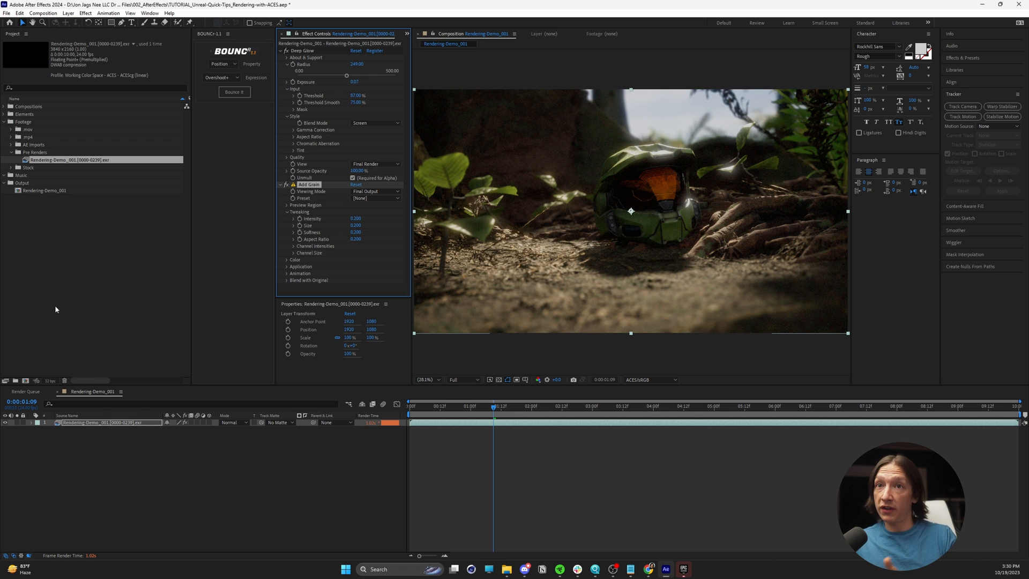
pyautogui.click(35, 151)
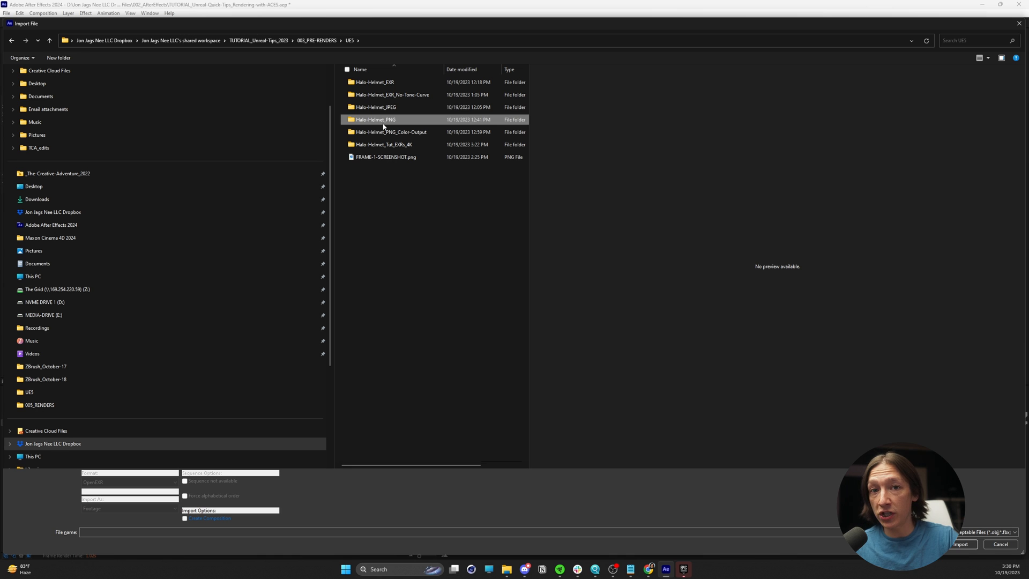
# Import the Halo-Helmet_PNG sequence and close the project color settings with OK.
pyautogui.doubleClick(376, 119)
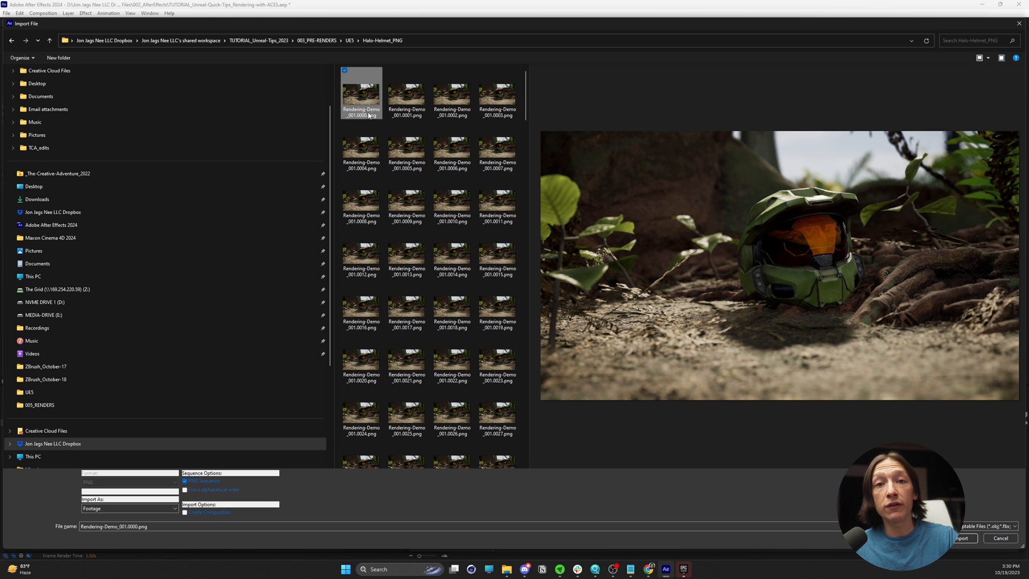
pyautogui.moveTo(360, 308)
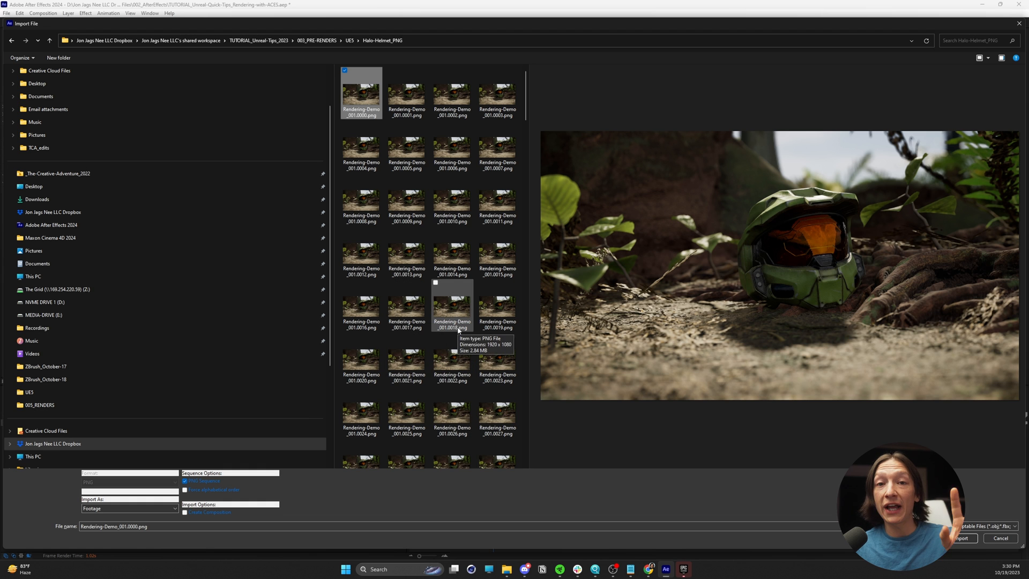
pyautogui.click(960, 538)
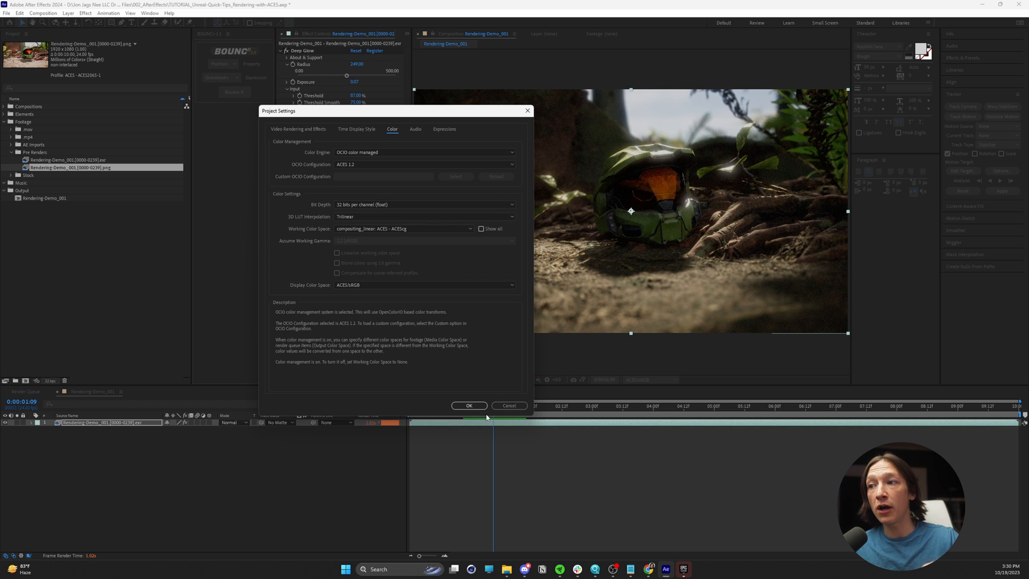
pyautogui.click(468, 405)
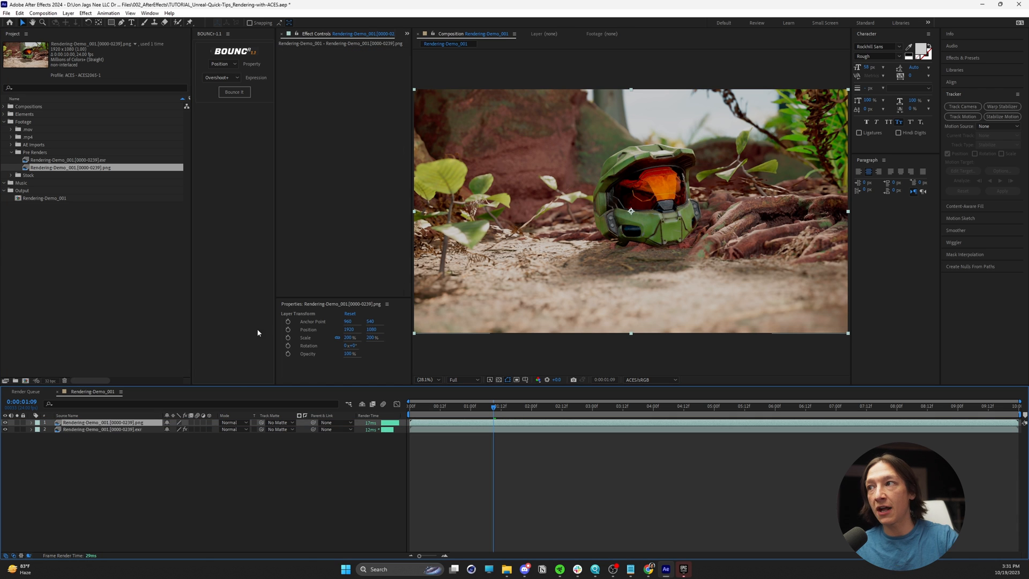
pyautogui.moveTo(232, 328)
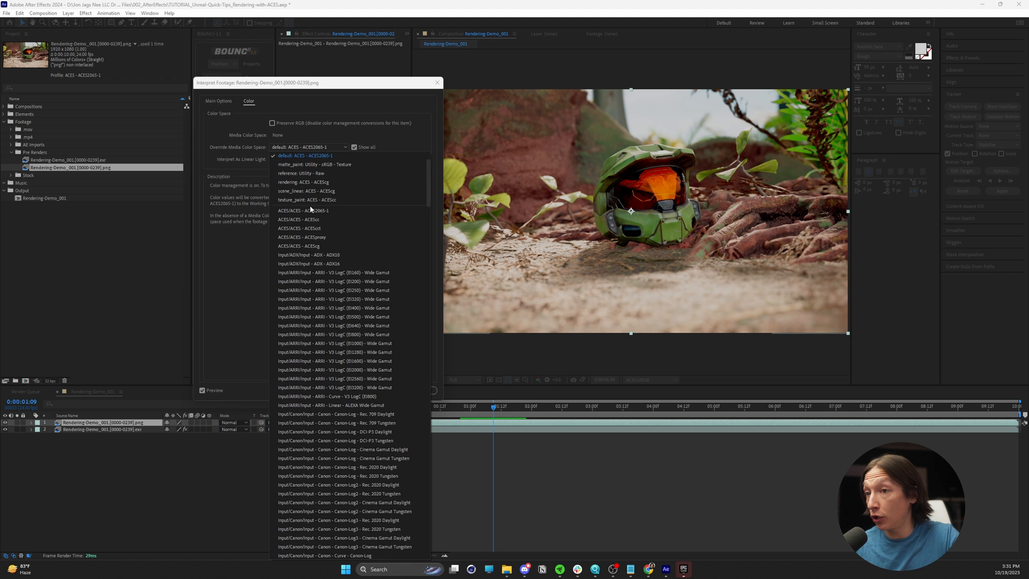
# Override the PNG sequence's media colour space to Output - sRGB in Interpret Footage.
pyautogui.scroll(-3)
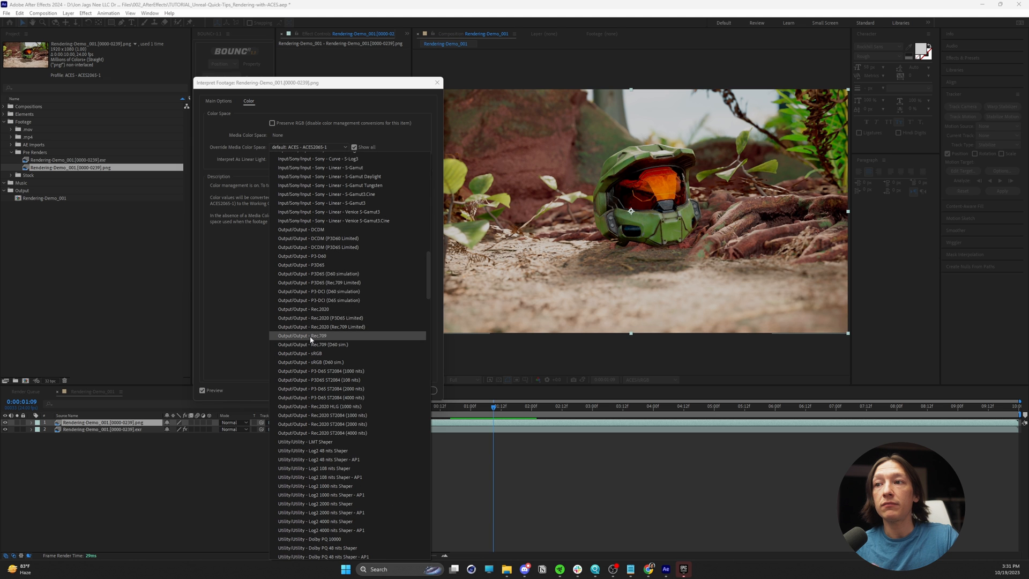
pyautogui.moveTo(303, 353)
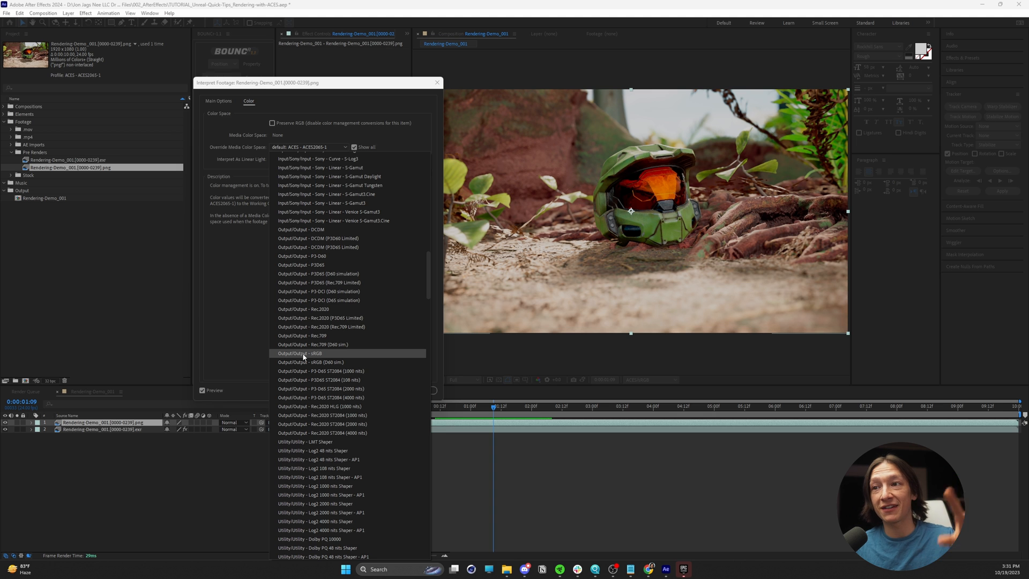
pyautogui.click(302, 353)
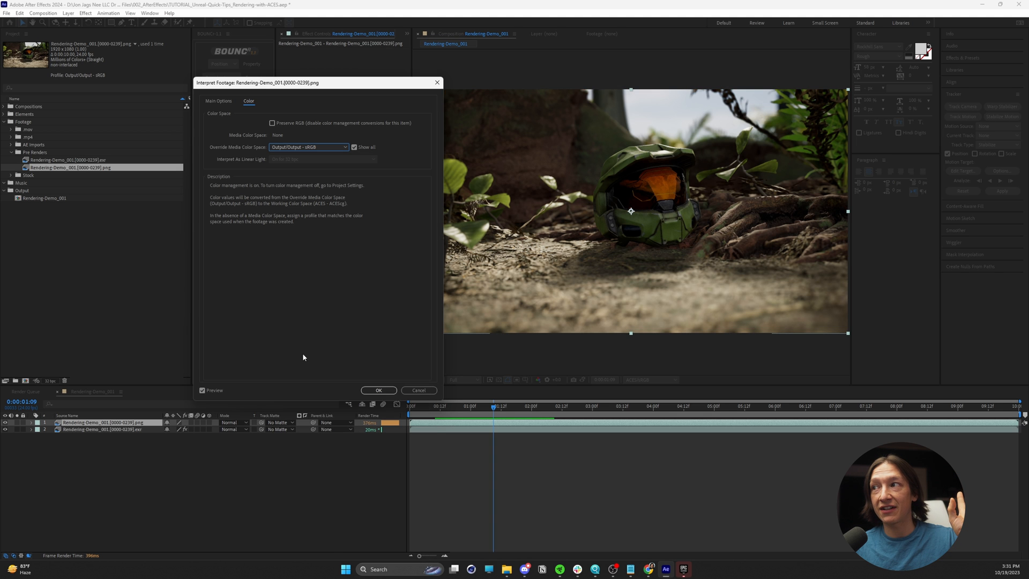
pyautogui.click(378, 390)
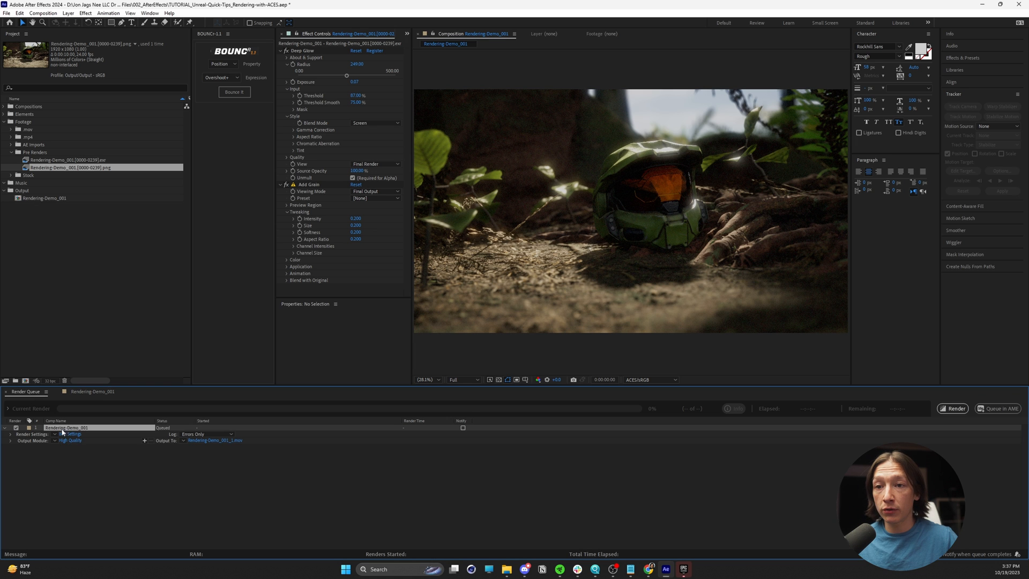
# Assign the H.264 - Match Render Settings - 40 Mbps preset to the queued job's Output Module.
pyautogui.click(71, 440)
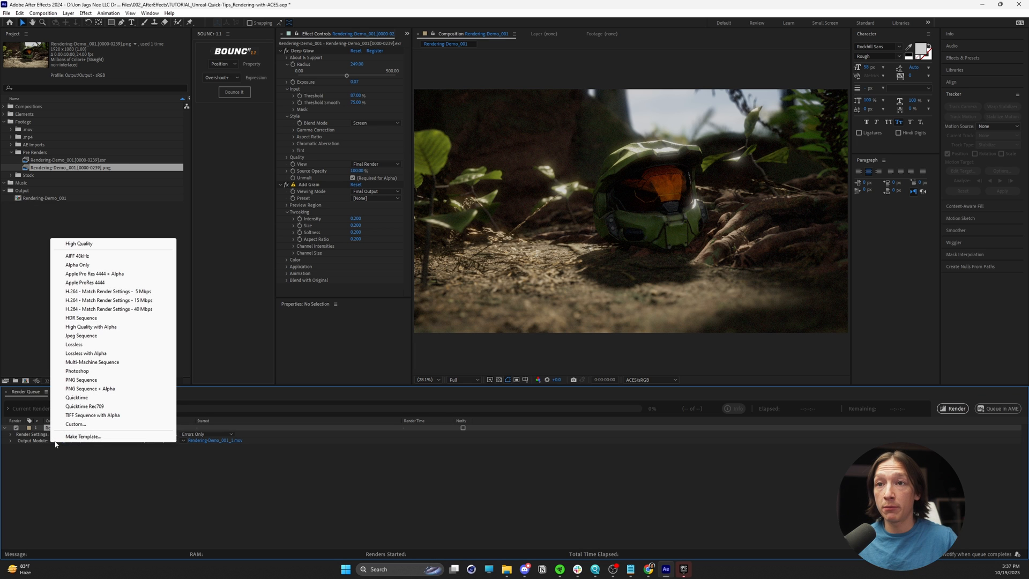
pyautogui.moveTo(109, 309)
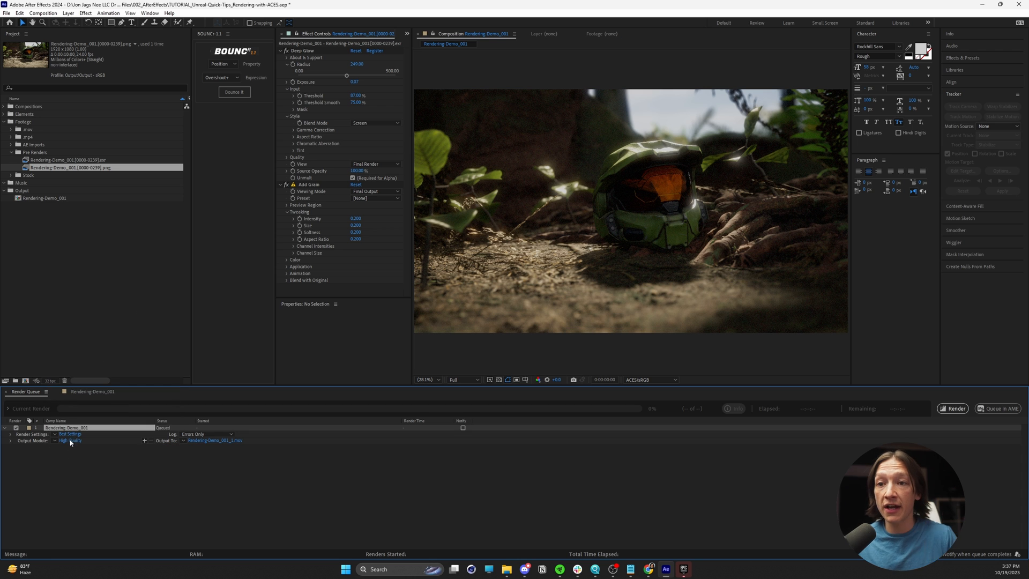
pyautogui.click(69, 441)
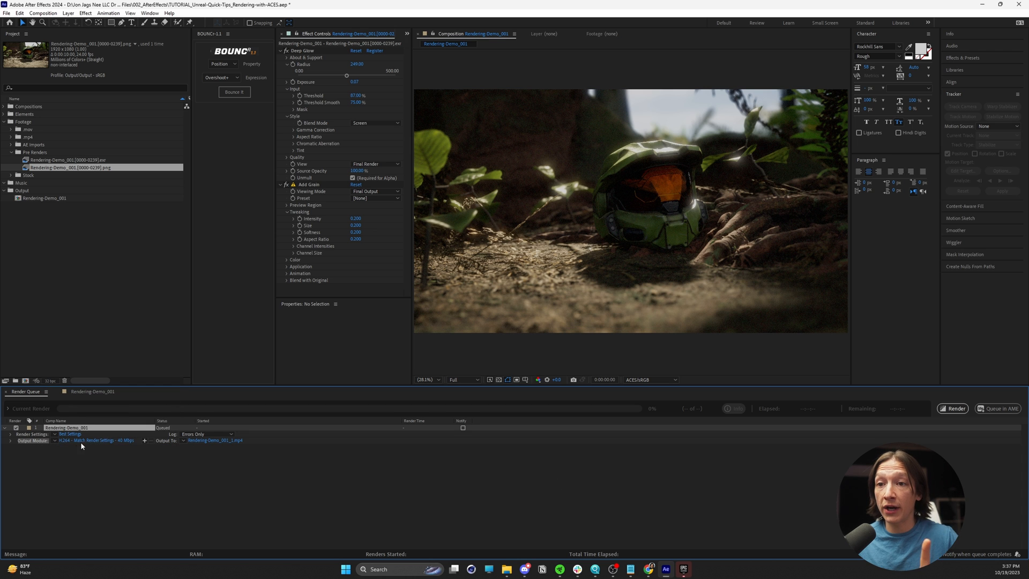
# Set the output module's Output Color Space to Output - Rec.709 and confirm.
pyautogui.click(78, 440)
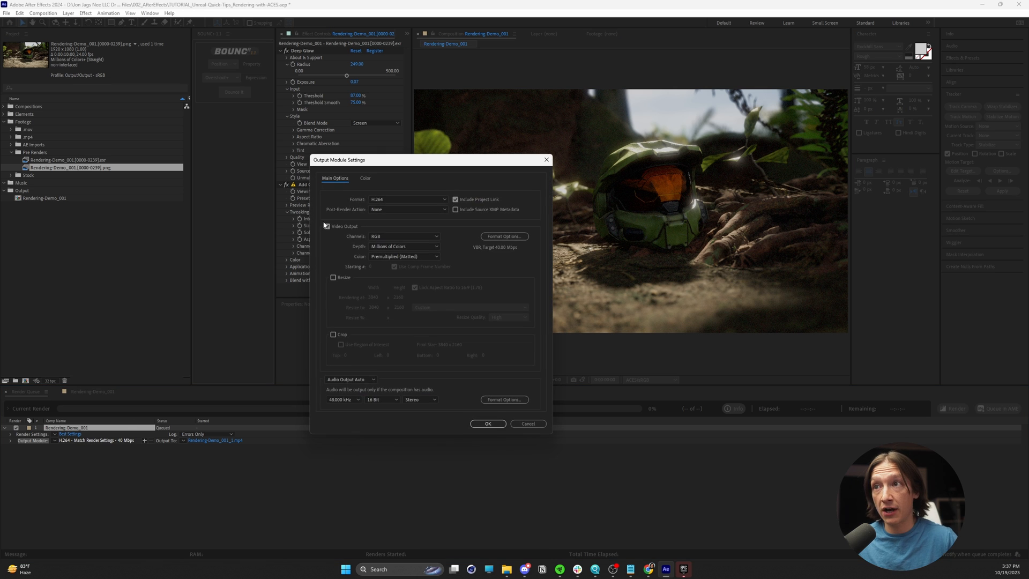
pyautogui.click(364, 178)
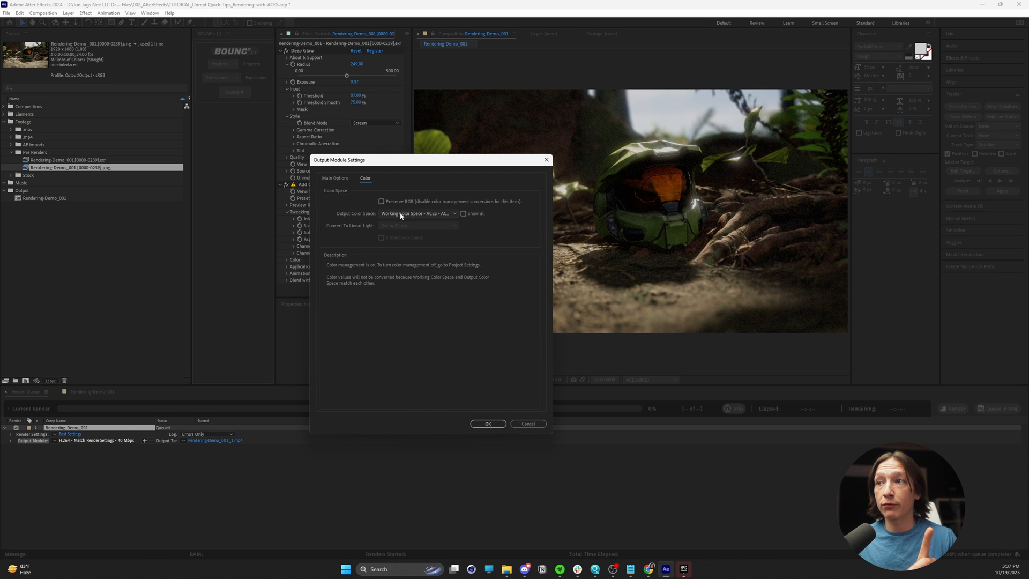
pyautogui.click(420, 213)
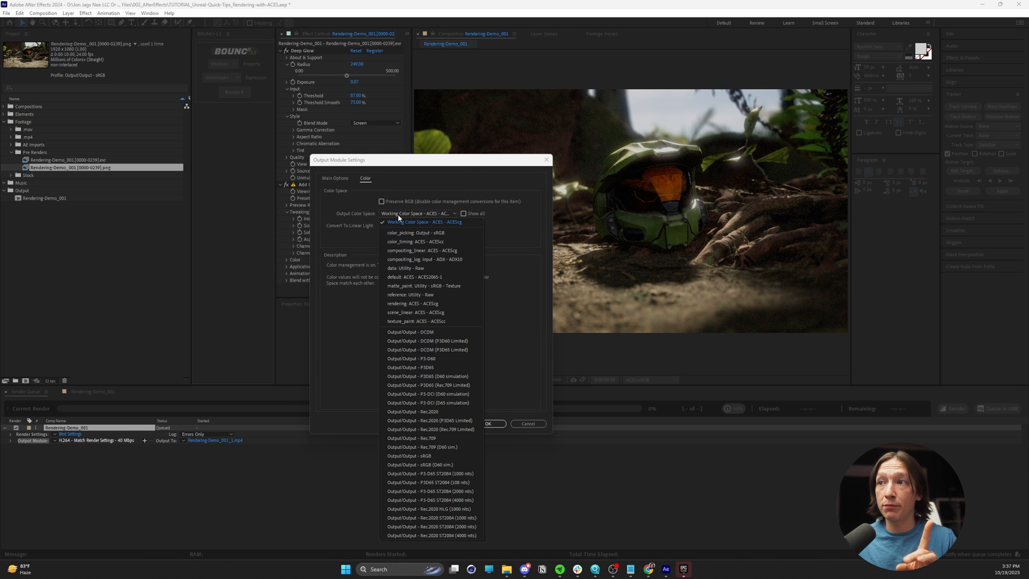
pyautogui.moveTo(396, 293)
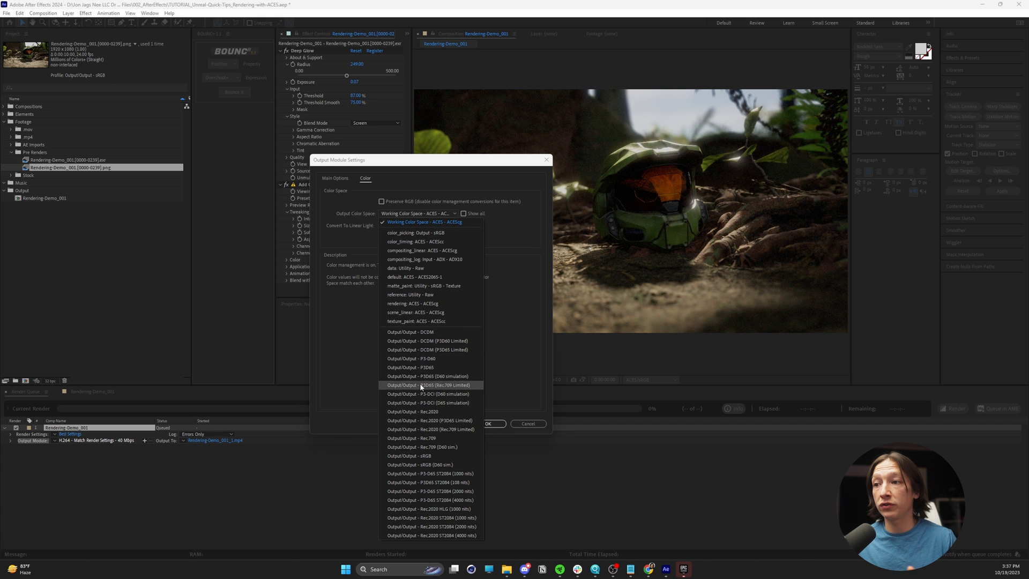
pyautogui.click(412, 437)
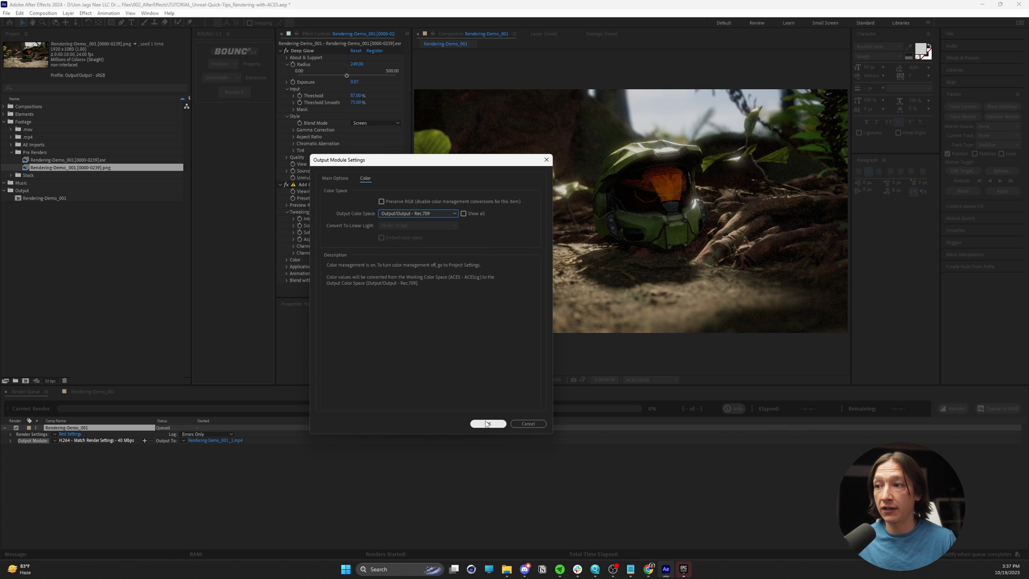
pyautogui.click(486, 423)
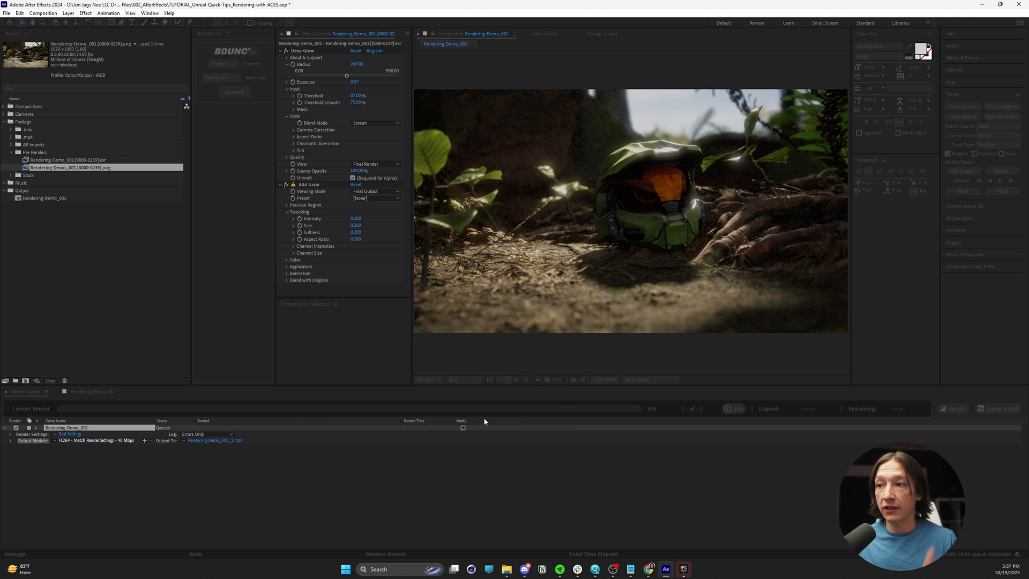